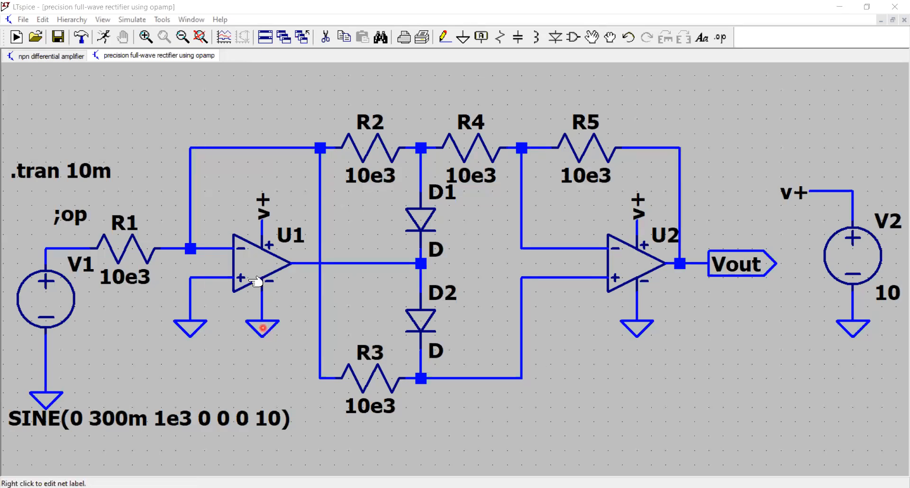
pyautogui.moveTo(418, 260)
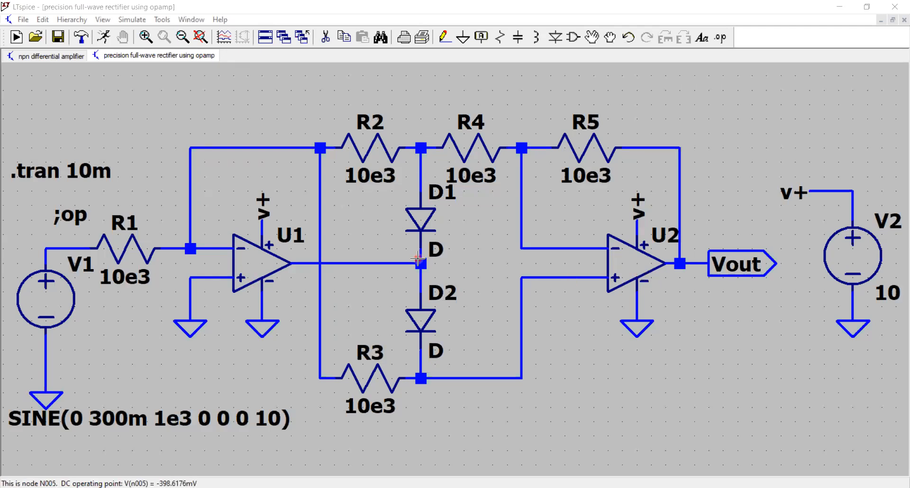
pyautogui.moveTo(591, 150)
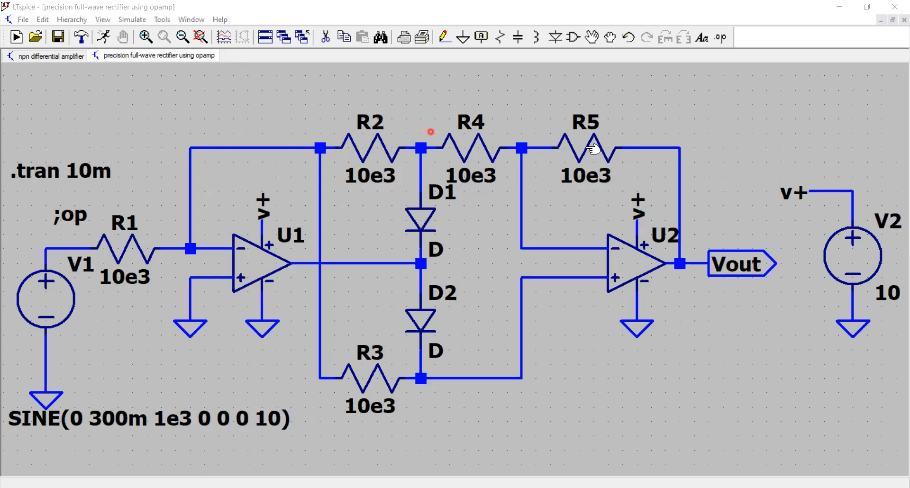
pyautogui.moveTo(630, 189)
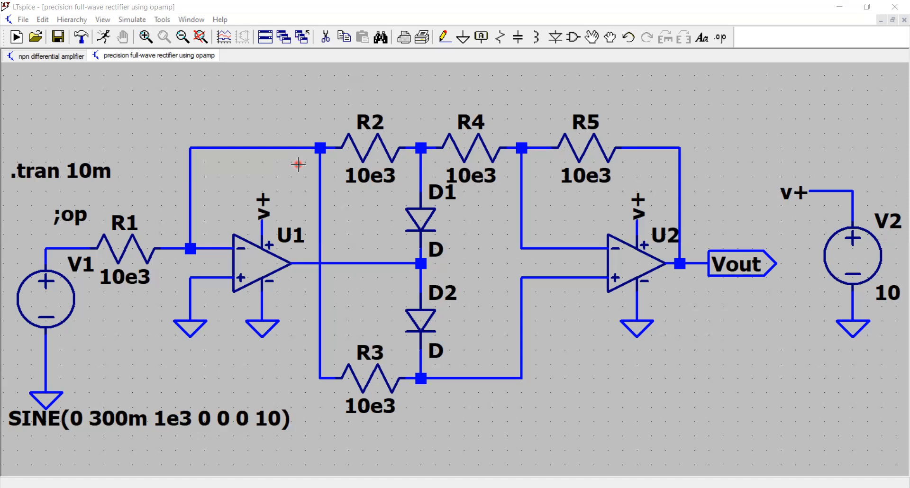
pyautogui.moveTo(297, 197)
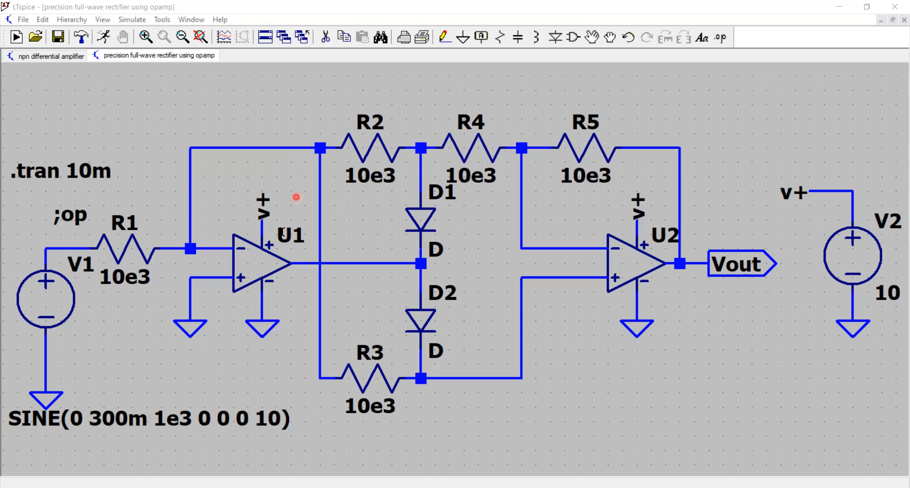
pyautogui.moveTo(279, 257)
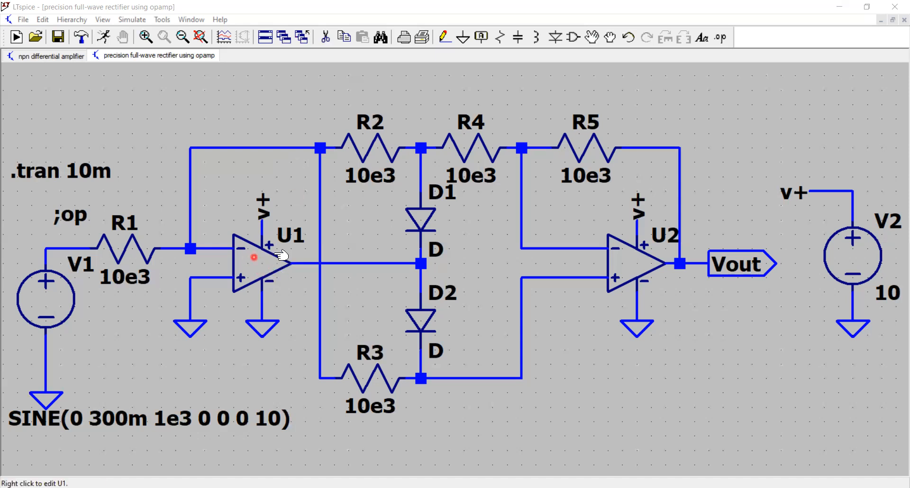
pyautogui.moveTo(651, 274)
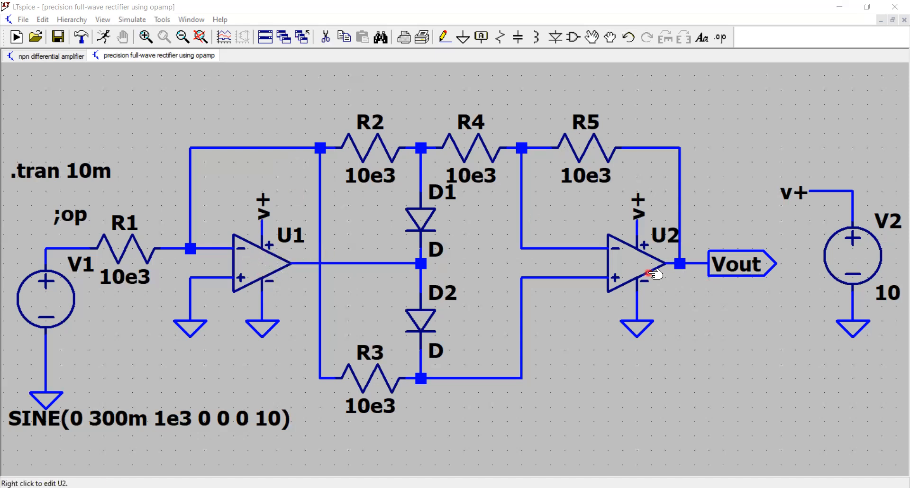
pyautogui.moveTo(265, 269)
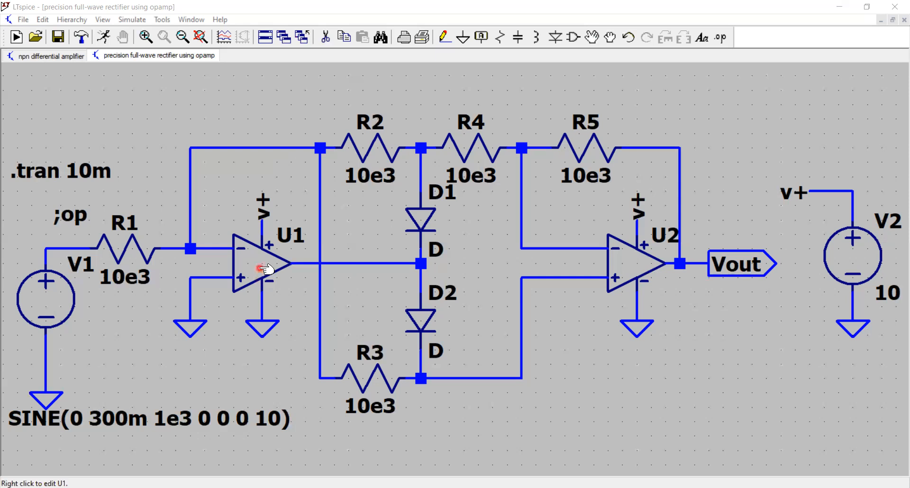
pyautogui.moveTo(157, 248)
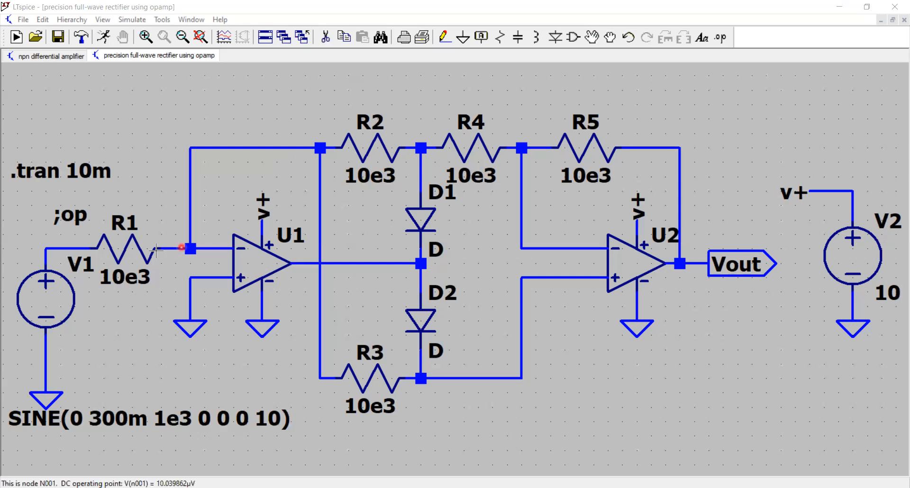
pyautogui.moveTo(218, 282)
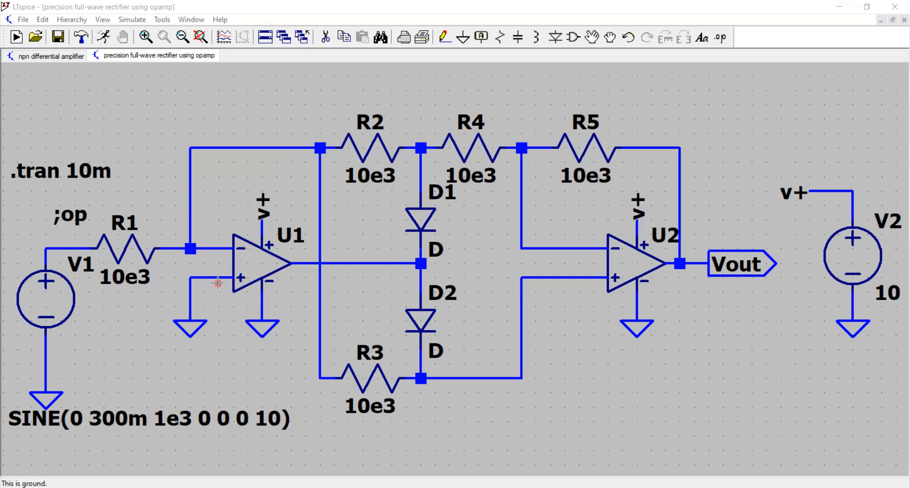
pyautogui.moveTo(262, 279)
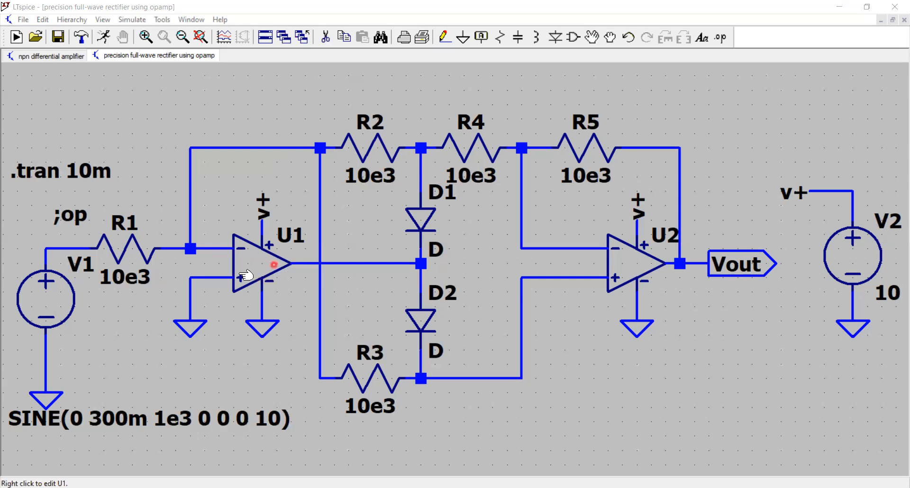
pyautogui.moveTo(627, 291)
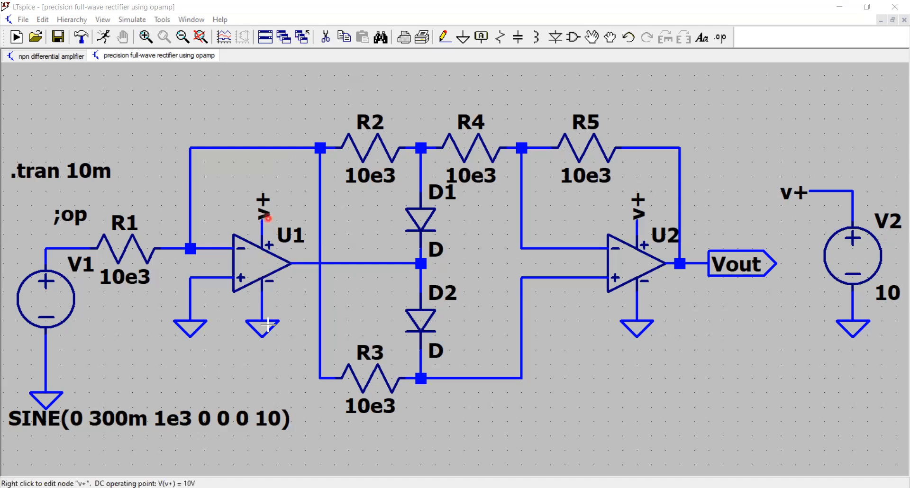
pyautogui.moveTo(621, 276)
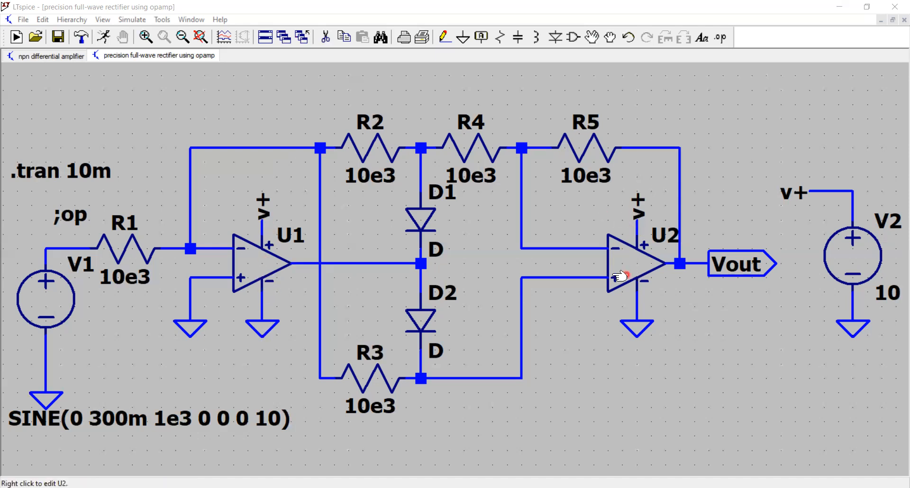
pyautogui.moveTo(635, 365)
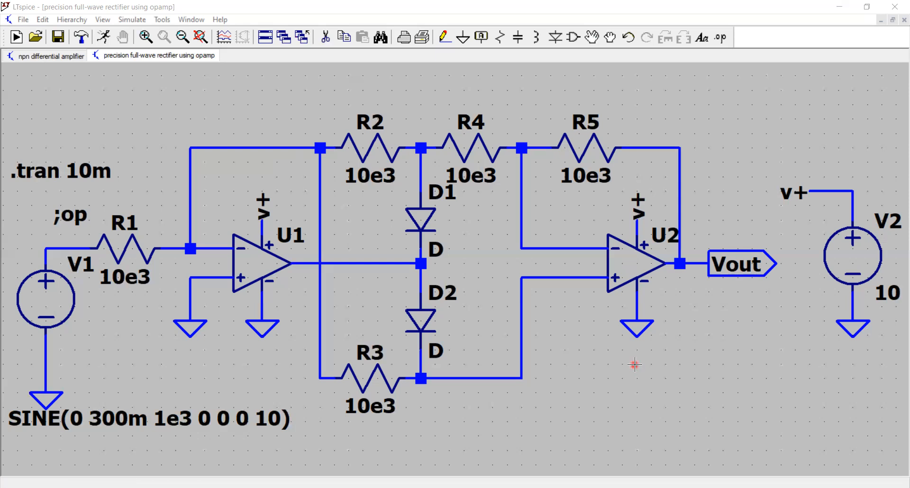
pyautogui.moveTo(854, 267)
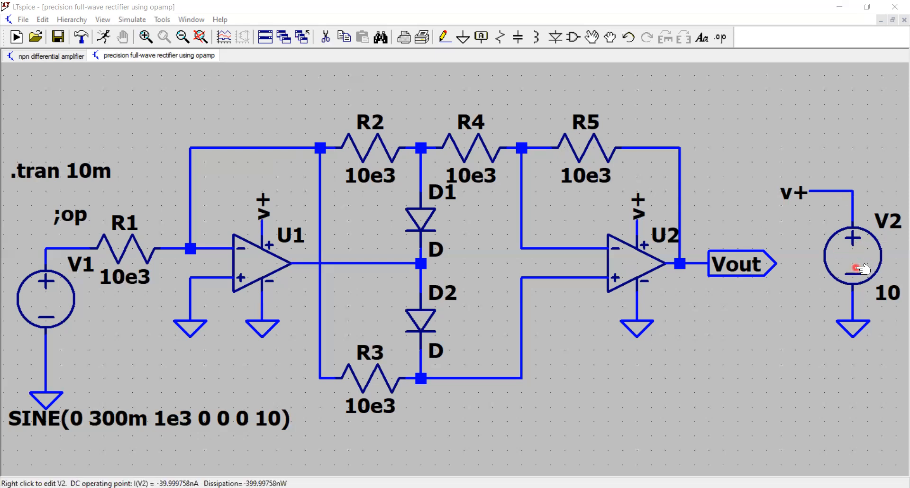
pyautogui.moveTo(780, 198)
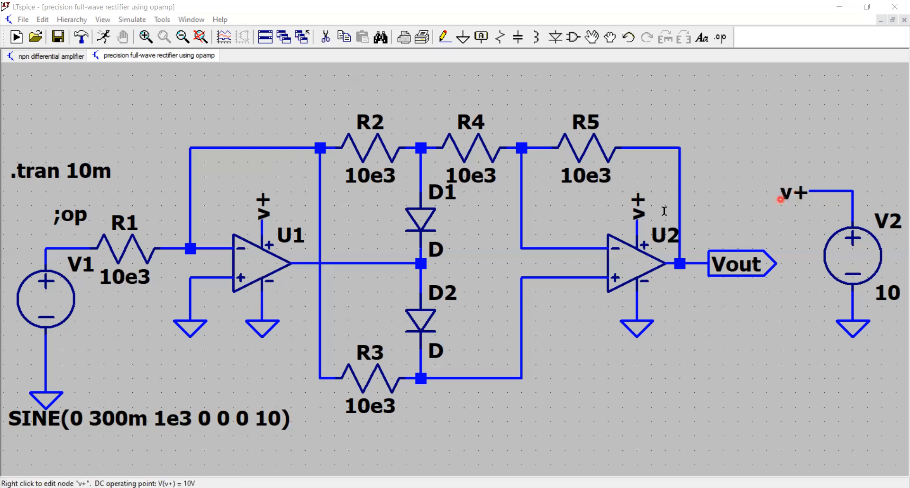
pyautogui.moveTo(629, 219)
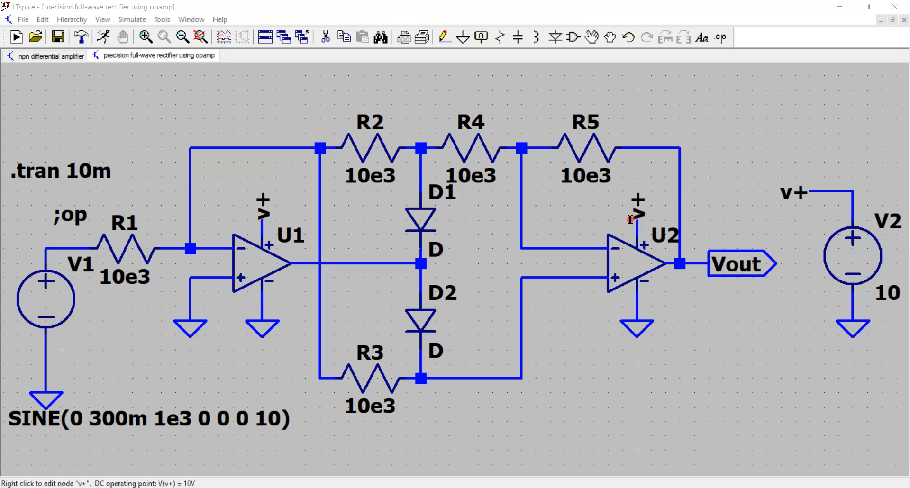
pyautogui.moveTo(265, 230)
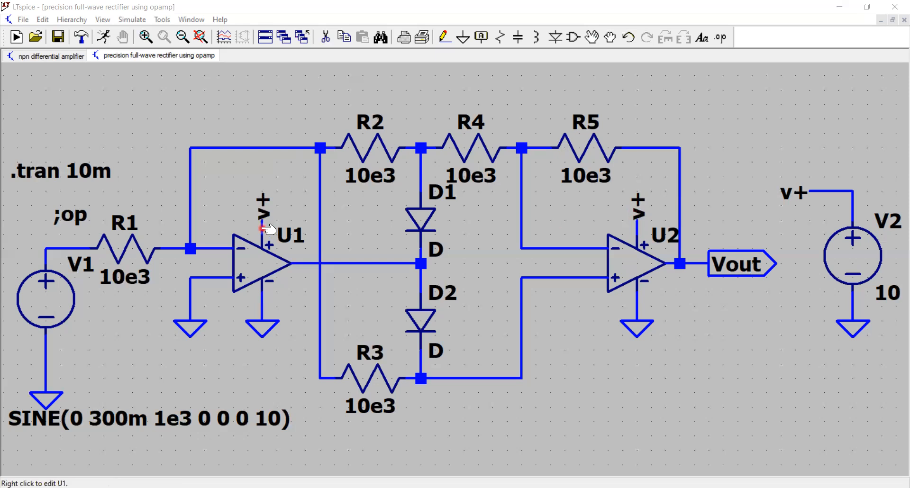
pyautogui.moveTo(638, 308)
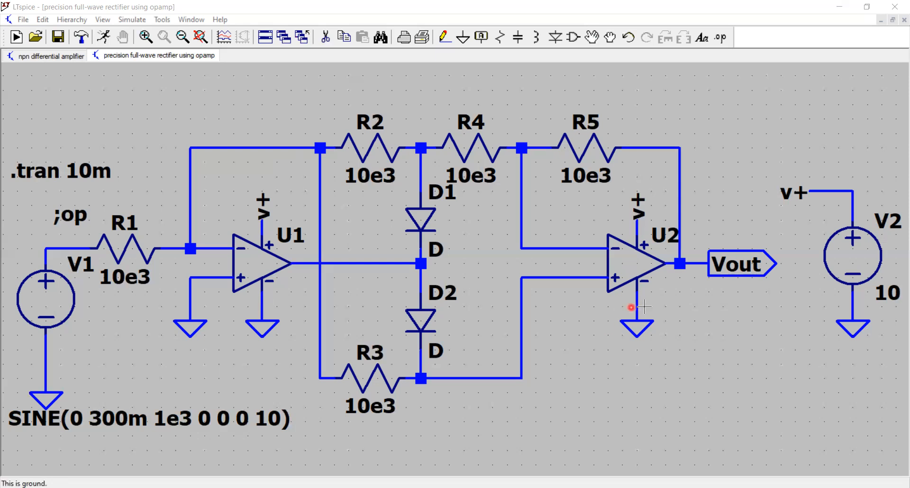
pyautogui.moveTo(104, 251)
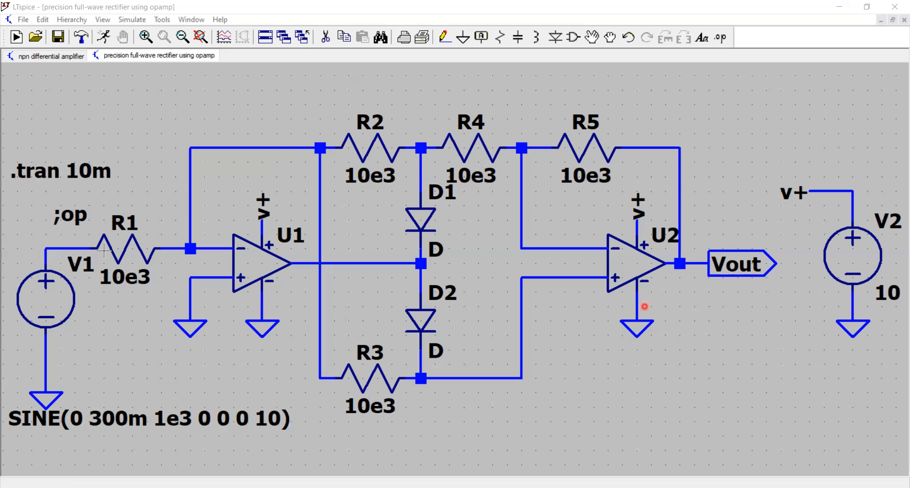
pyautogui.moveTo(252, 273)
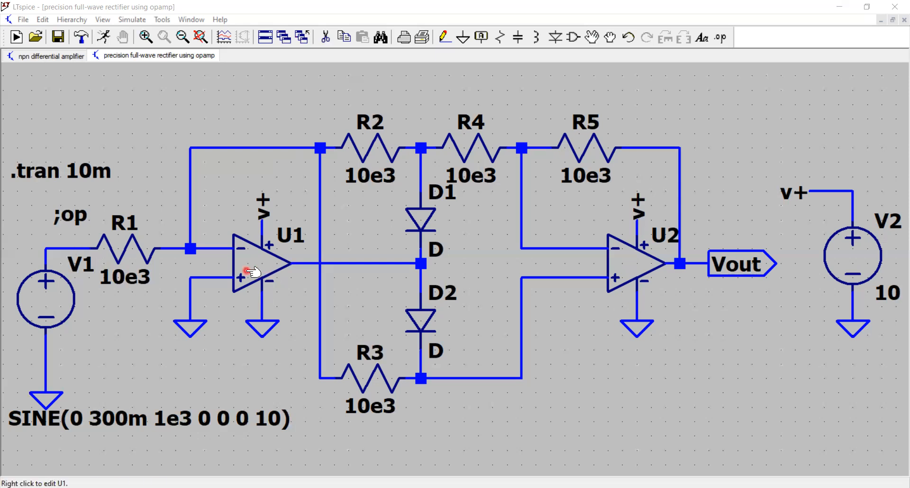
pyautogui.moveTo(252, 287)
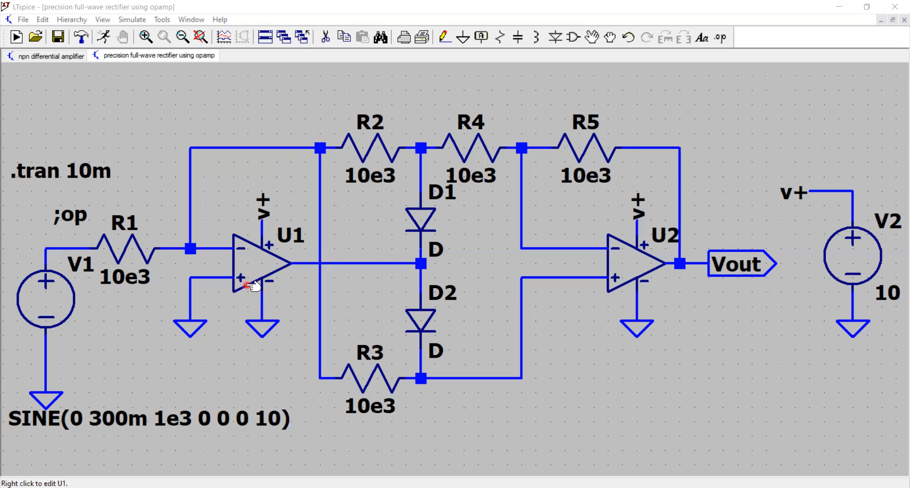
pyautogui.moveTo(190, 328)
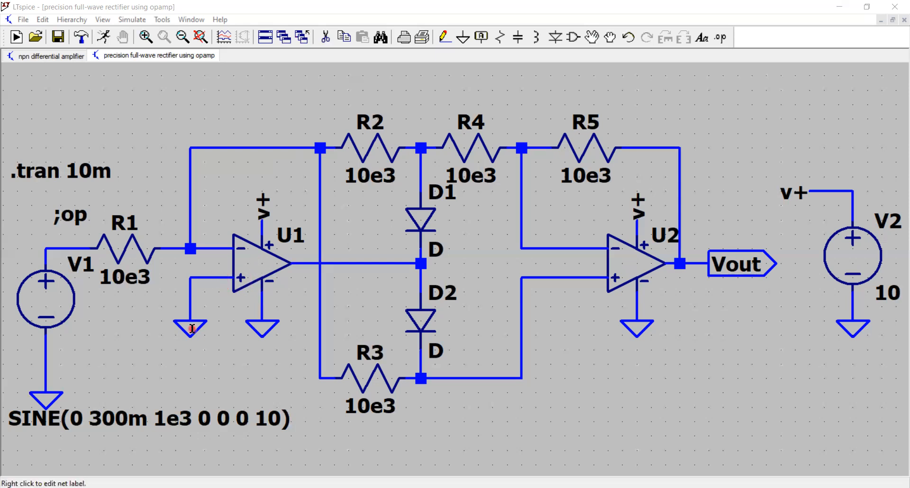
pyautogui.moveTo(46, 298)
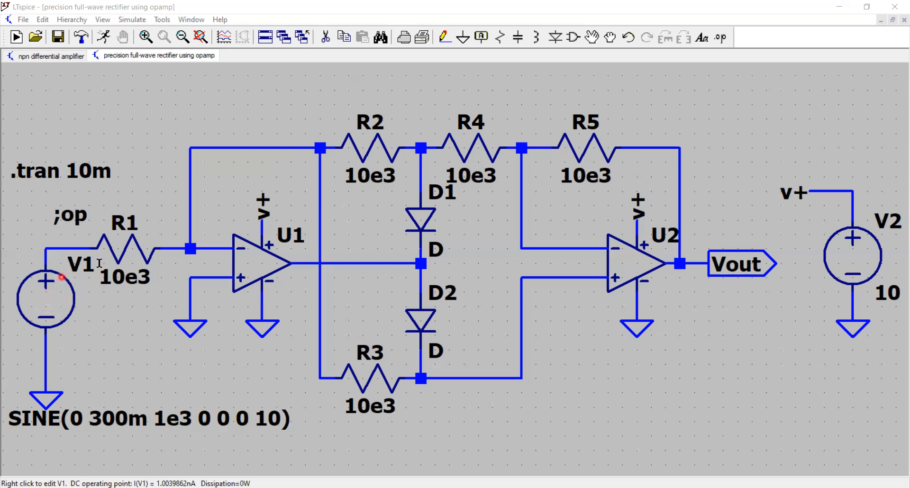
pyautogui.moveTo(244, 255)
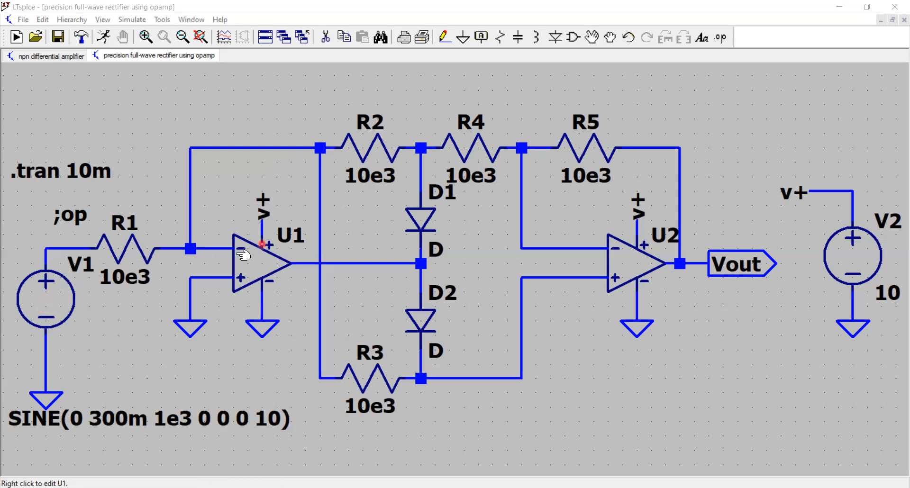
pyautogui.moveTo(203, 250)
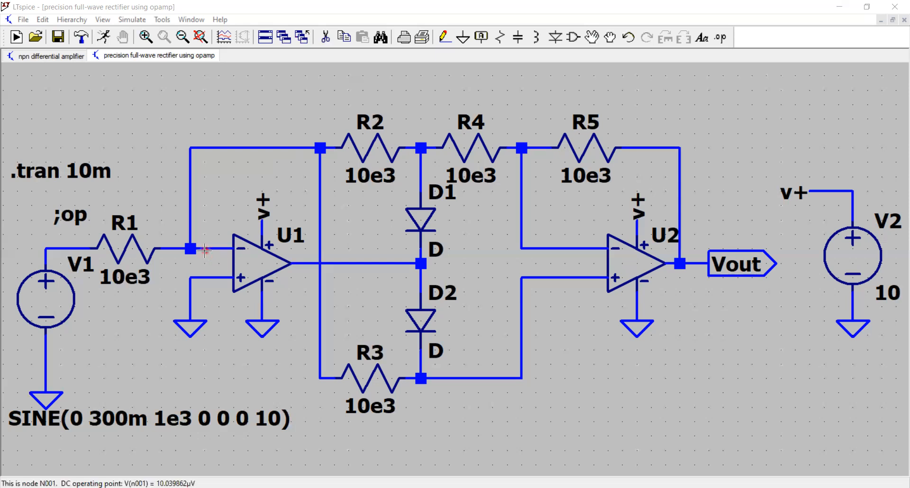
pyautogui.moveTo(376, 148)
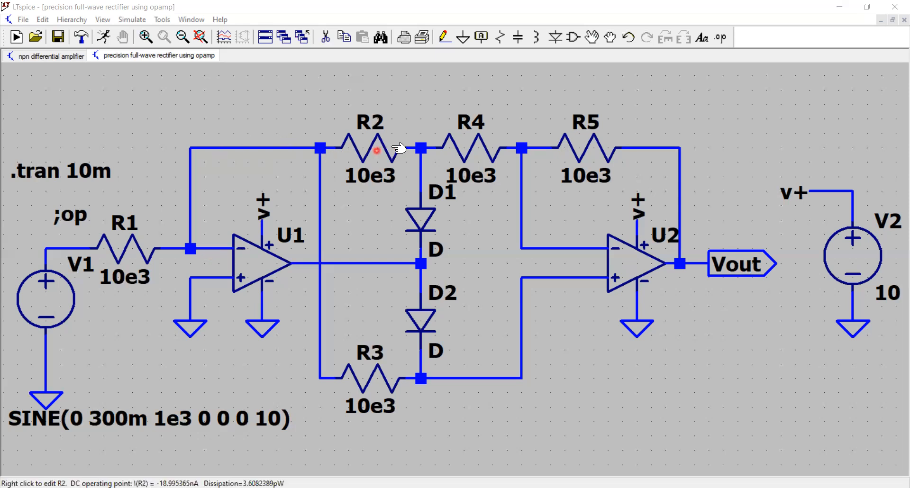
pyautogui.moveTo(421, 218)
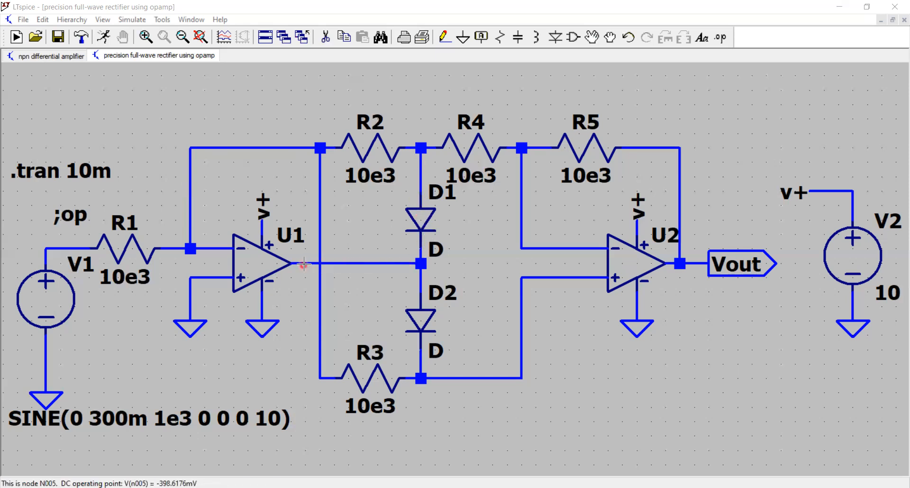
pyautogui.moveTo(319, 148)
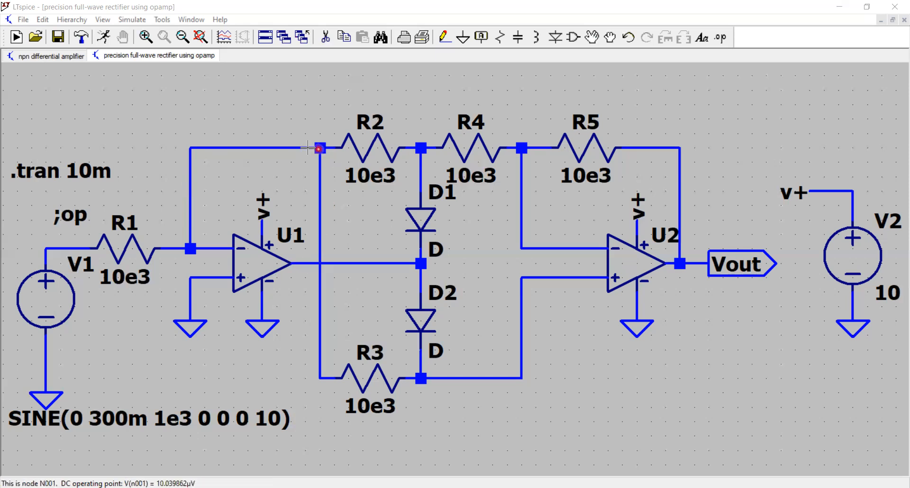
pyautogui.moveTo(186, 247)
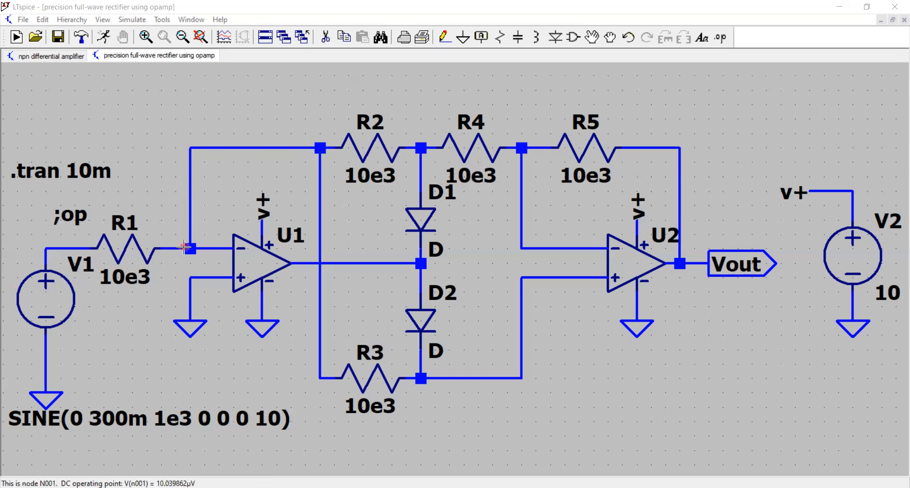
pyautogui.moveTo(304, 148)
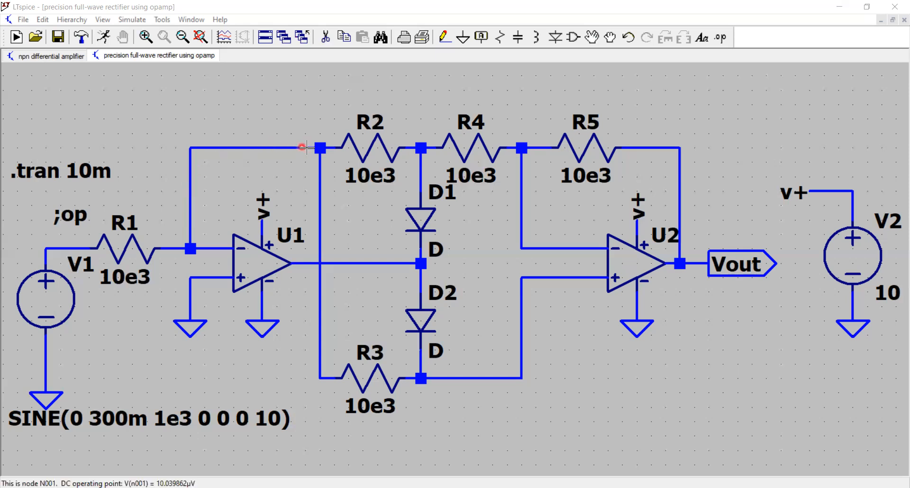
pyautogui.moveTo(322, 339)
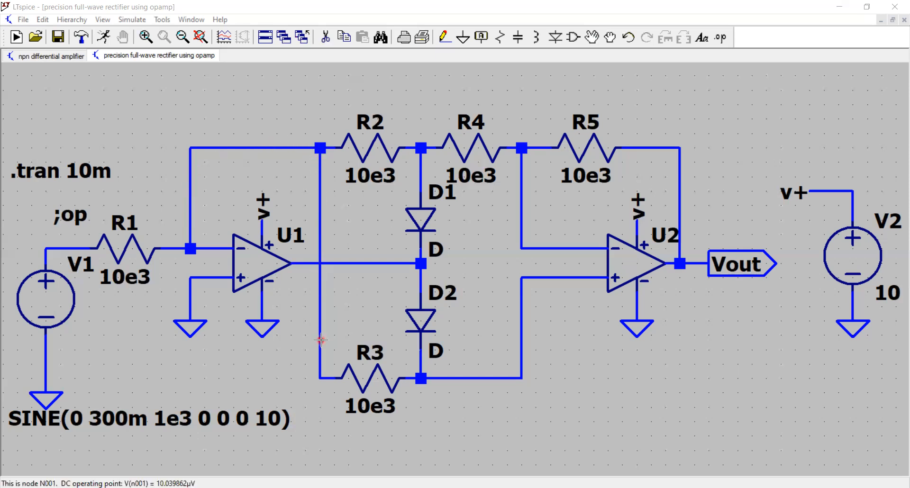
pyautogui.moveTo(484, 384)
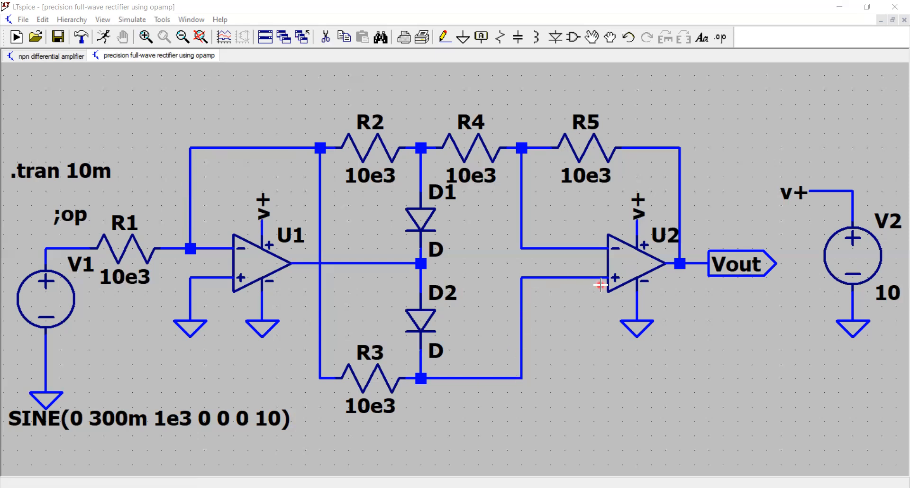
pyautogui.moveTo(621, 249)
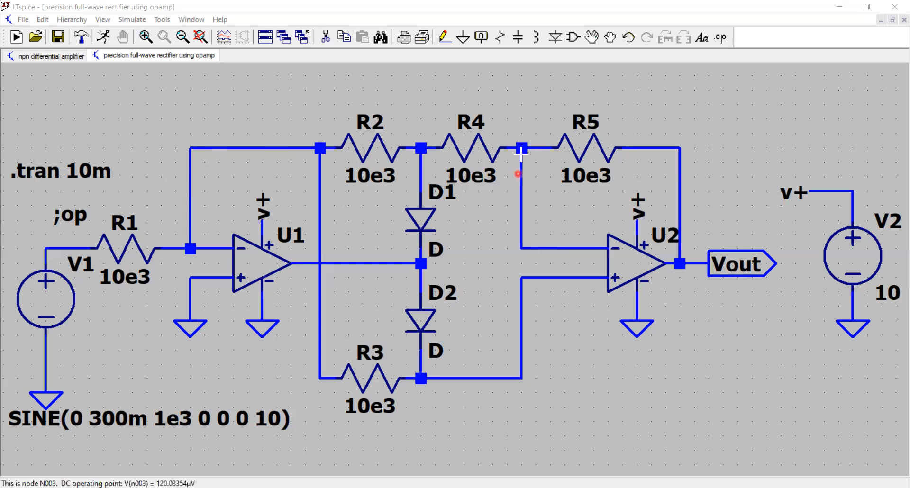
pyautogui.moveTo(491, 148)
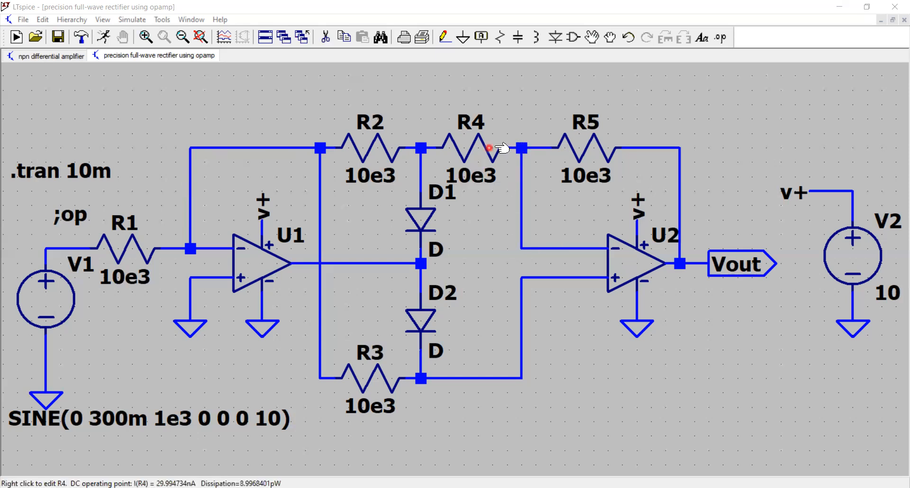
pyautogui.moveTo(572, 145)
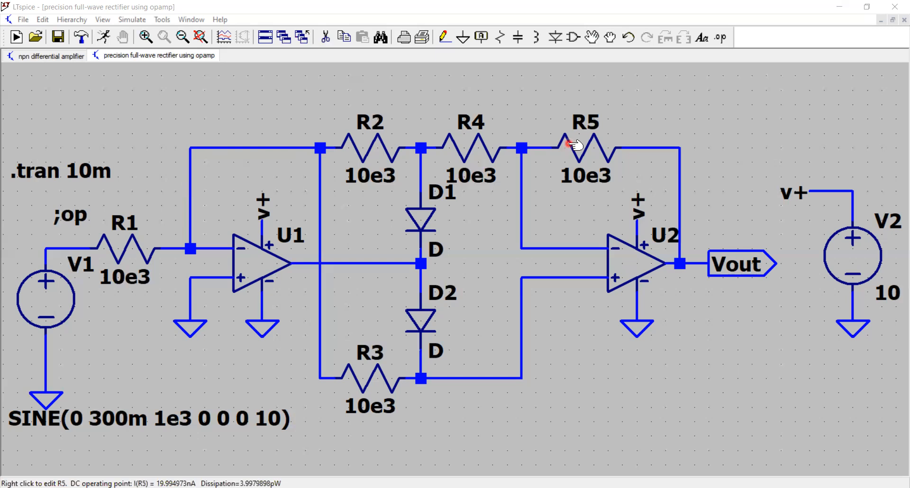
pyautogui.moveTo(692, 211)
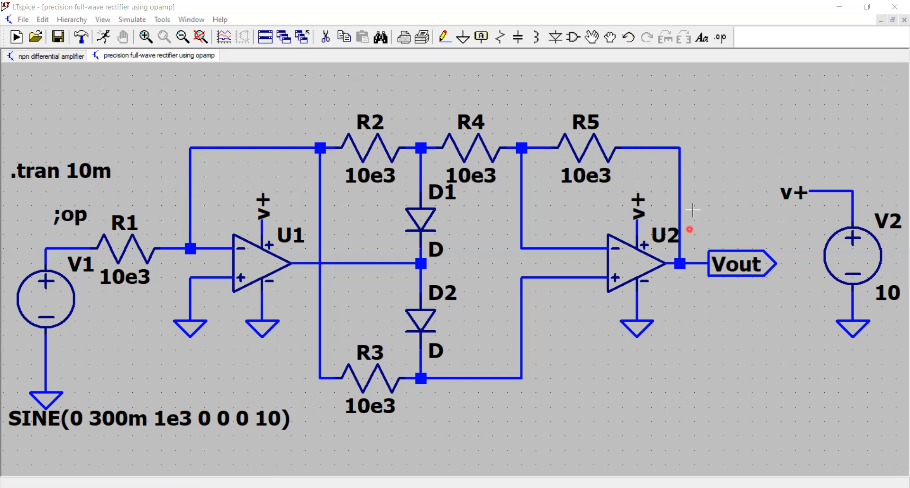
pyautogui.moveTo(607, 159)
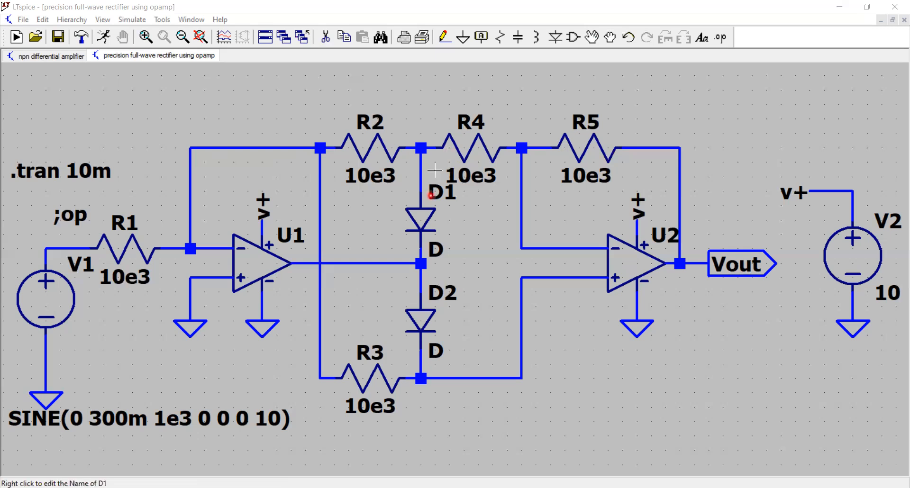
pyautogui.moveTo(421, 240)
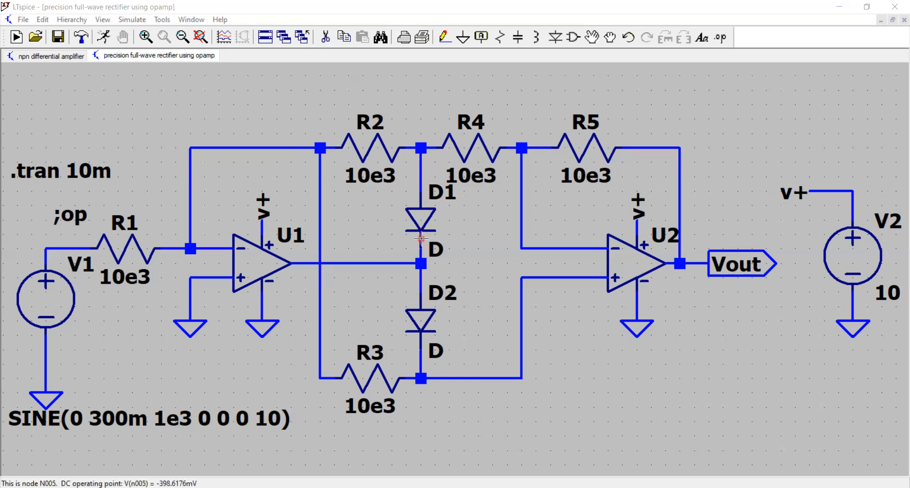
pyautogui.moveTo(432, 342)
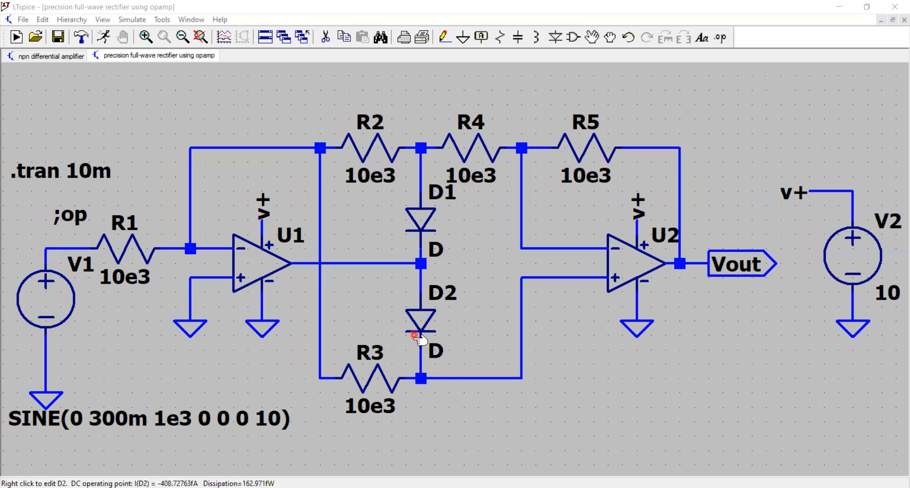
pyautogui.moveTo(420, 382)
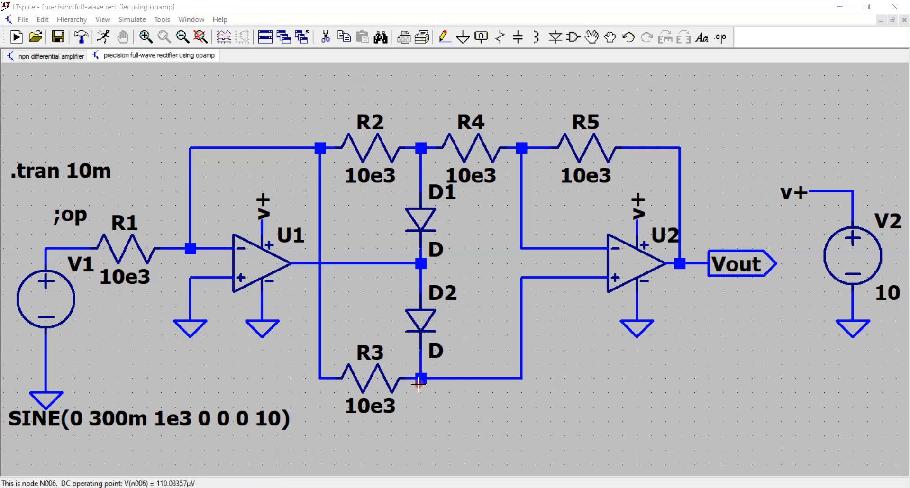
pyautogui.moveTo(95, 264)
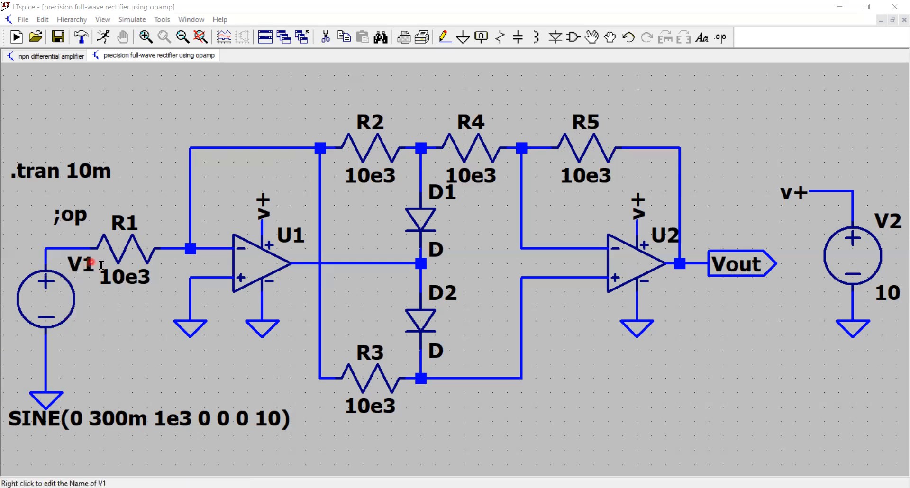
pyautogui.moveTo(152, 298)
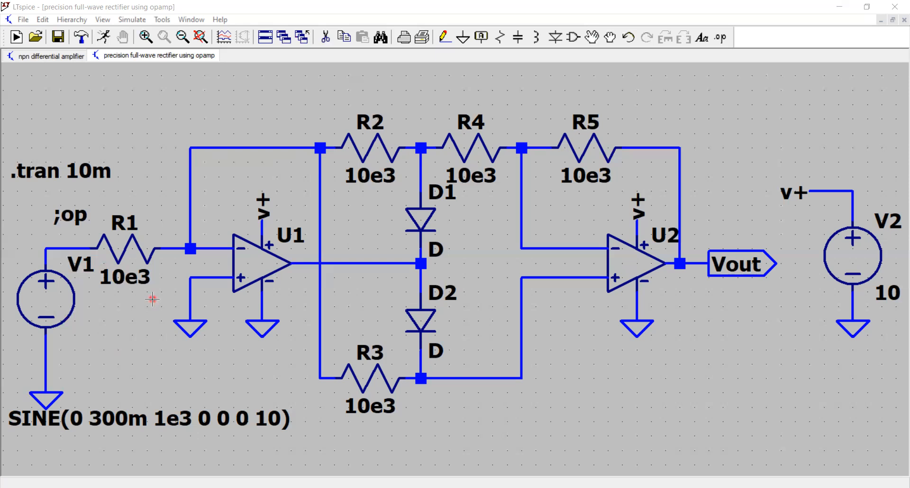
pyautogui.moveTo(131, 333)
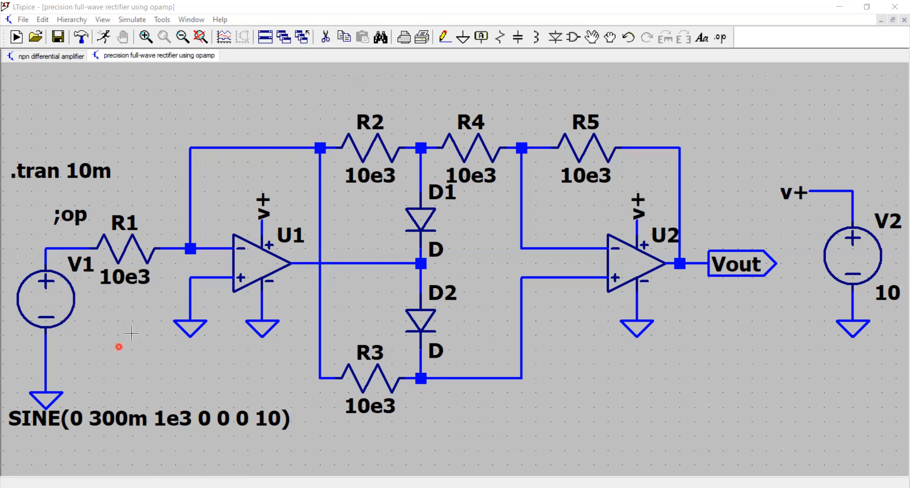
pyautogui.moveTo(74, 297)
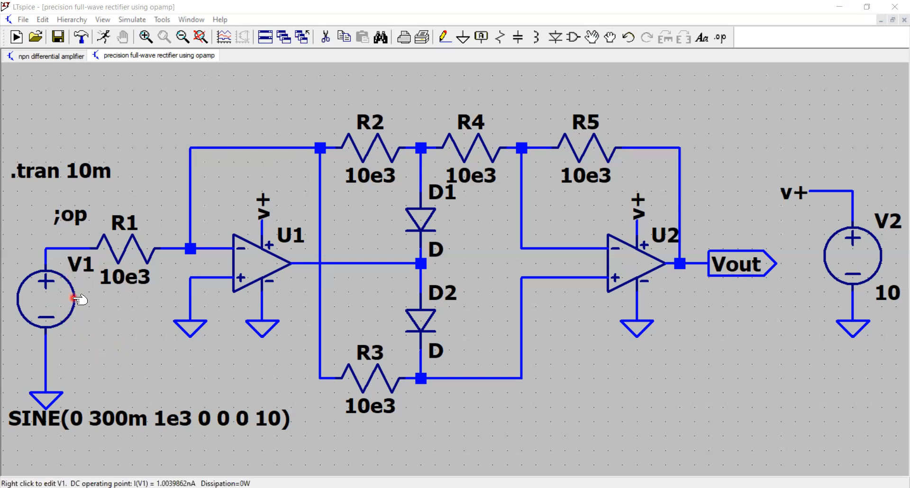
pyautogui.moveTo(91, 275)
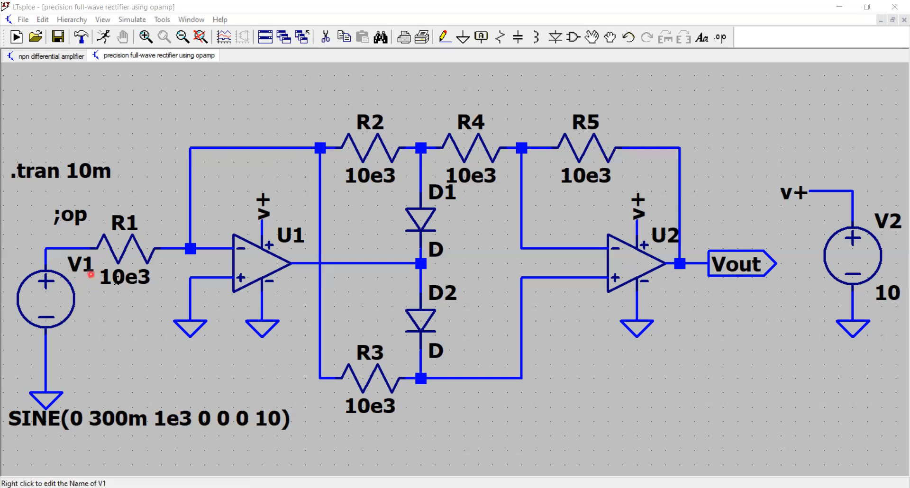
pyautogui.moveTo(159, 257)
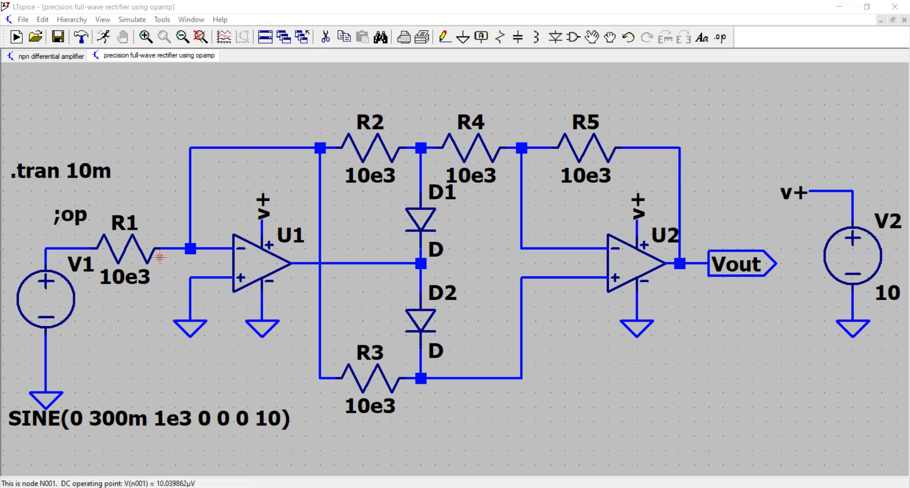
pyautogui.moveTo(323, 147)
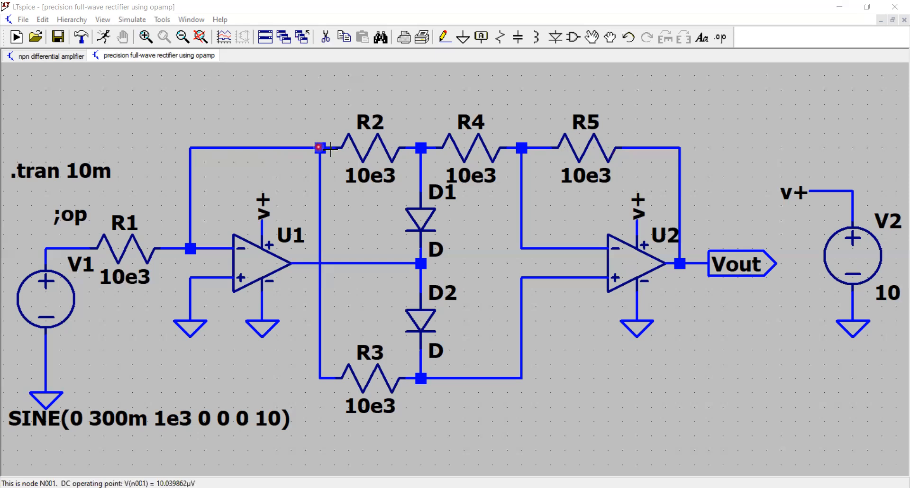
pyautogui.moveTo(420, 203)
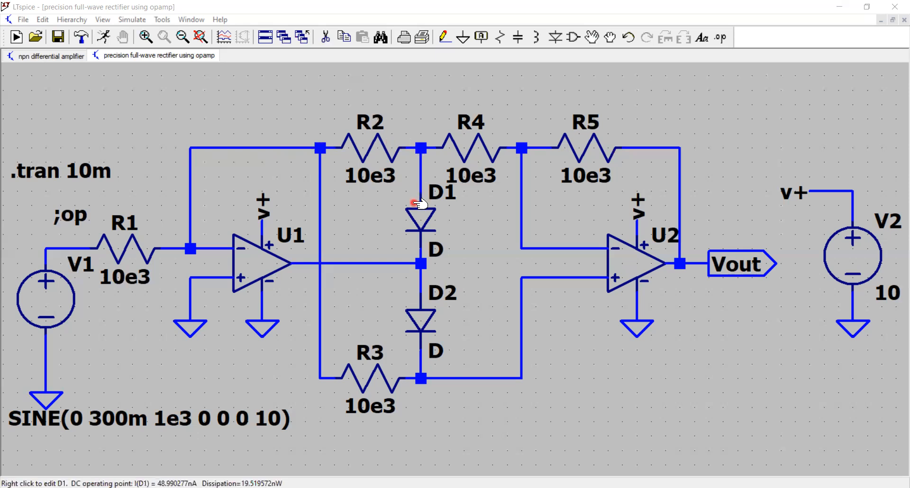
pyautogui.moveTo(421, 213)
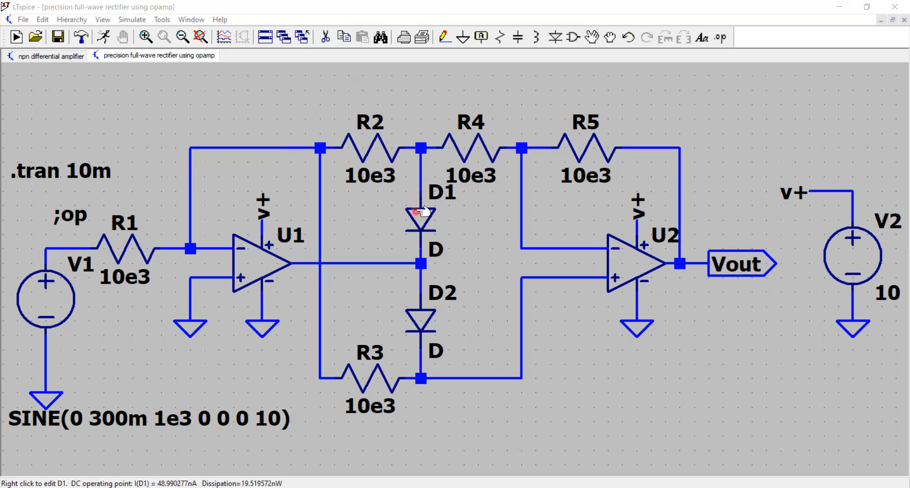
pyautogui.moveTo(427, 225)
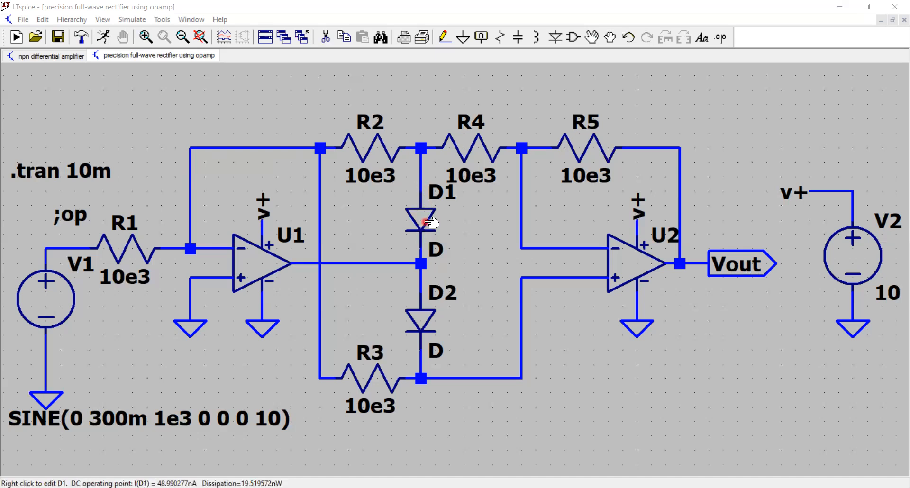
pyautogui.moveTo(420, 237)
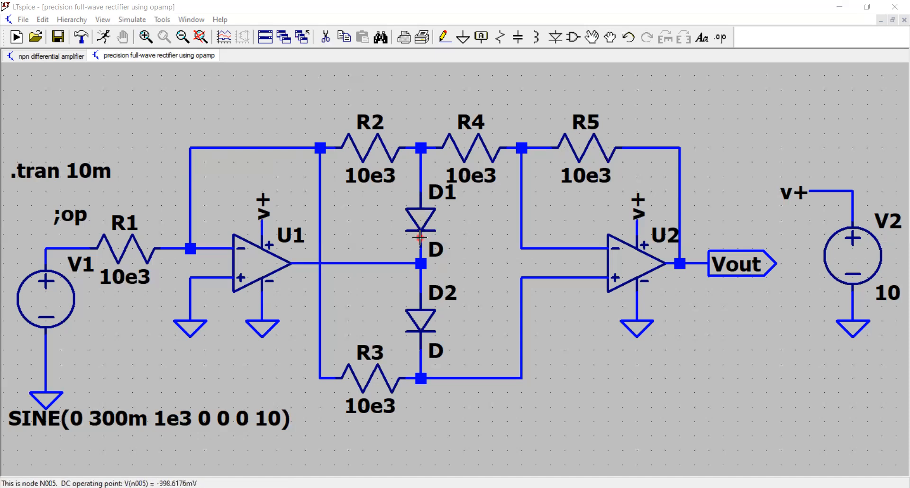
pyautogui.moveTo(420, 238)
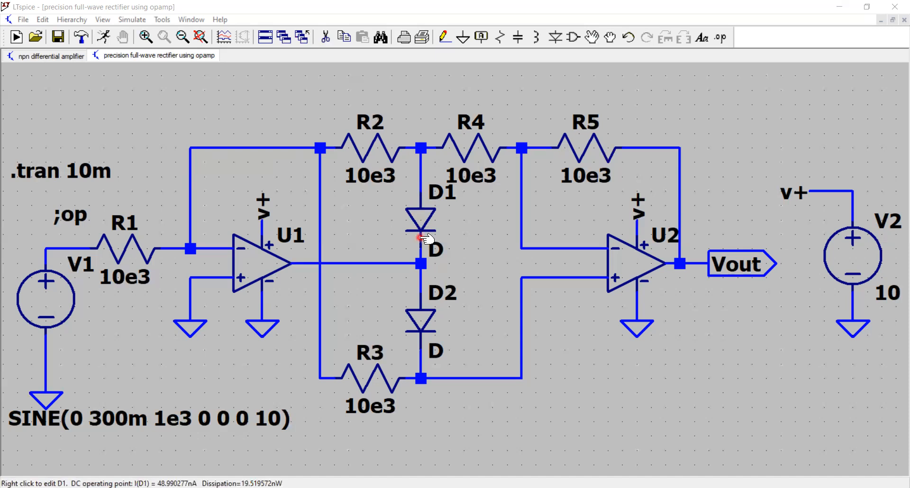
pyautogui.moveTo(422, 227)
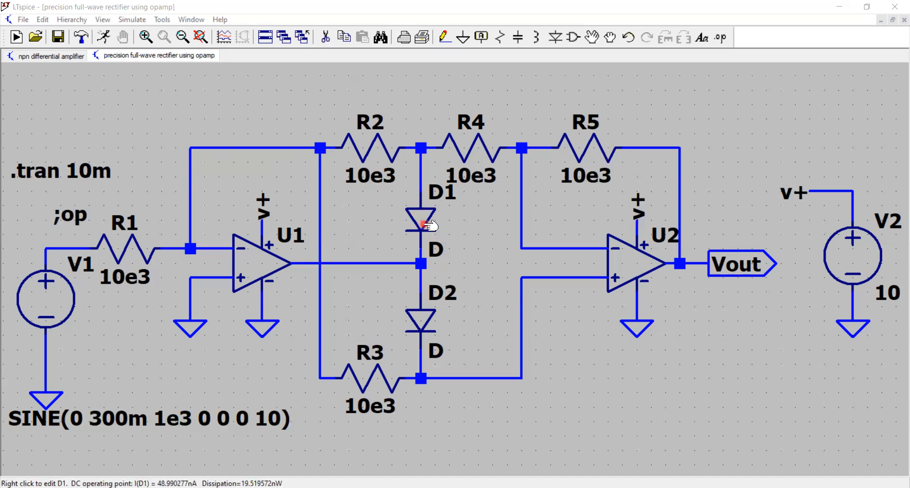
pyautogui.moveTo(421, 240)
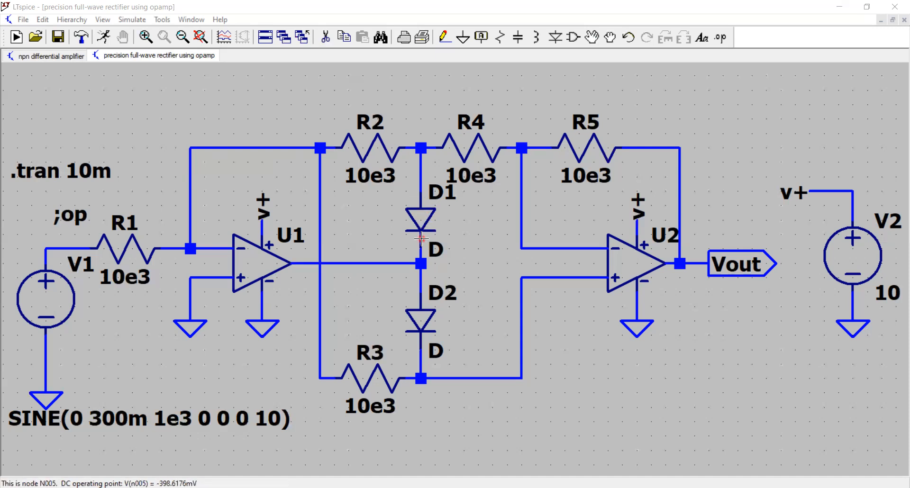
pyautogui.moveTo(419, 284)
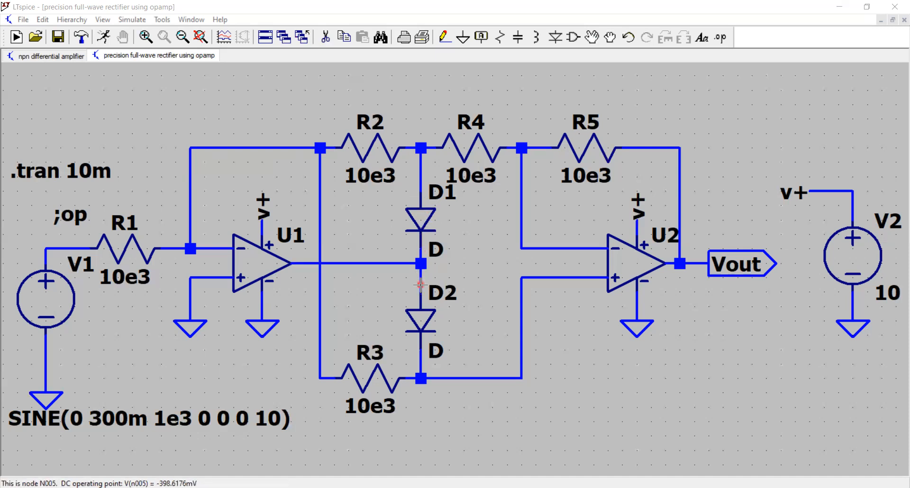
pyautogui.moveTo(339, 181)
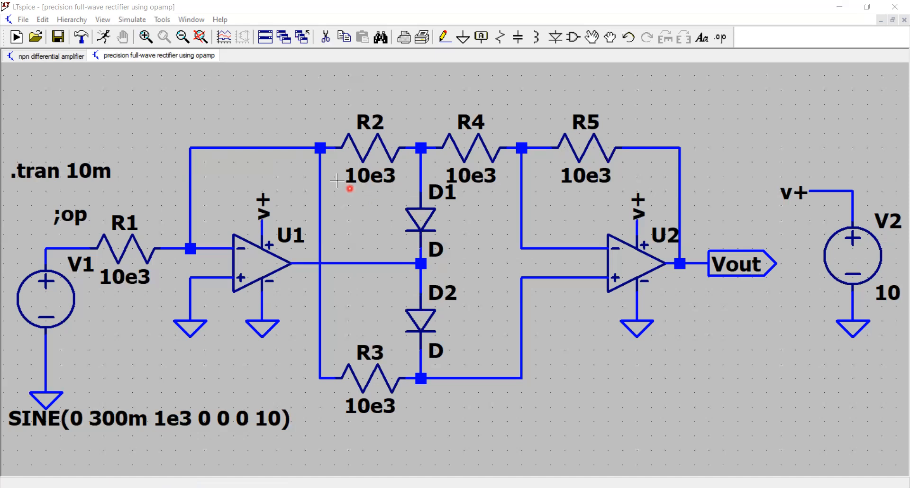
pyautogui.moveTo(319, 381)
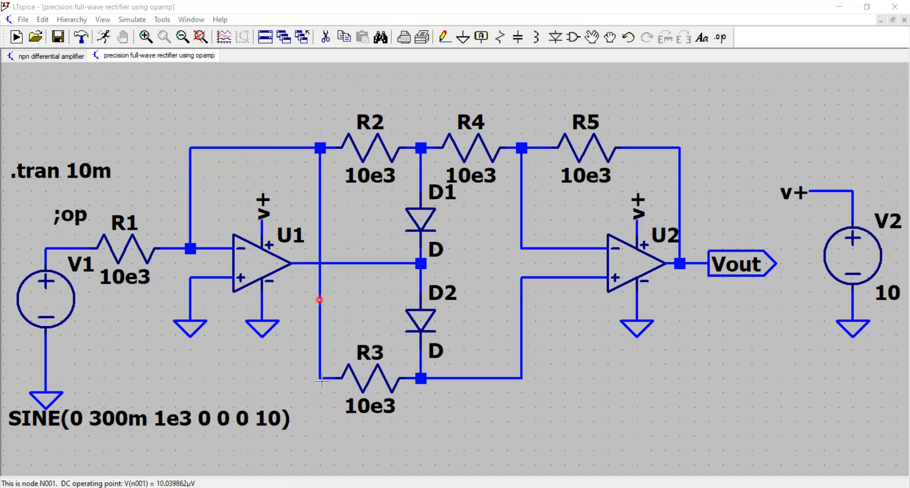
pyautogui.moveTo(424, 336)
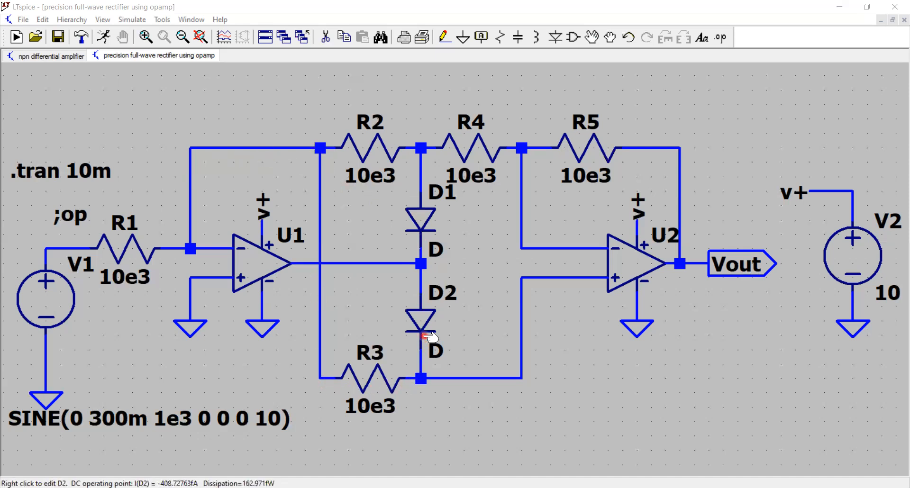
pyautogui.moveTo(418, 316)
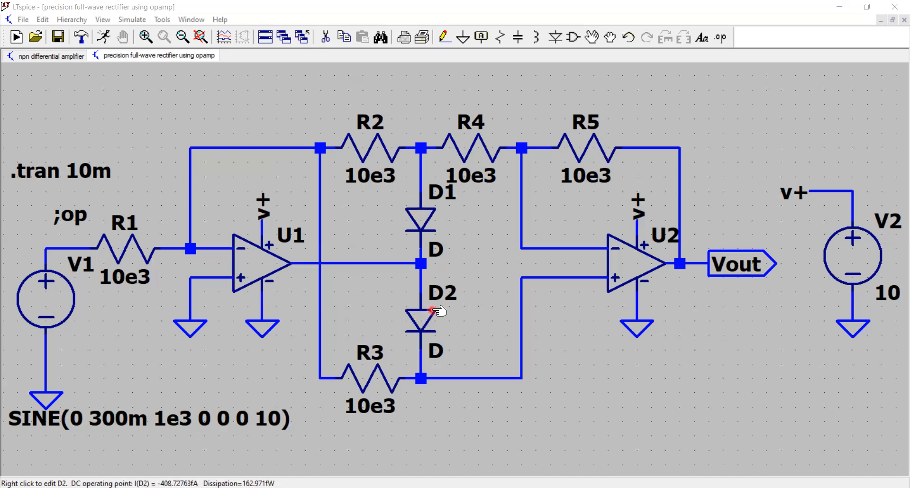
pyautogui.moveTo(420, 219)
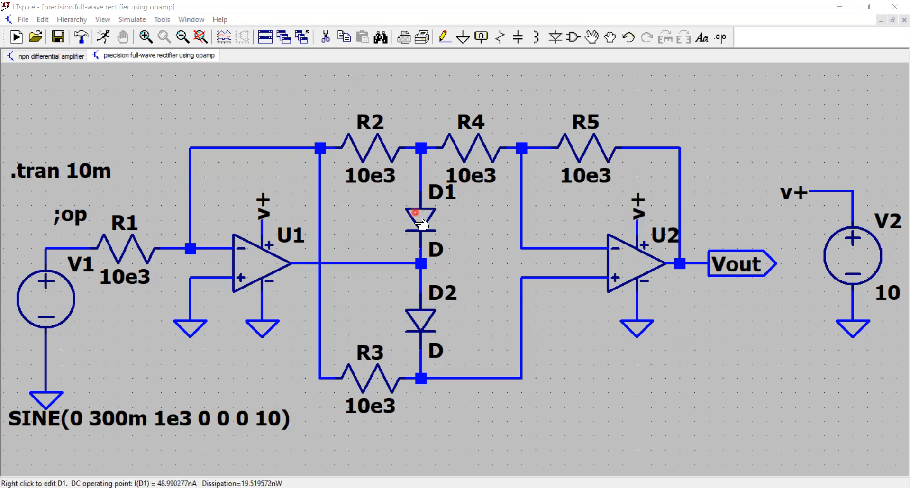
pyautogui.moveTo(419, 263)
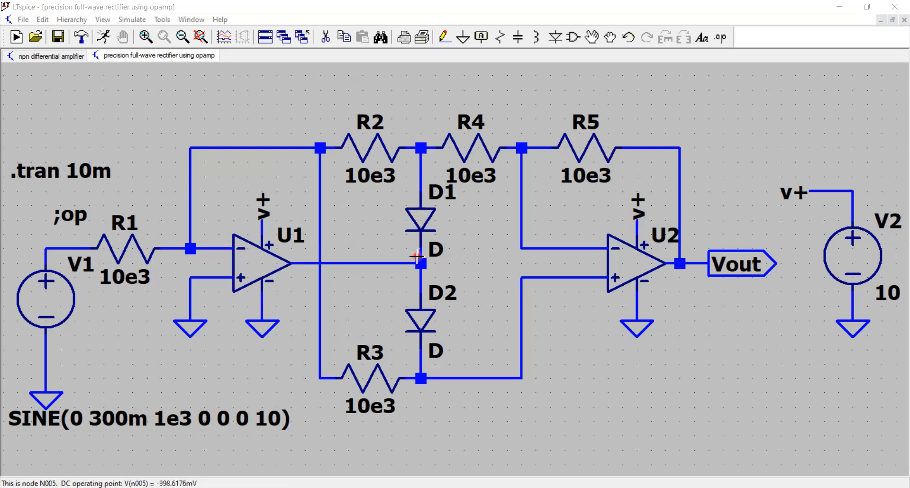
pyautogui.moveTo(285, 275)
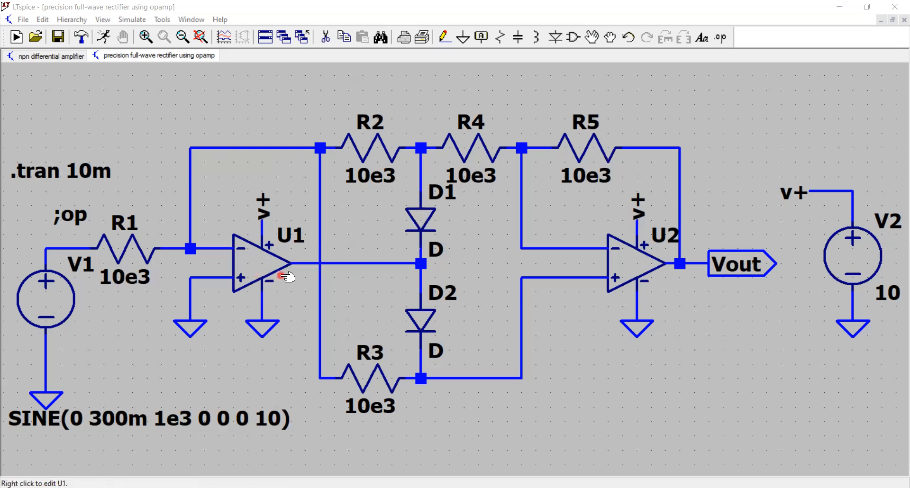
pyautogui.moveTo(372, 151)
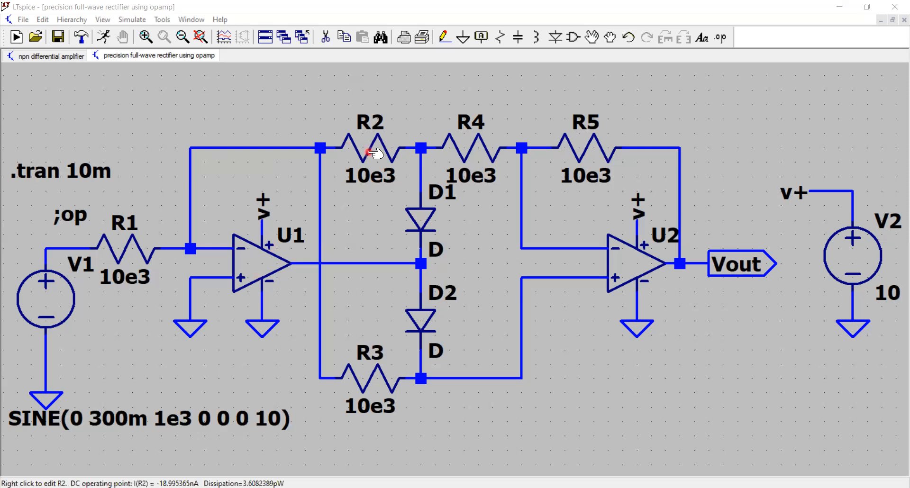
pyautogui.moveTo(375, 138)
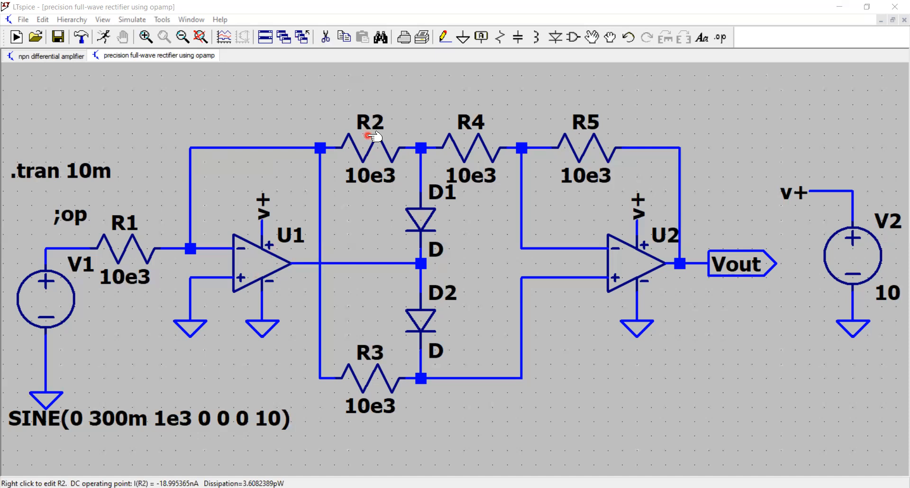
pyautogui.moveTo(120, 244)
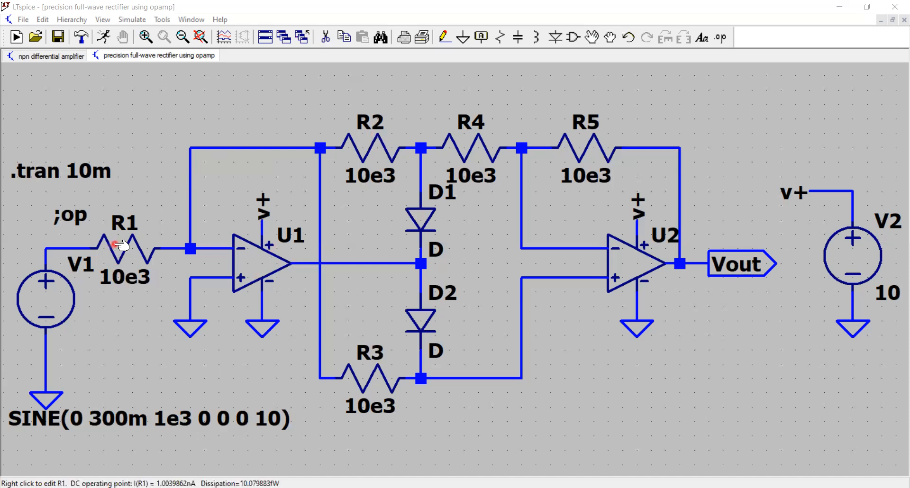
pyautogui.moveTo(377, 197)
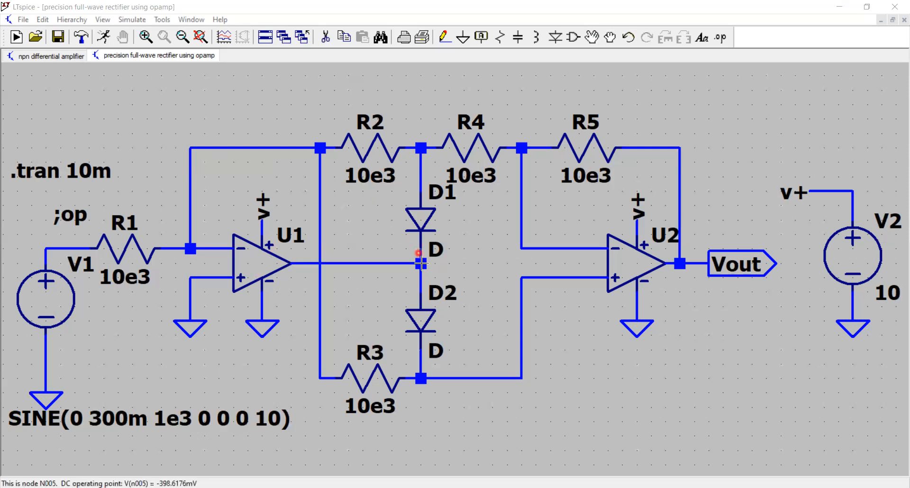
pyautogui.moveTo(58, 298)
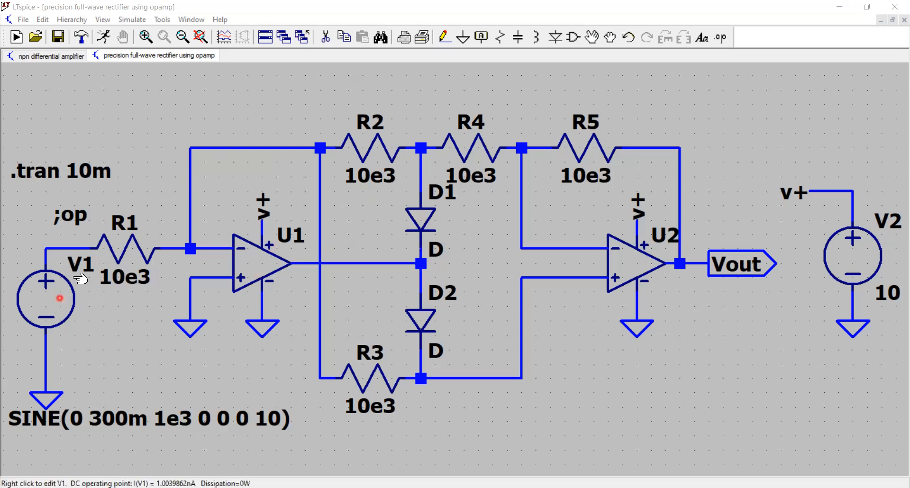
pyautogui.moveTo(49, 293)
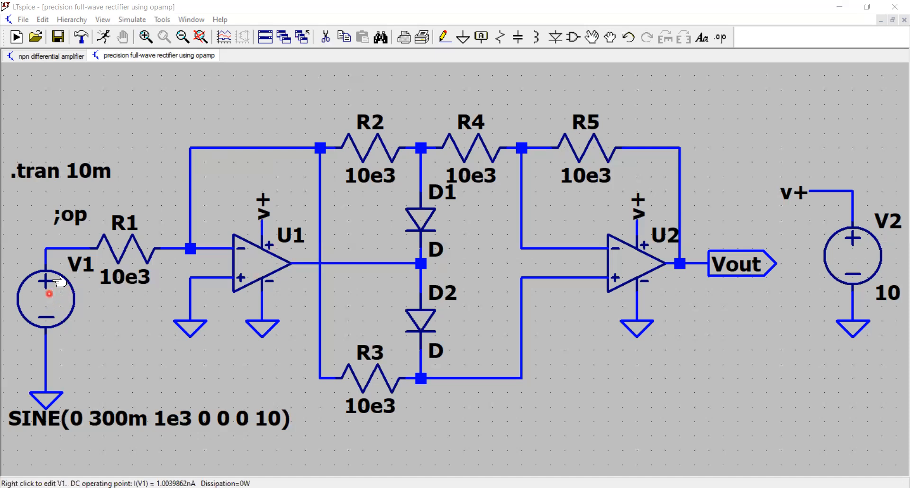
pyautogui.moveTo(413, 263)
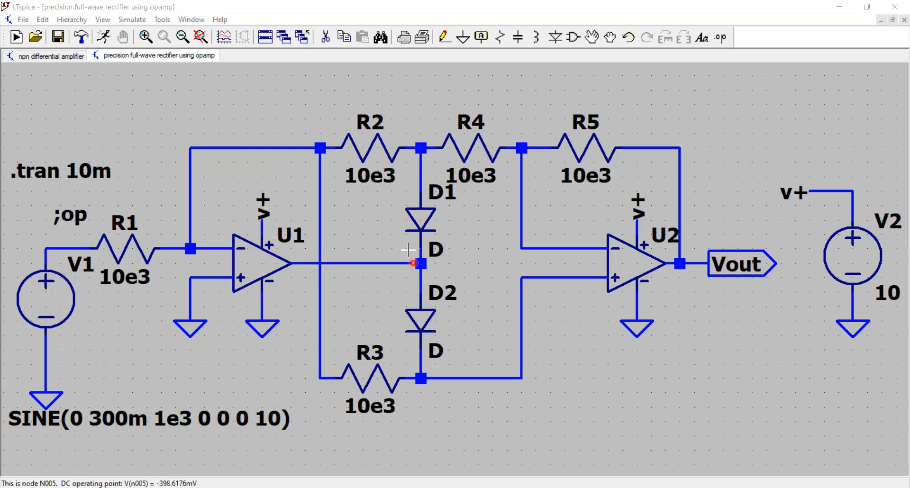
pyautogui.moveTo(69, 279)
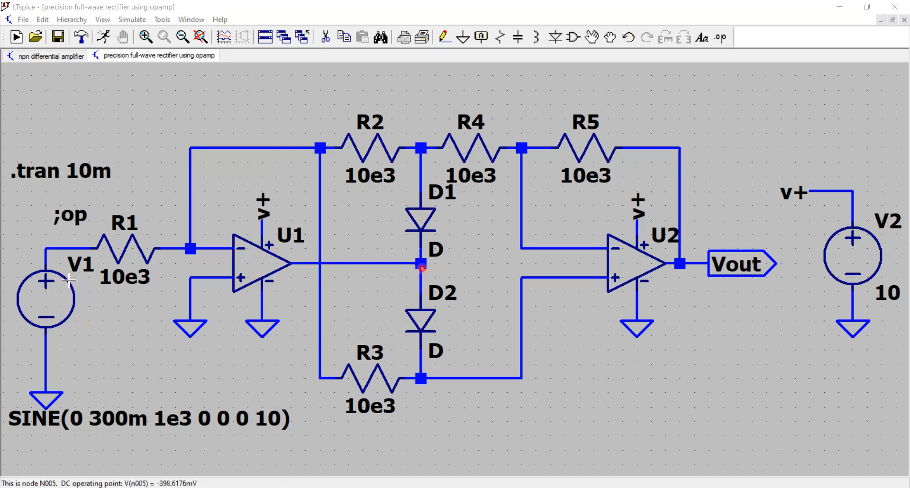
pyautogui.moveTo(404, 273)
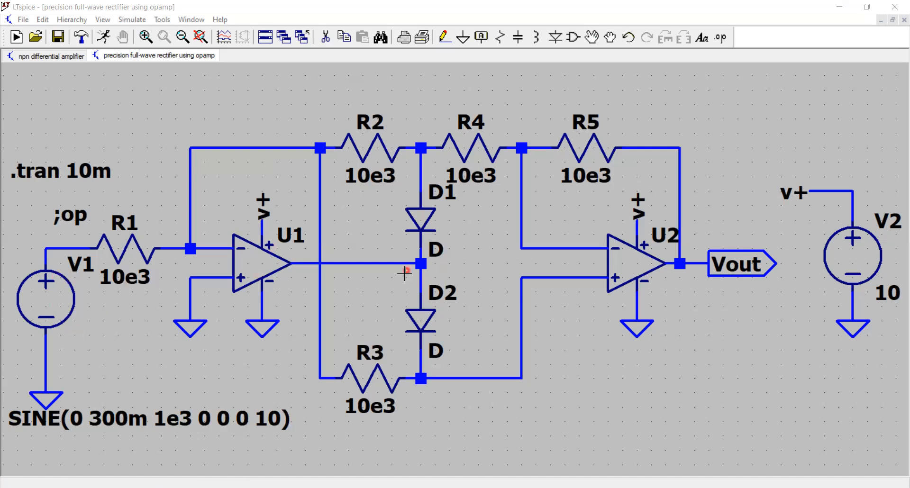
pyautogui.moveTo(441, 266)
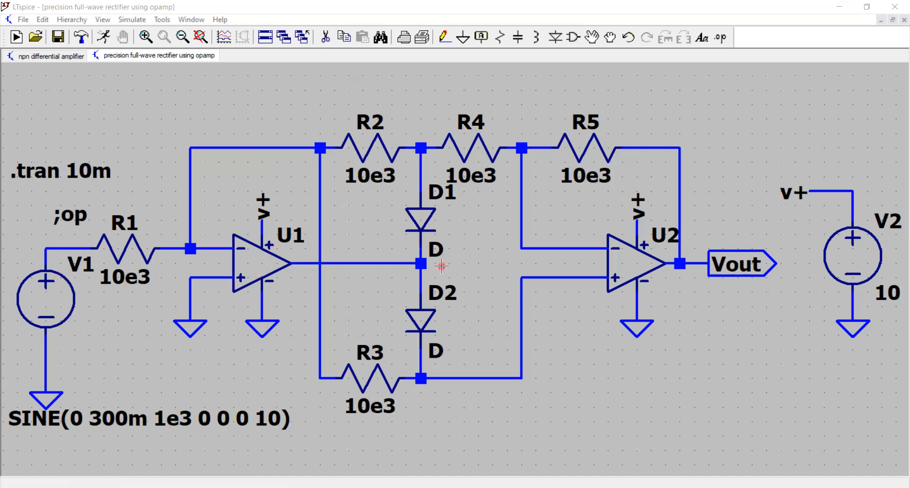
pyautogui.moveTo(633, 268)
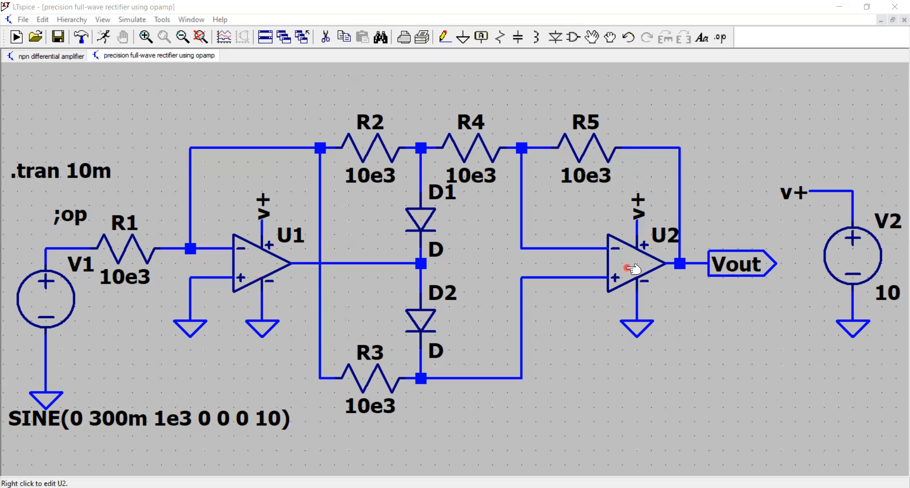
pyautogui.moveTo(421, 264)
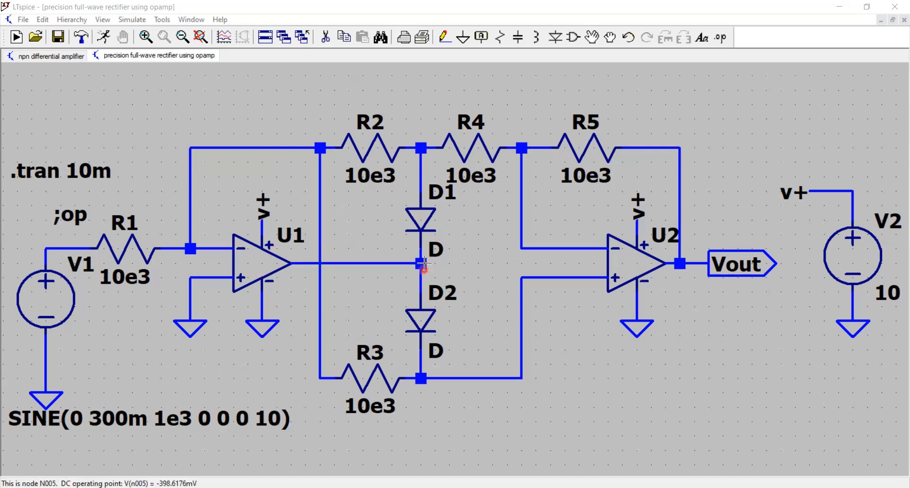
pyautogui.moveTo(421, 213)
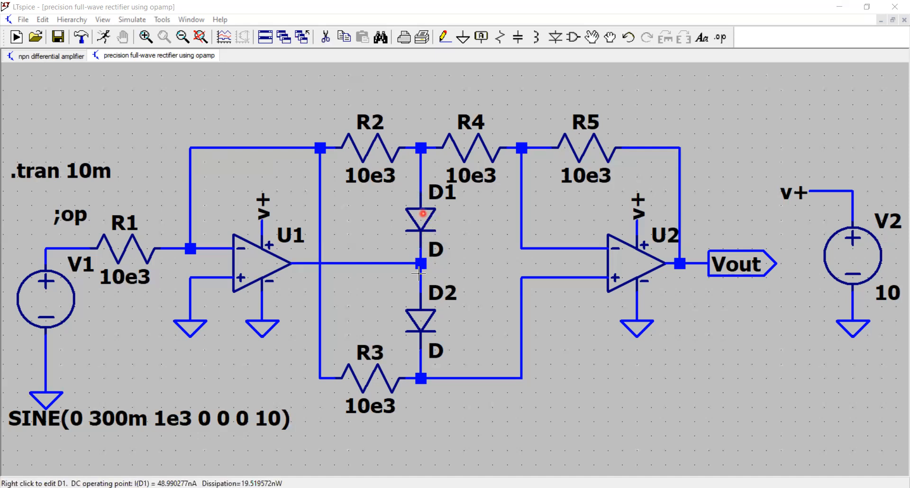
pyautogui.moveTo(421, 148)
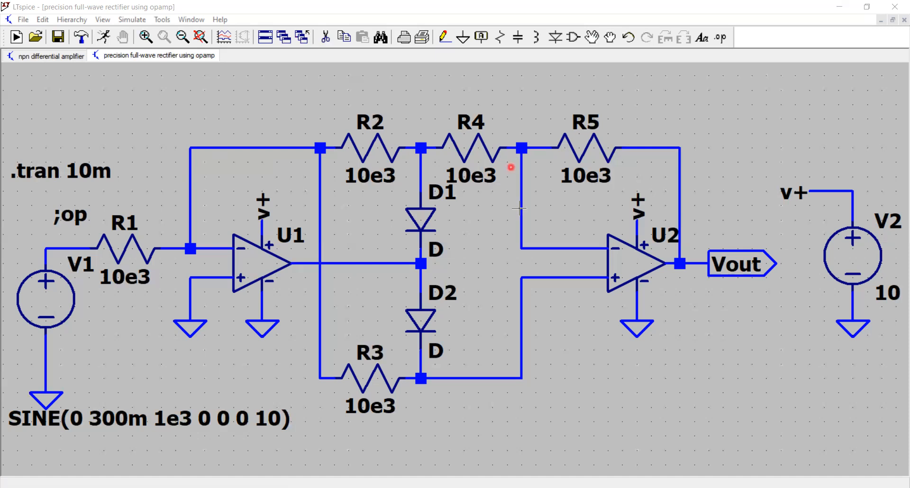
pyautogui.moveTo(618, 249)
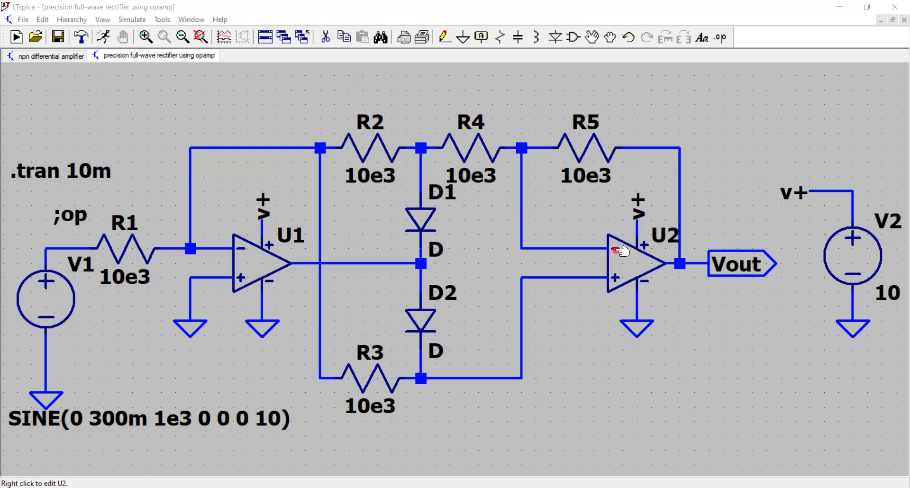
pyautogui.moveTo(559, 283)
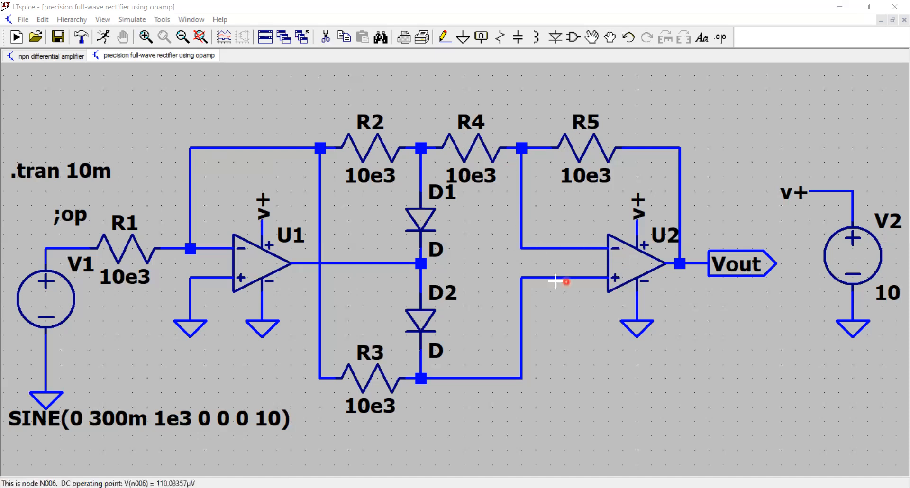
pyautogui.moveTo(394, 399)
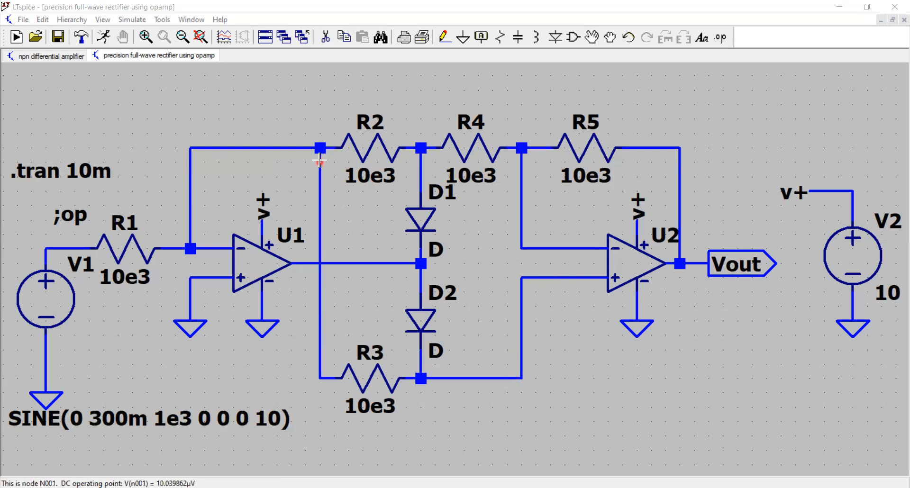
pyautogui.moveTo(165, 259)
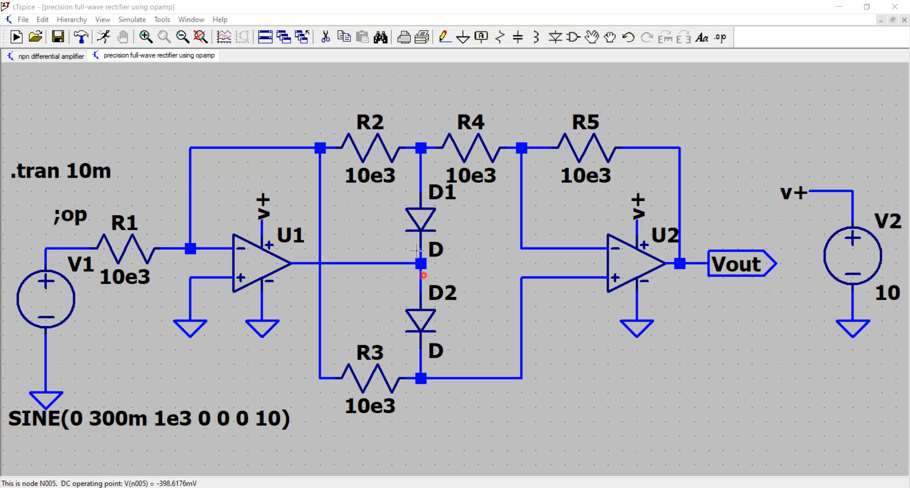
pyautogui.moveTo(591, 240)
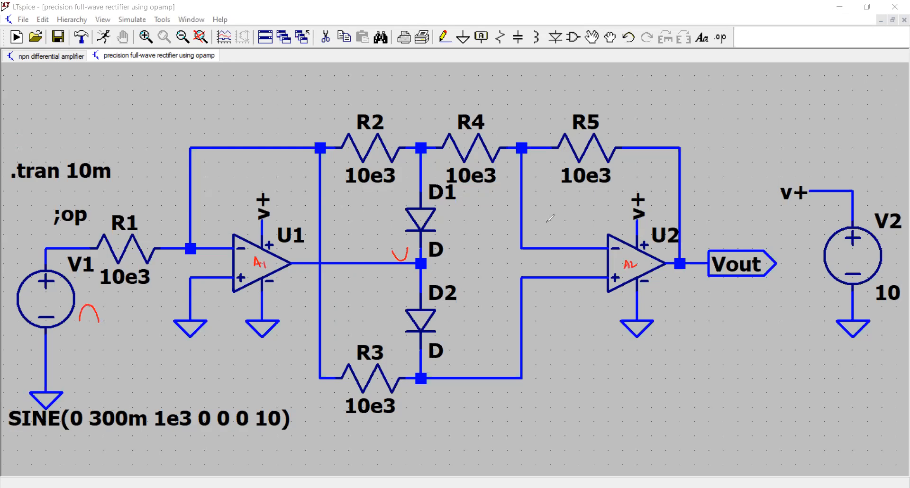
pyautogui.moveTo(574, 235)
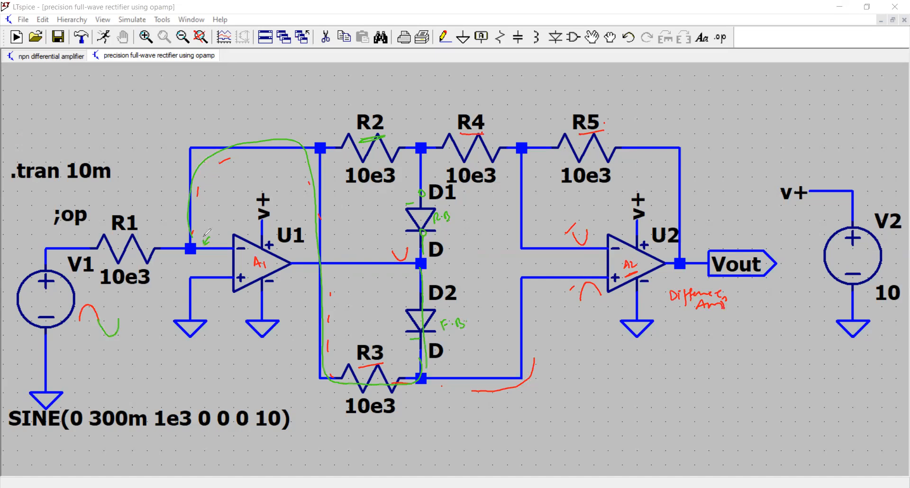
pyautogui.moveTo(123, 339)
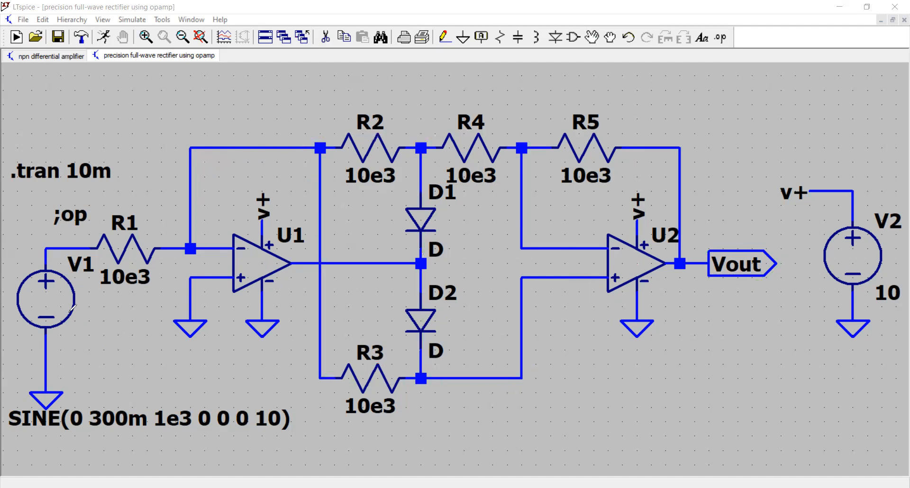
pyautogui.moveTo(209, 351)
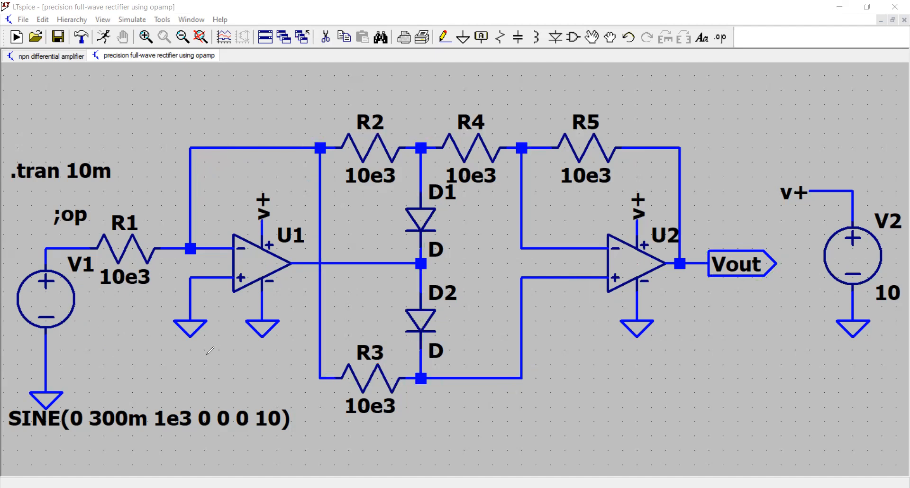
pyautogui.moveTo(58, 166)
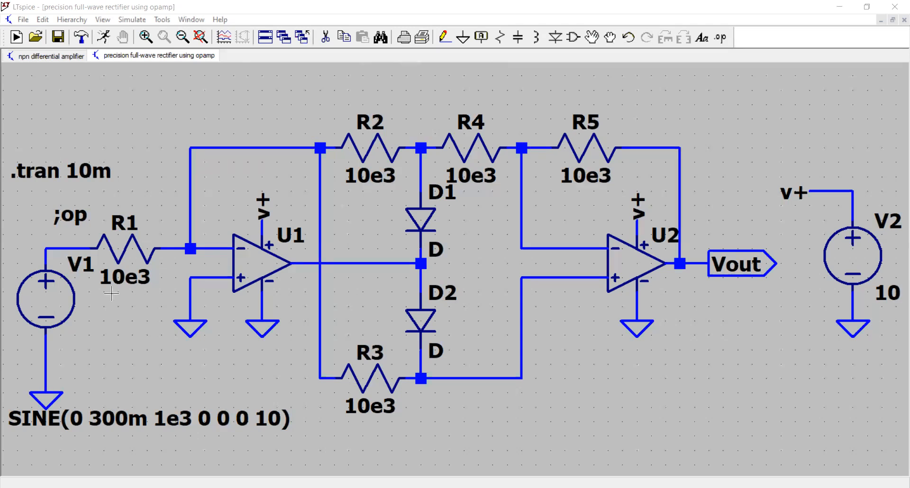
# Review sine source V1's settings (300m amplitude, 1e3 frequency, 10 cycles) and keep them unchanged.
pyautogui.doubleClick(45, 298)
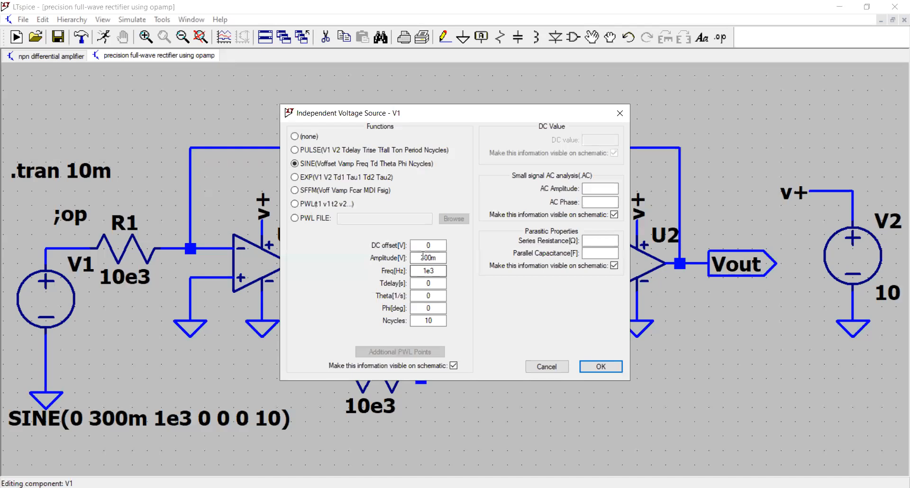
pyautogui.click(427, 244)
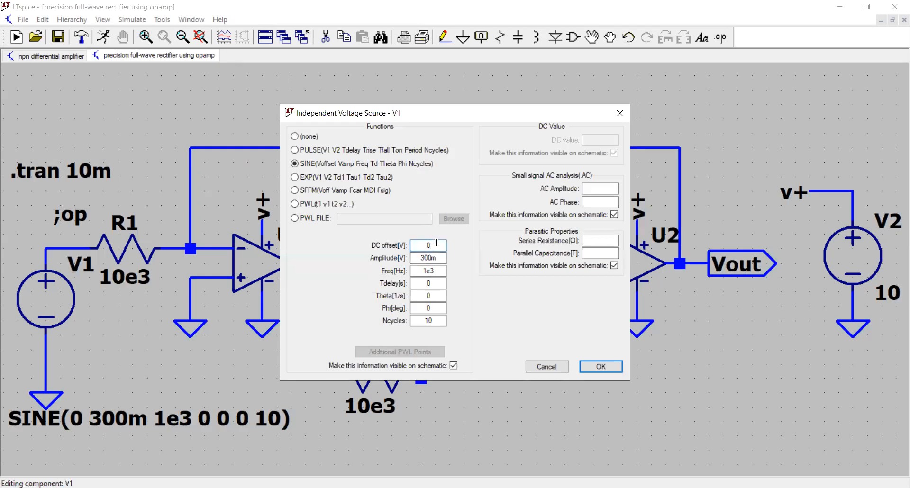
pyautogui.tripleClick(428, 258)
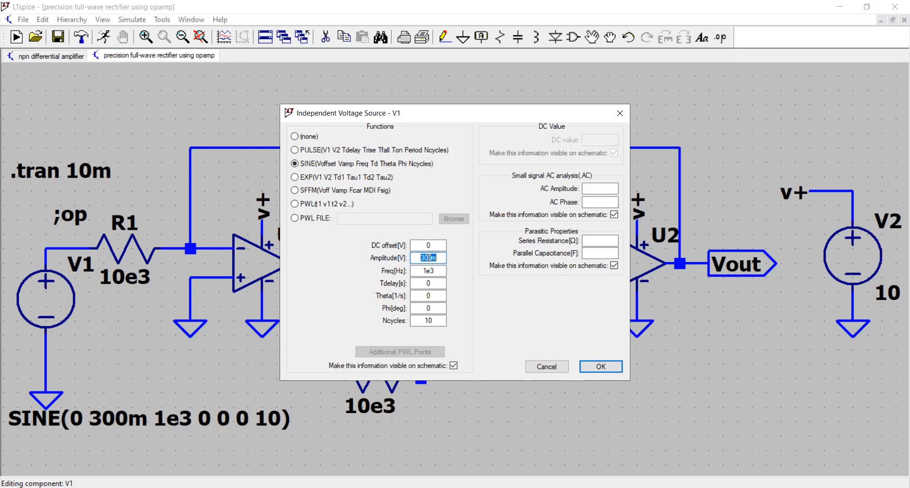
pyautogui.click(428, 270)
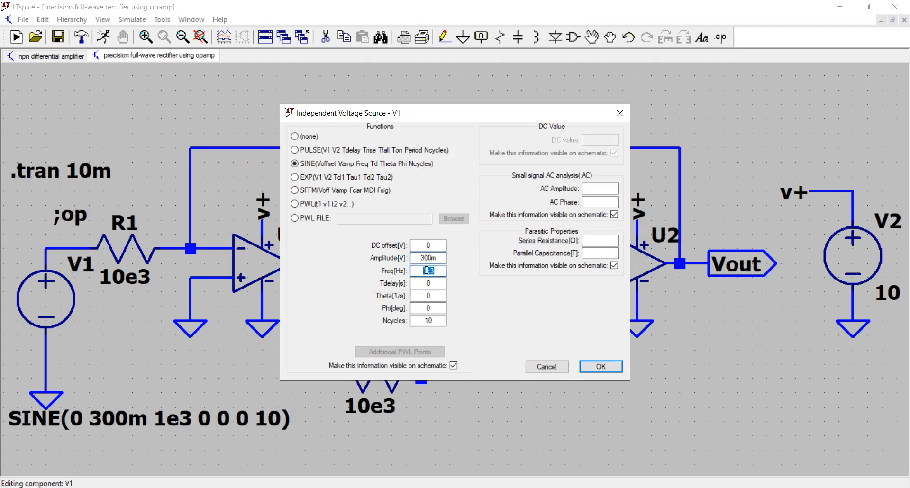
pyautogui.click(427, 320)
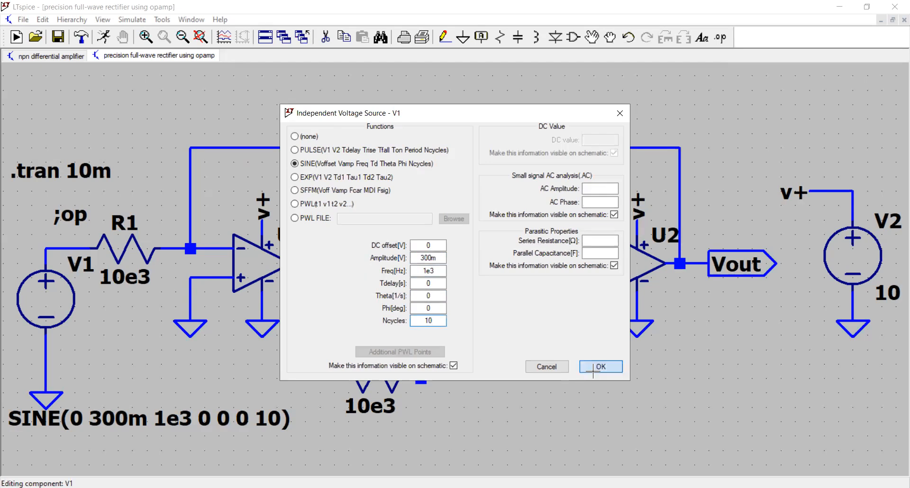
pyautogui.click(600, 366)
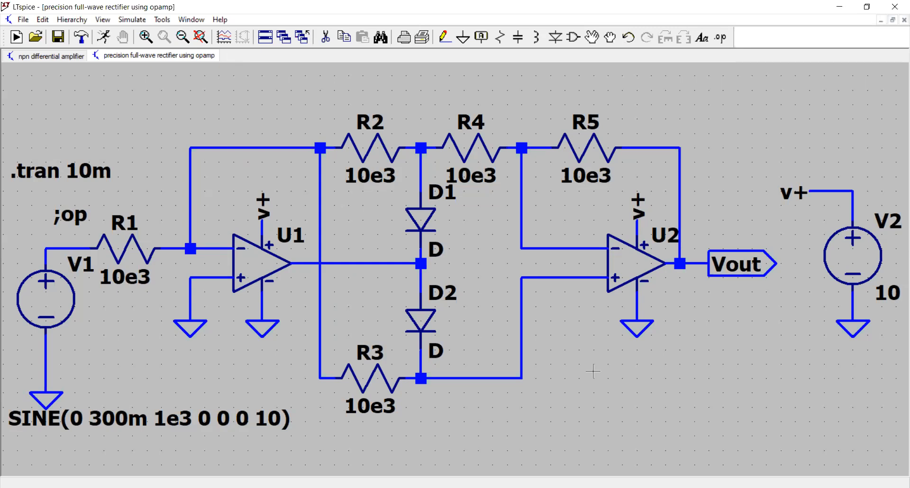
pyautogui.moveTo(104, 37)
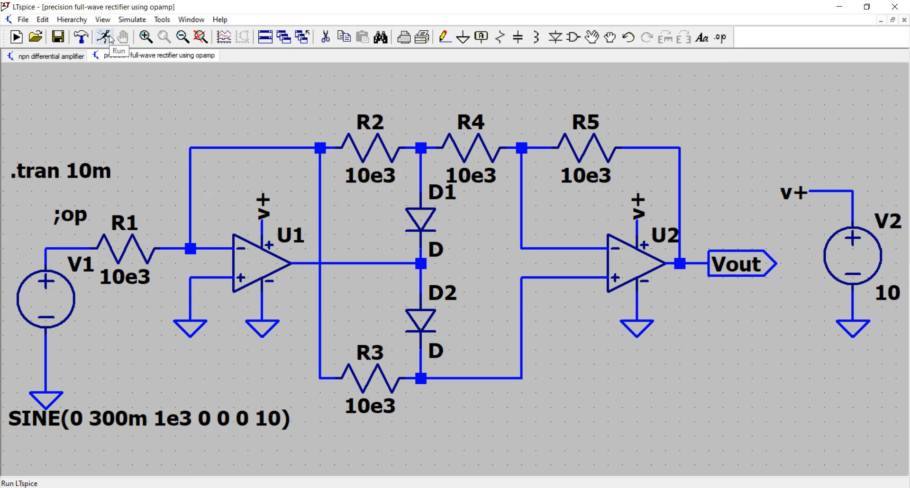
# Run the transient simulation and plot the input node V(n004) as a ±300 mV, 1 kHz sine.
pyautogui.click(104, 37)
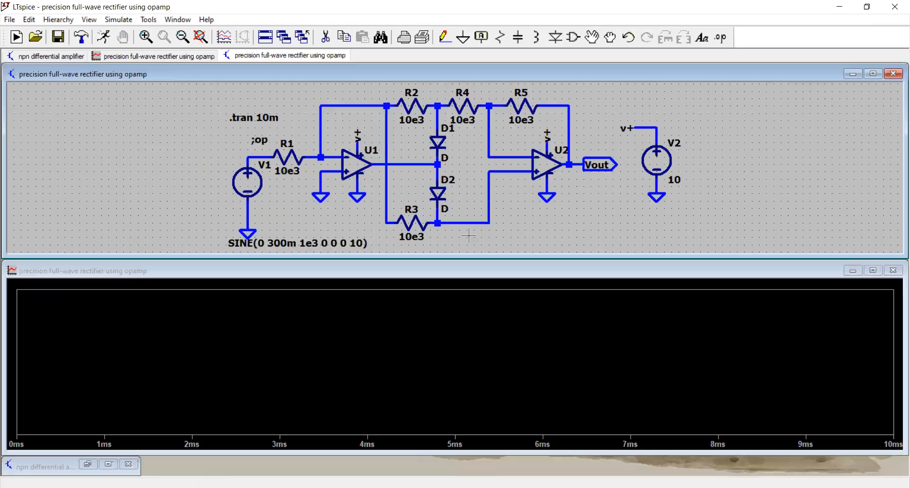
pyautogui.moveTo(533, 301)
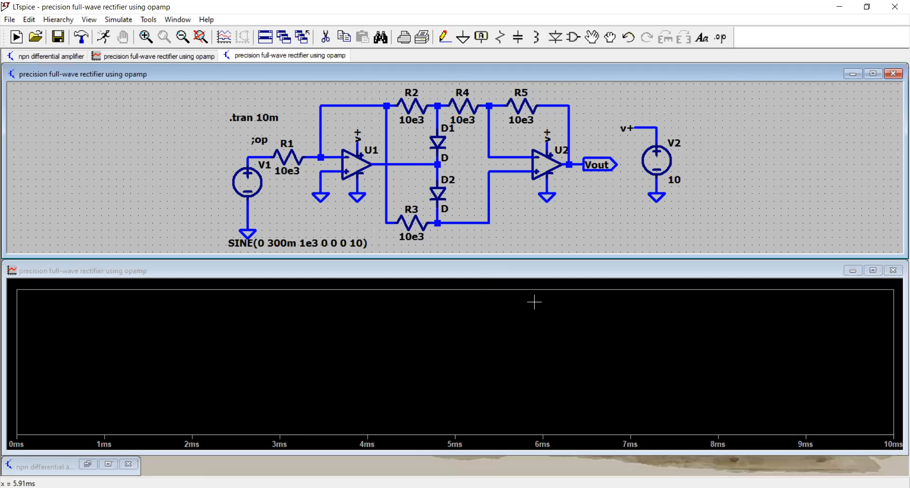
pyautogui.moveTo(525, 320)
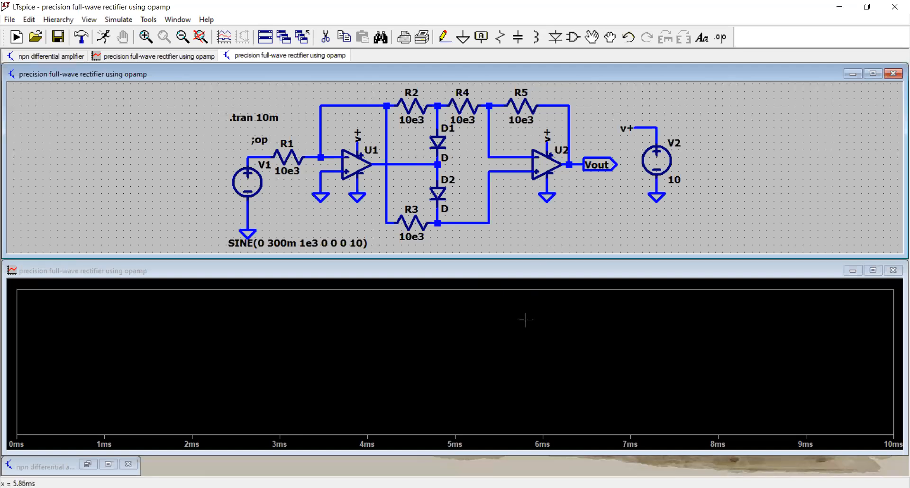
pyautogui.moveTo(530, 223)
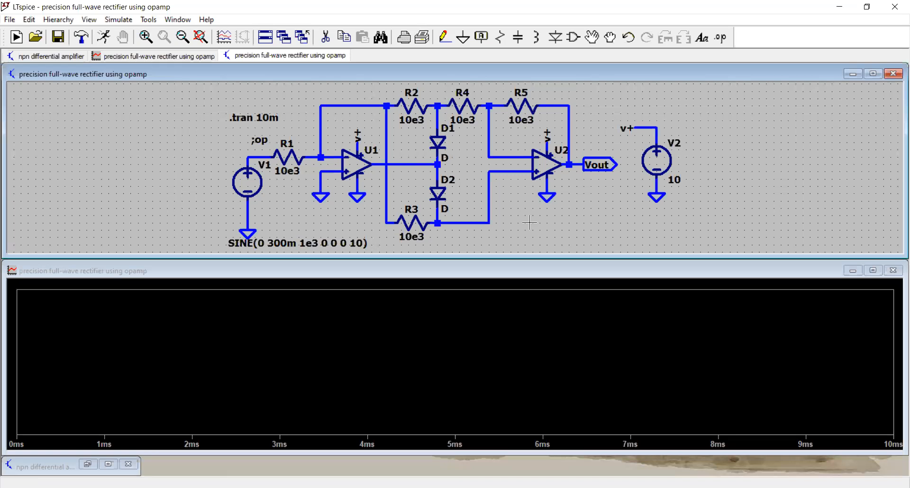
pyautogui.moveTo(309, 156)
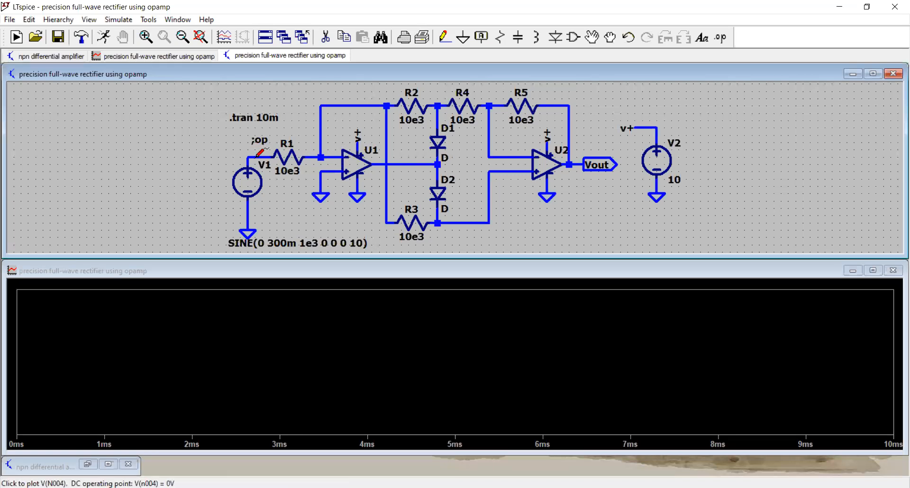
pyautogui.click(261, 157)
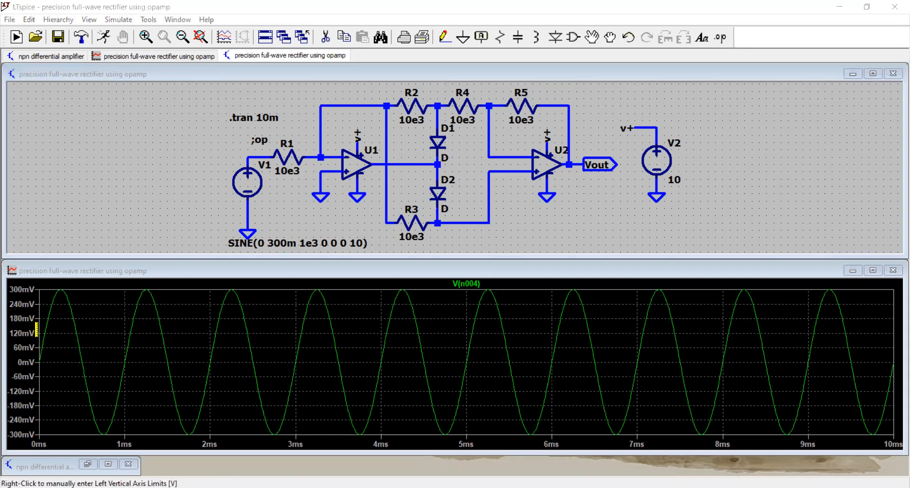
pyautogui.moveTo(62, 288)
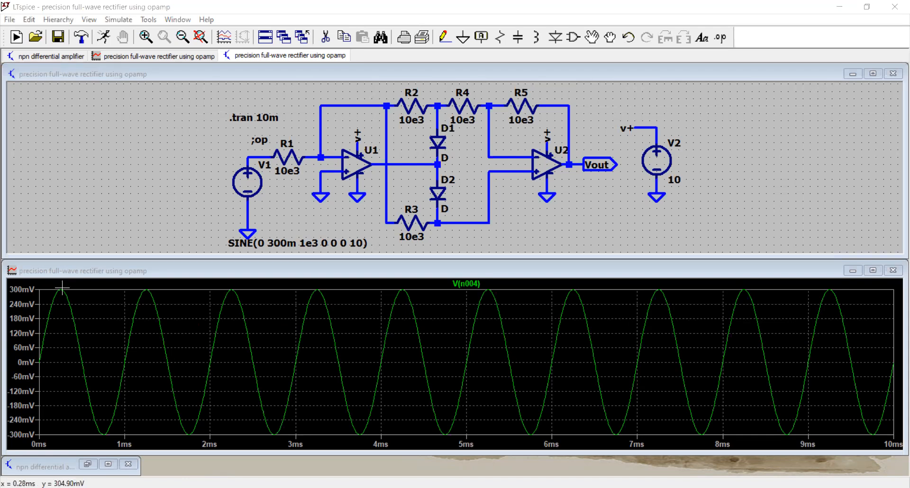
pyautogui.moveTo(308, 161)
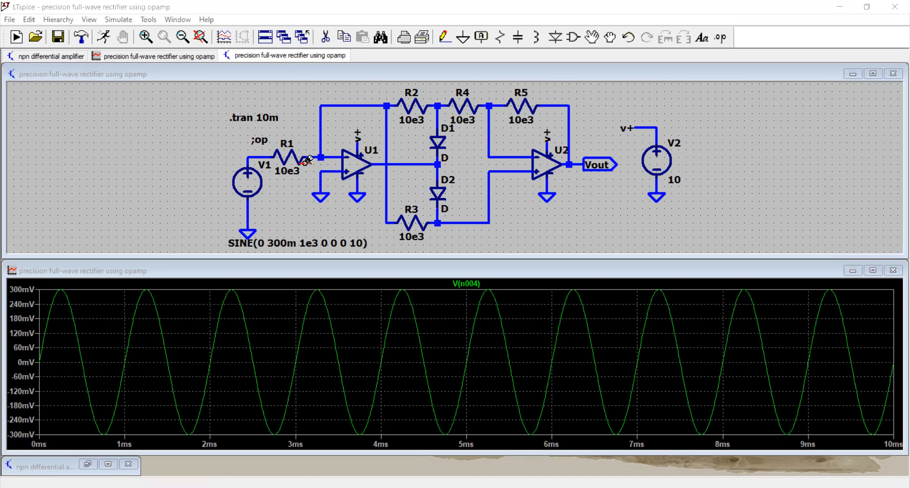
pyautogui.moveTo(608, 150)
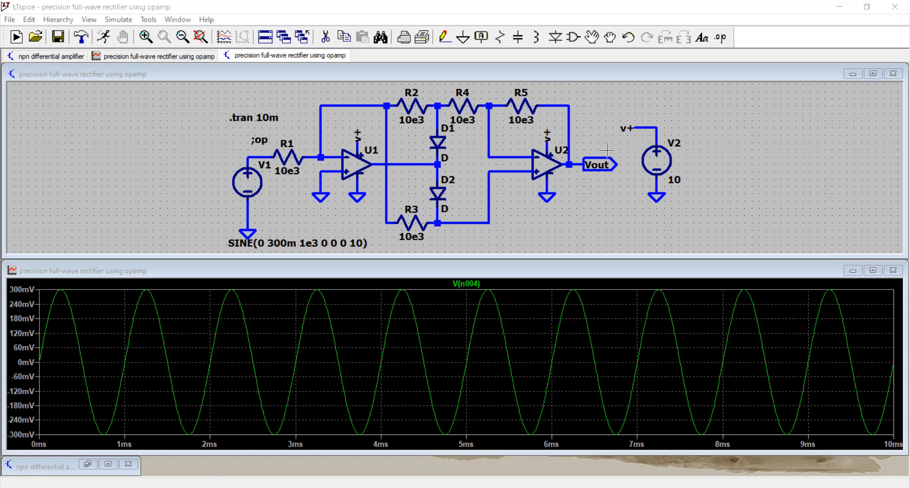
pyautogui.moveTo(577, 161)
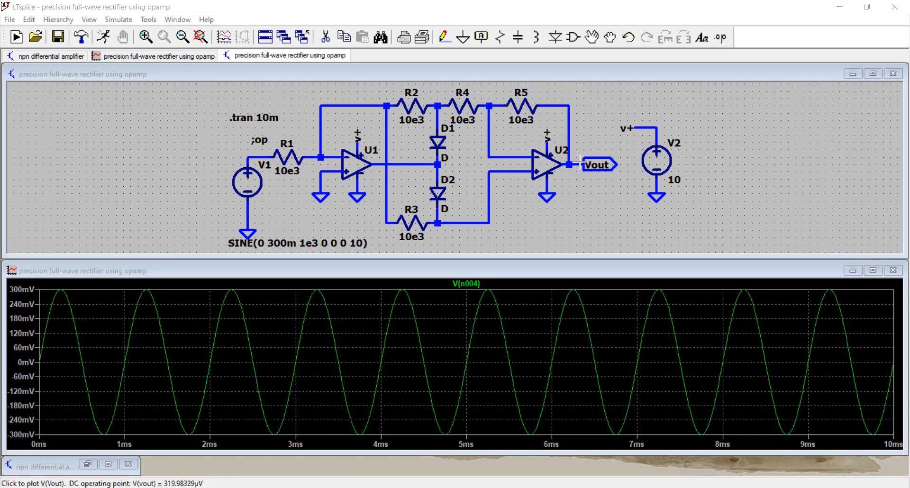
# Add V(vout) to the plot, showing the full-wave rectified 300 mV humps over the input sine.
pyautogui.click(596, 165)
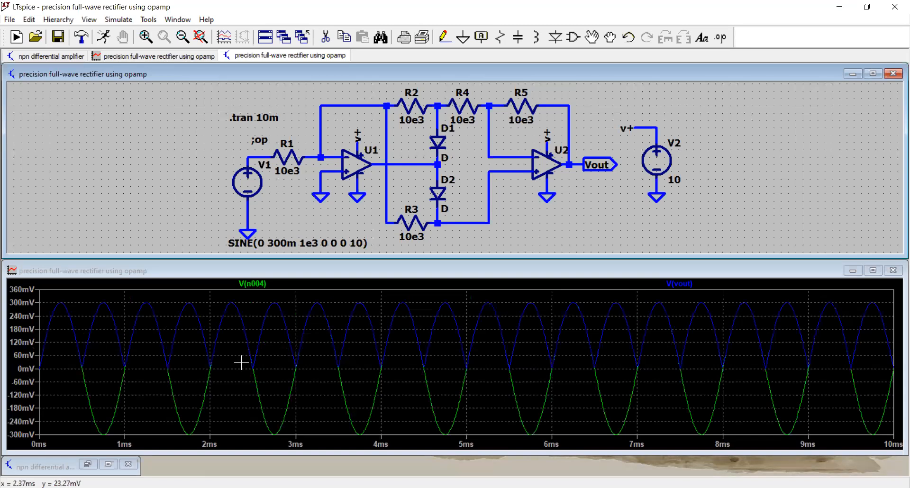
pyautogui.moveTo(115, 356)
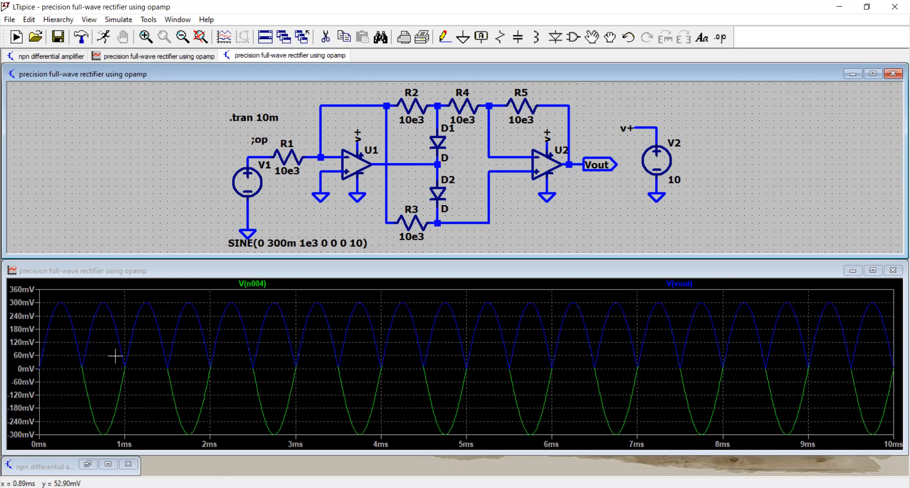
pyautogui.moveTo(45, 368)
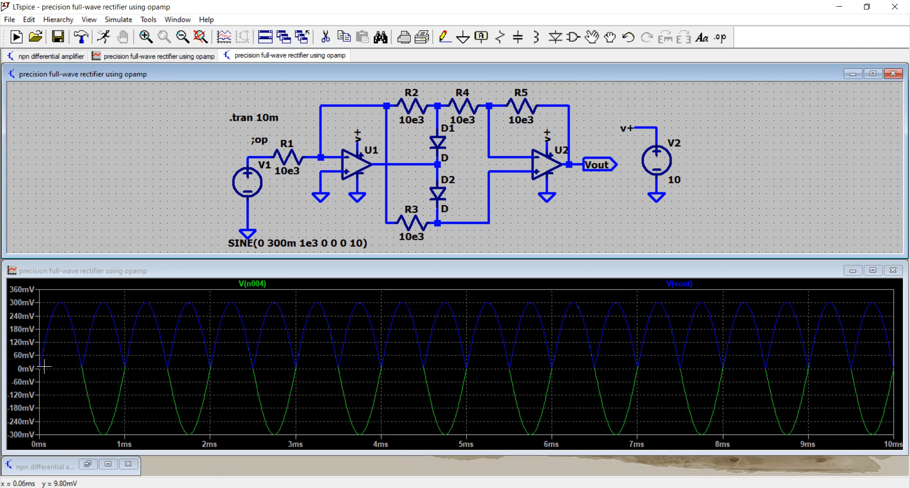
pyautogui.moveTo(77, 370)
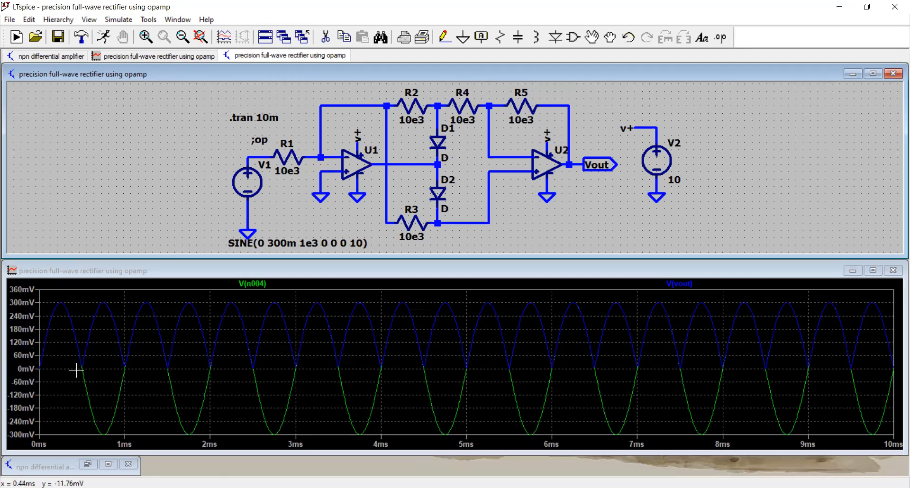
pyautogui.moveTo(75, 350)
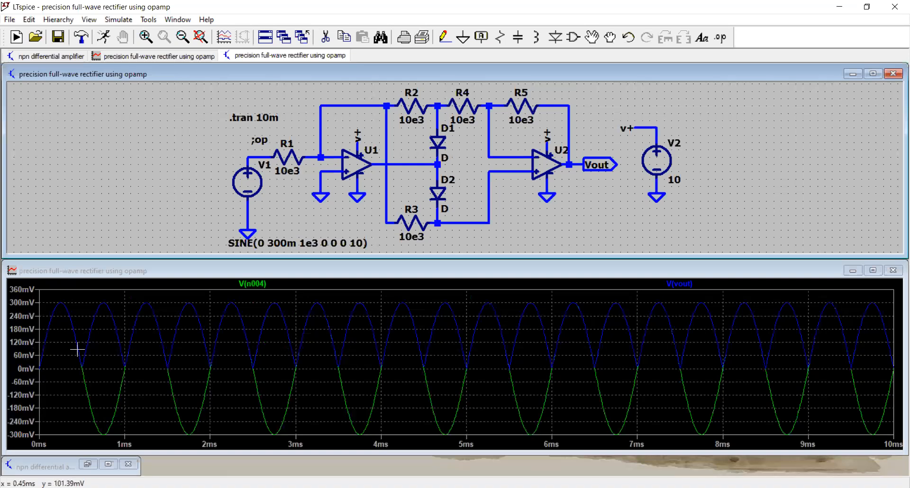
pyautogui.moveTo(130, 371)
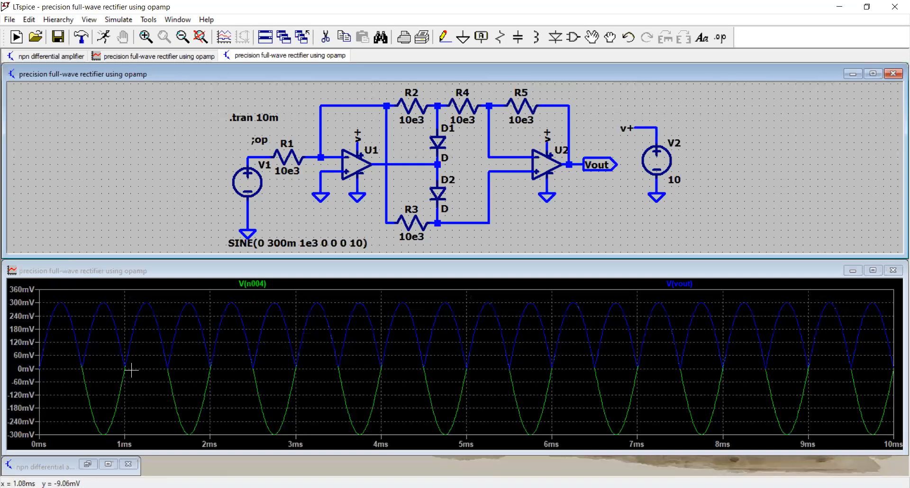
pyautogui.moveTo(117, 323)
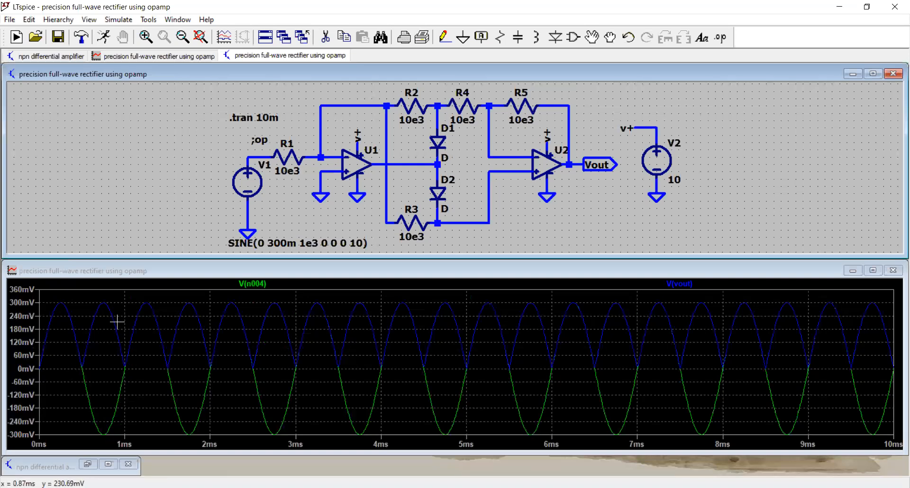
pyautogui.moveTo(98, 339)
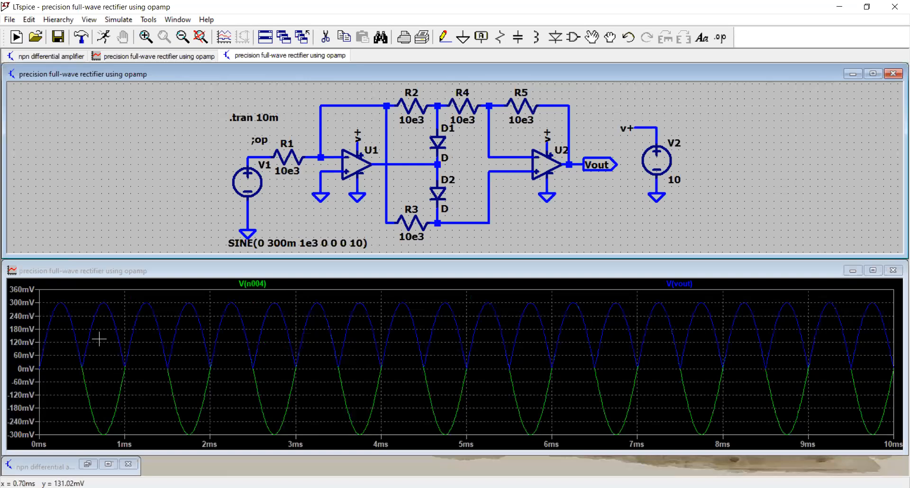
pyautogui.moveTo(185, 361)
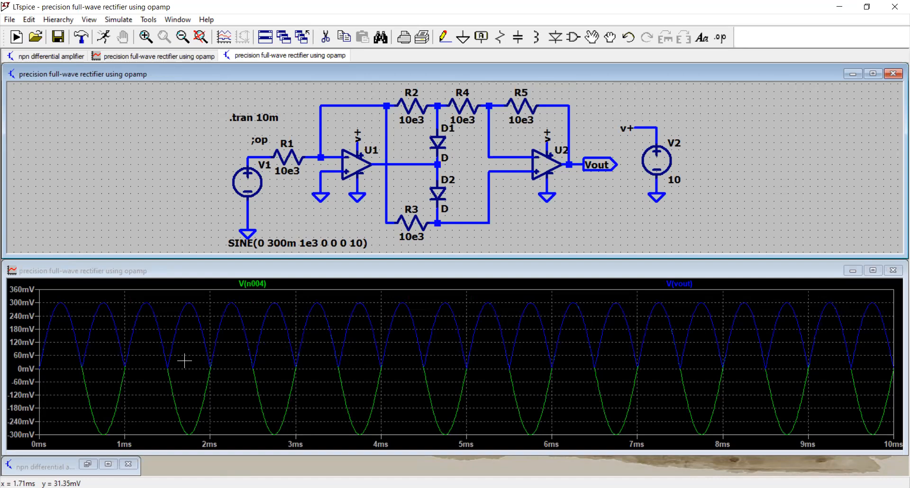
pyautogui.moveTo(62, 303)
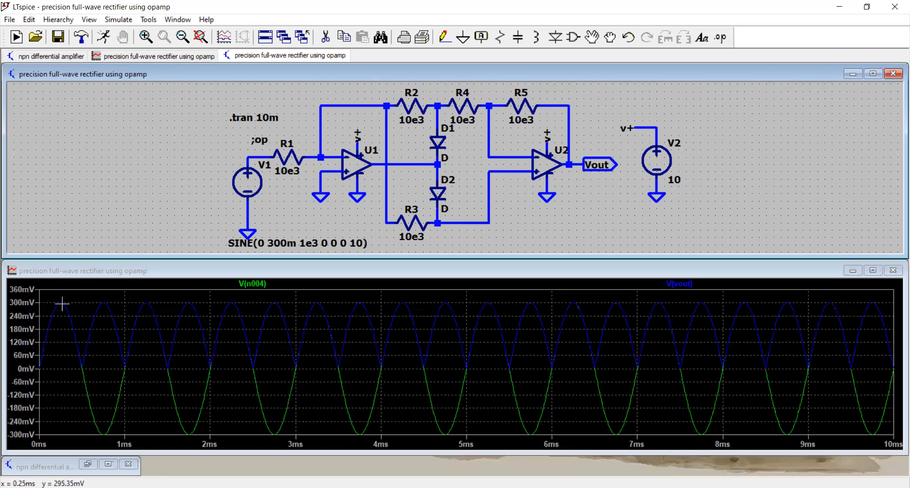
pyautogui.moveTo(84, 367)
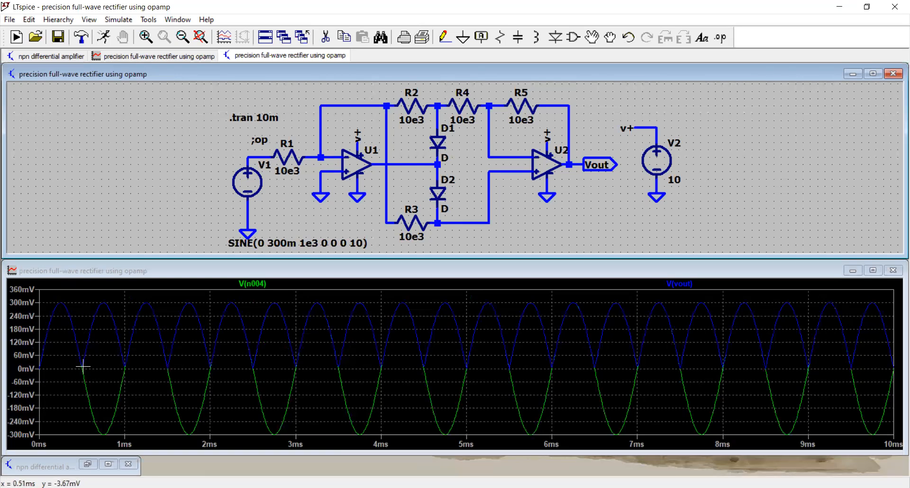
pyautogui.moveTo(81, 370)
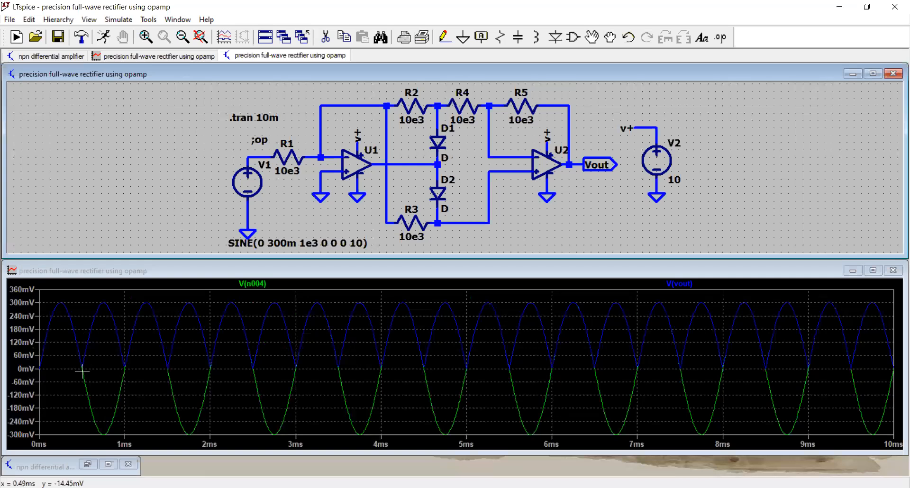
pyautogui.moveTo(86, 370)
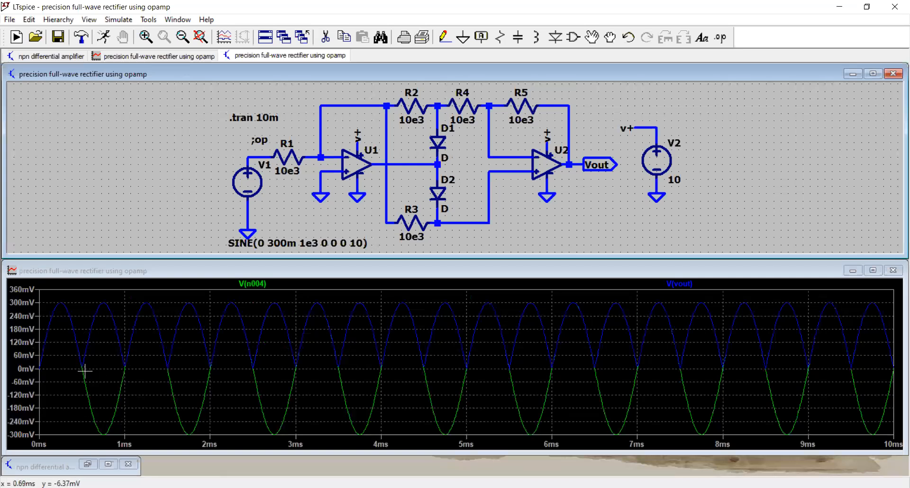
pyautogui.moveTo(133, 361)
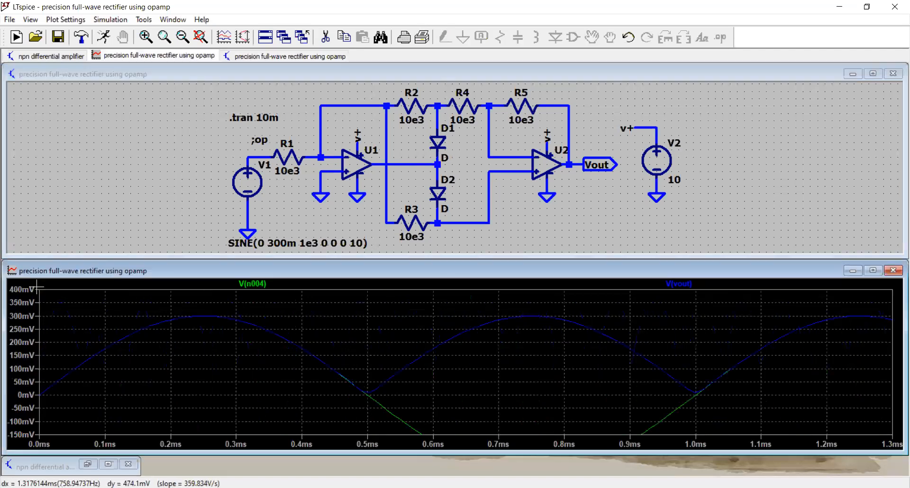
pyautogui.moveTo(378, 401)
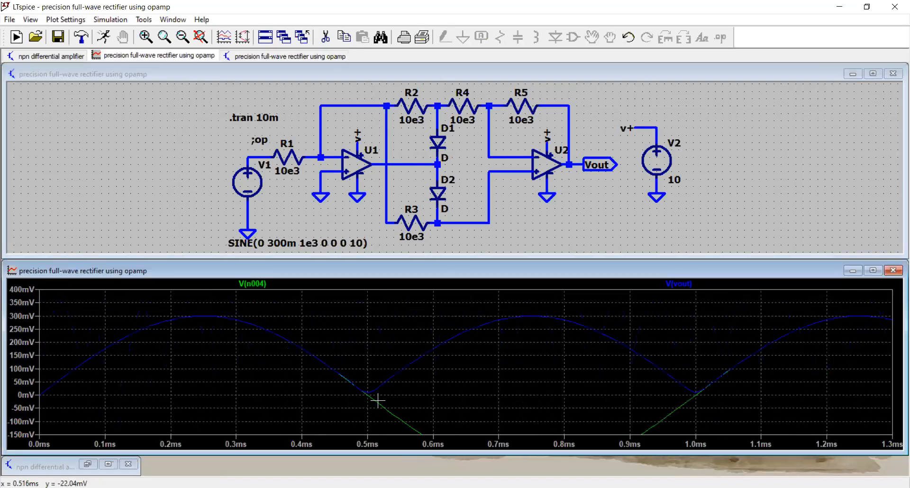
pyautogui.moveTo(372, 399)
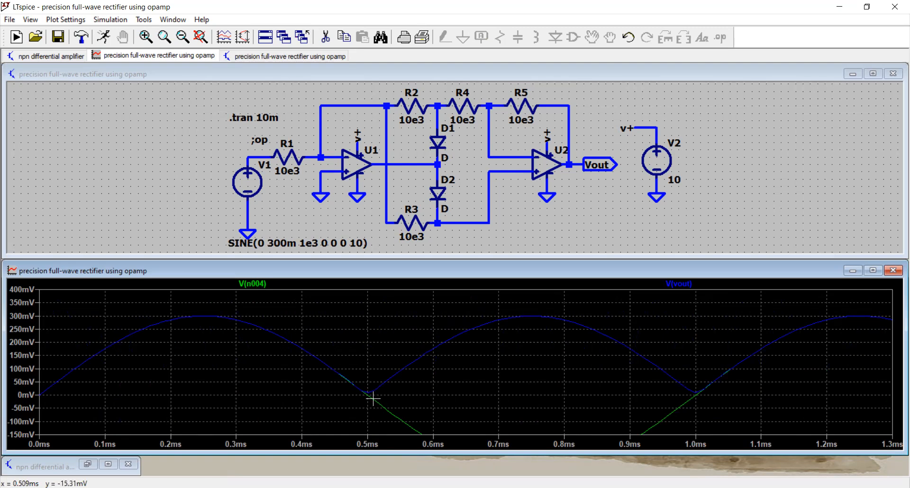
pyautogui.moveTo(407, 355)
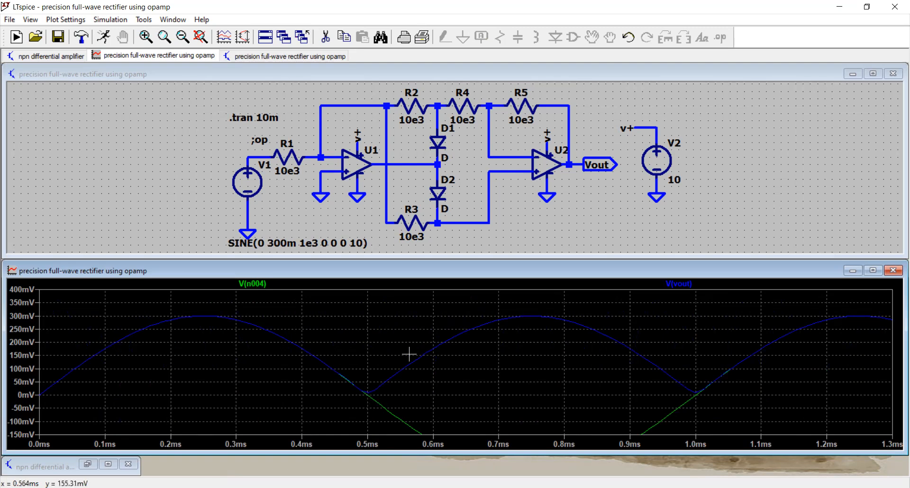
pyautogui.rightClick(408, 355)
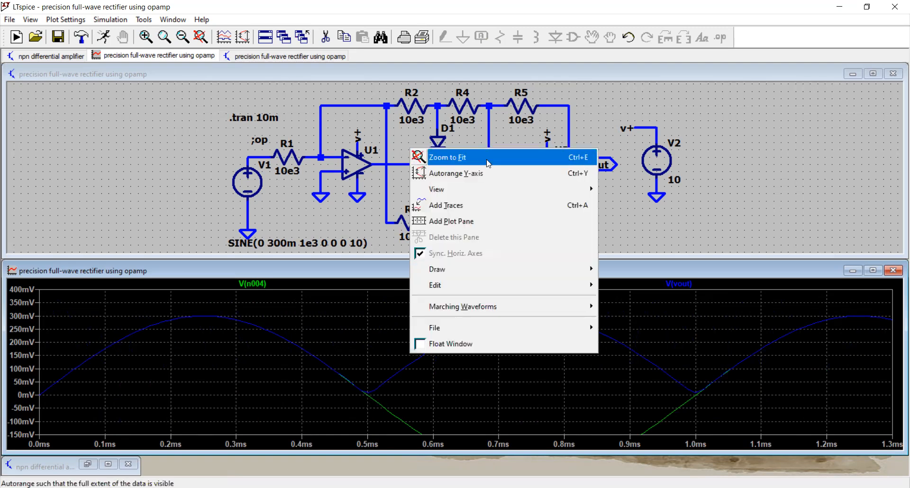
pyautogui.click(447, 157)
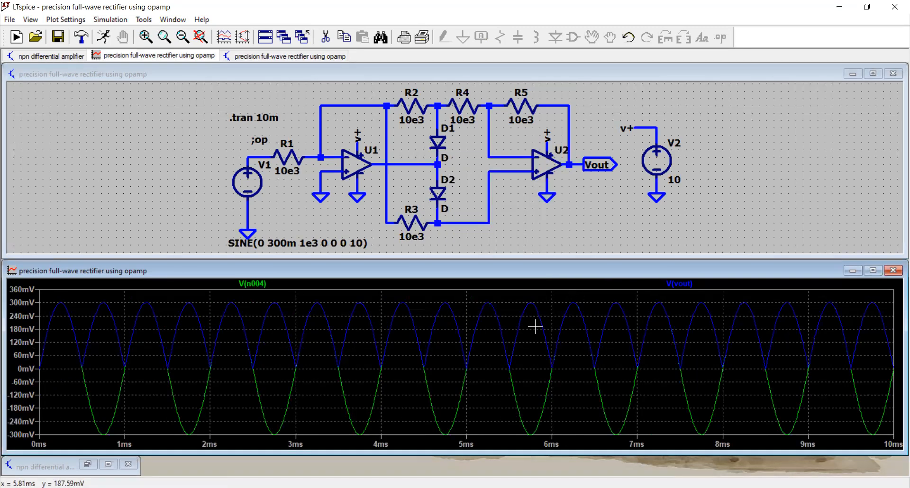
pyautogui.moveTo(427, 126)
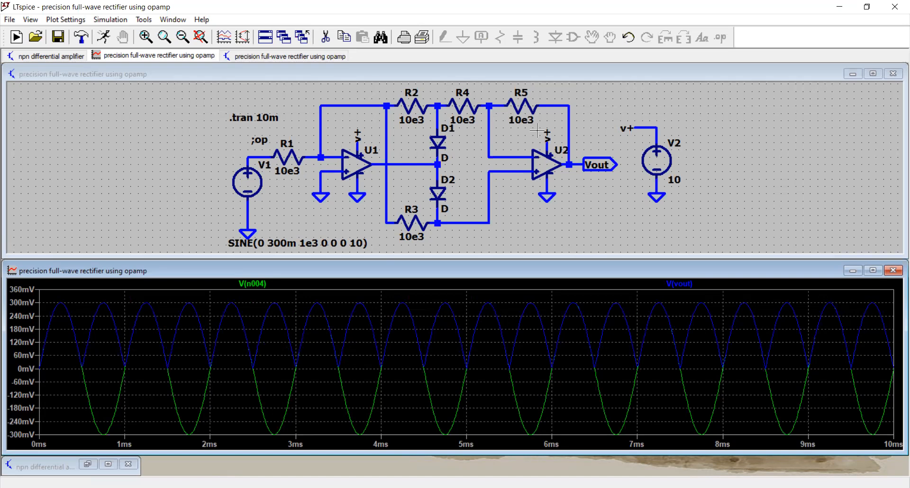
pyautogui.moveTo(484, 131)
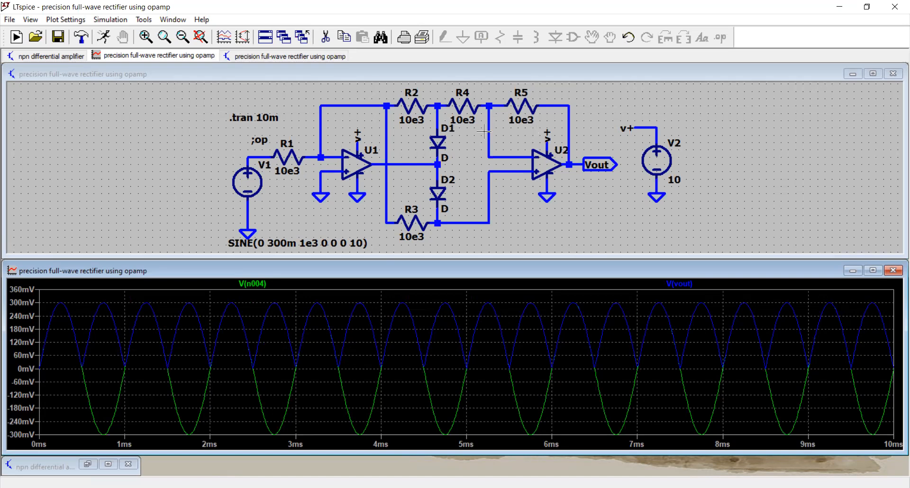
pyautogui.moveTo(500, 272)
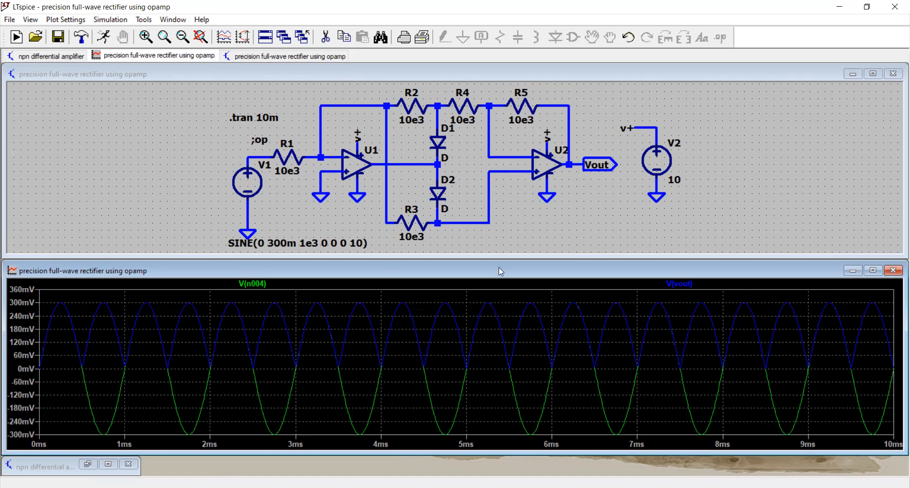
pyautogui.moveTo(289, 151)
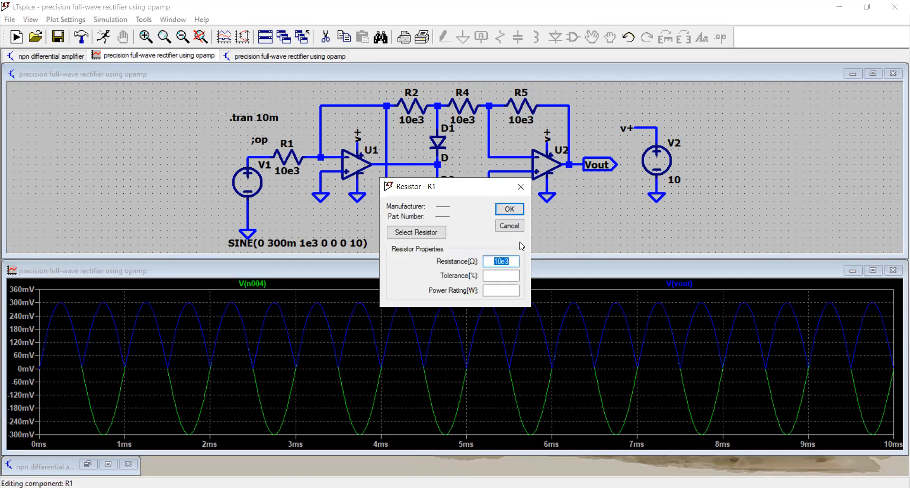
# Change R1's resistance from 10e3 to 50e3, shrinking Vout to a ripple near 60 mV.
pyautogui.click(501, 262)
pyautogui.write('5')
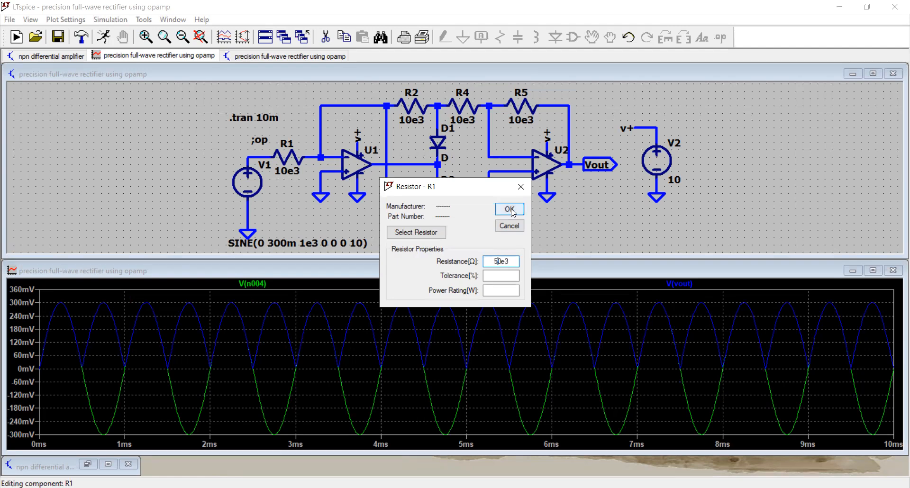
pyautogui.click(508, 209)
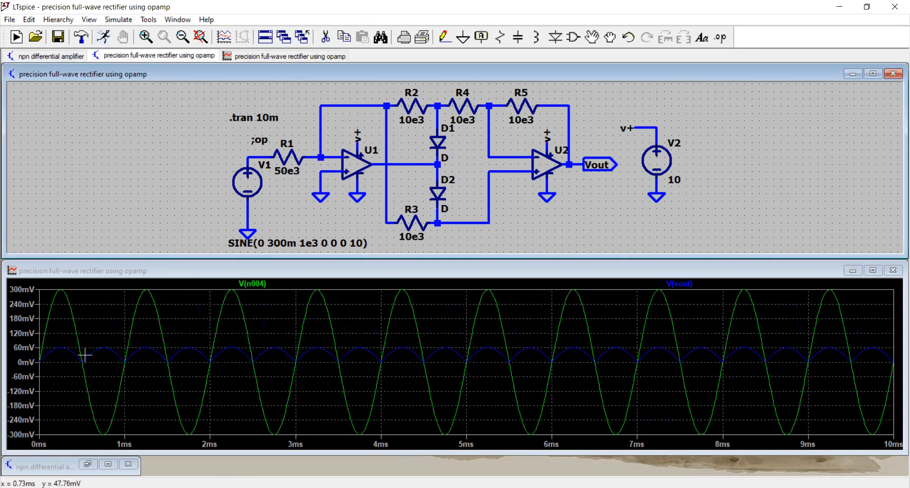
pyautogui.moveTo(60, 359)
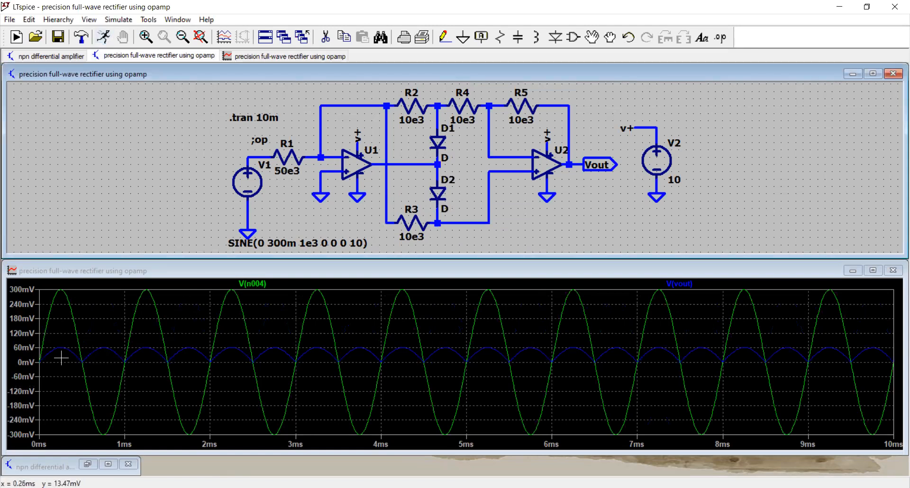
pyautogui.moveTo(338, 171)
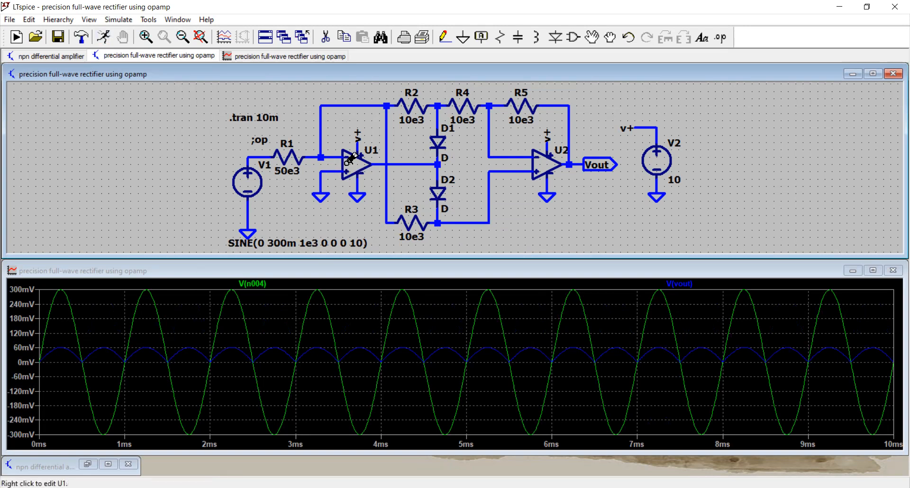
pyautogui.moveTo(357, 169)
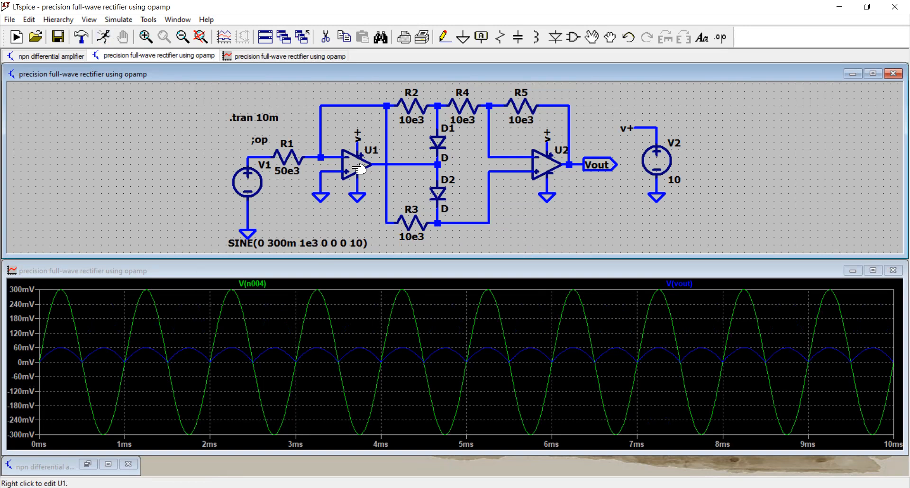
pyautogui.moveTo(168, 371)
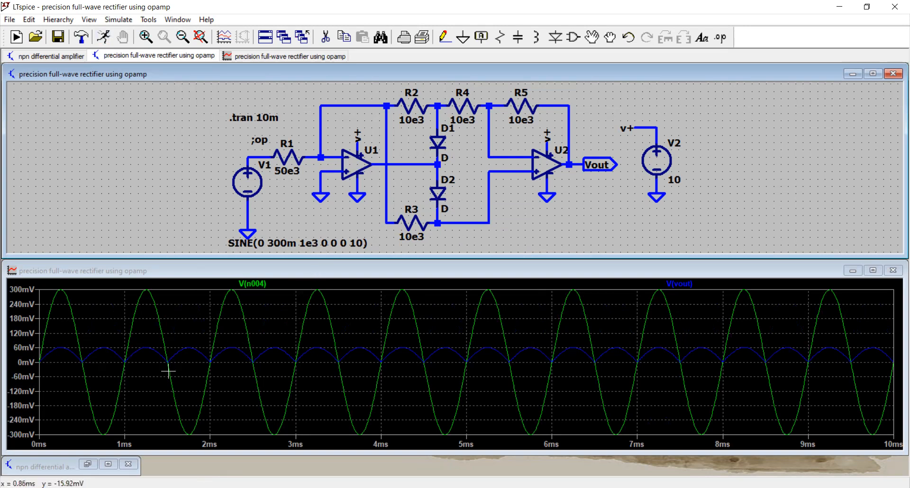
pyautogui.moveTo(200, 390)
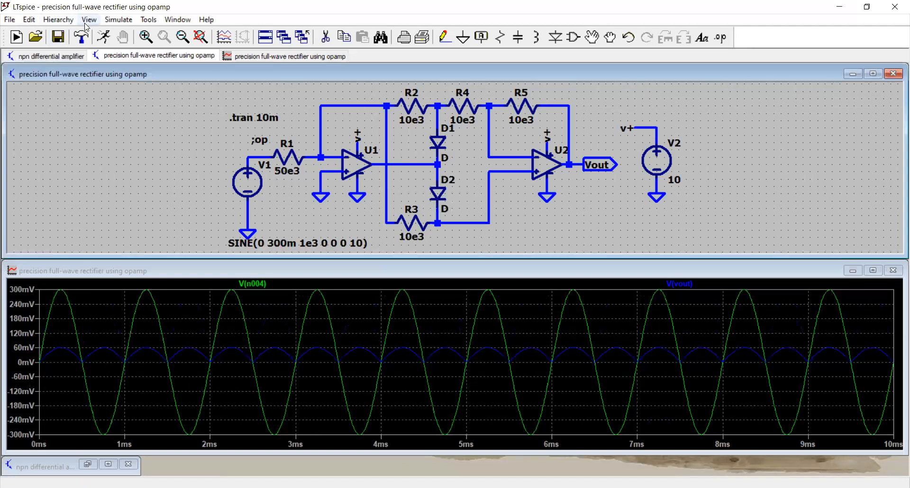
# Switch back to the schematic with R1 at 10e3 showing the full 300 mV rectified Vout.
pyautogui.click(58, 19)
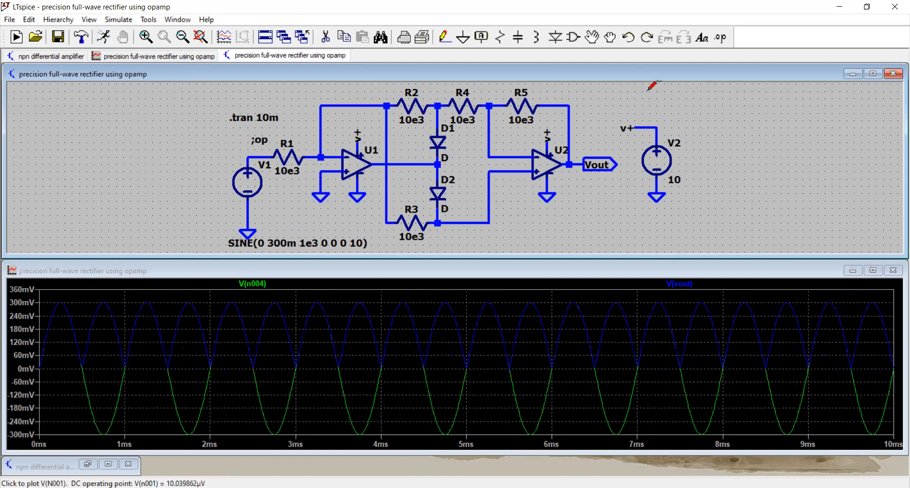
pyautogui.moveTo(481, 142)
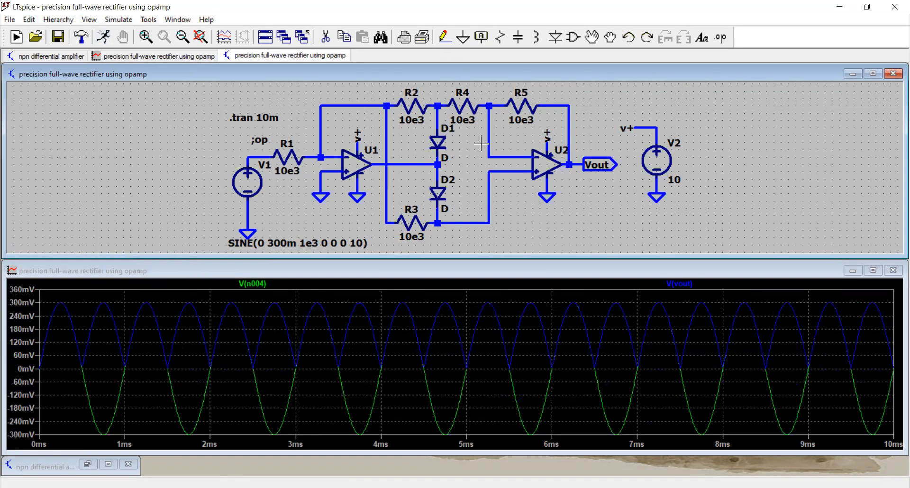
pyautogui.moveTo(407, 158)
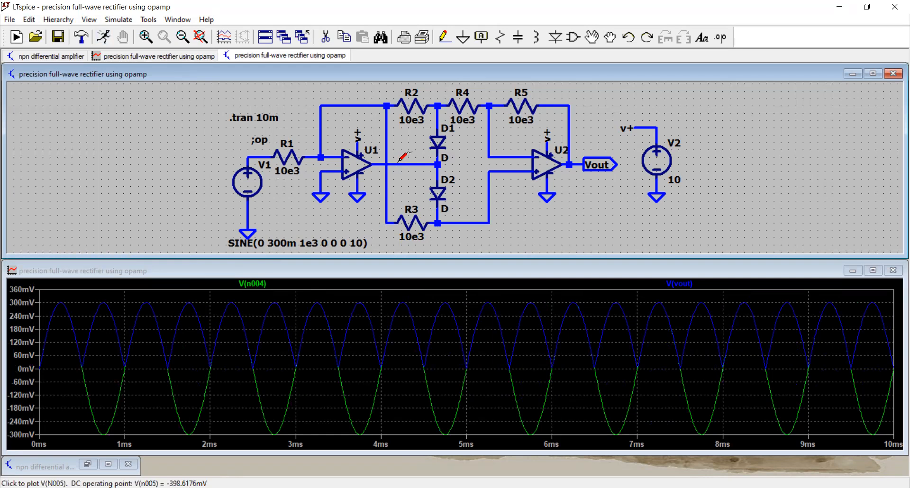
pyautogui.click(398, 164)
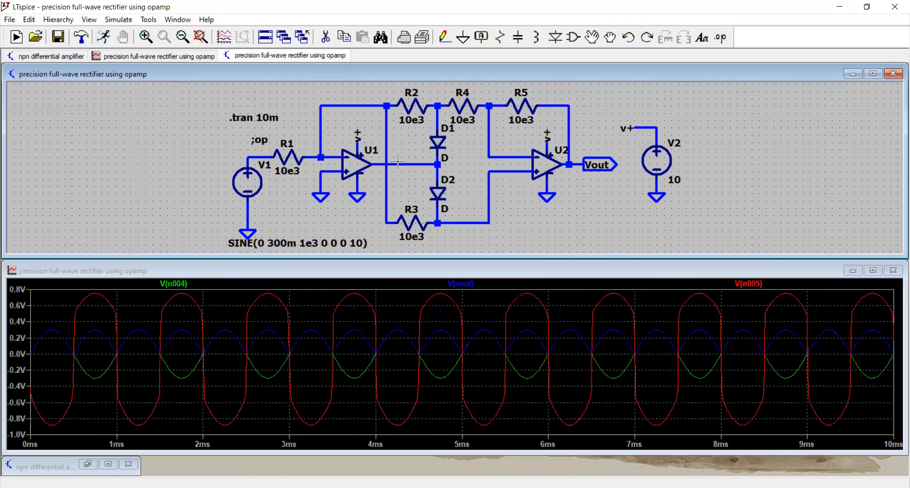
pyautogui.moveTo(87, 302)
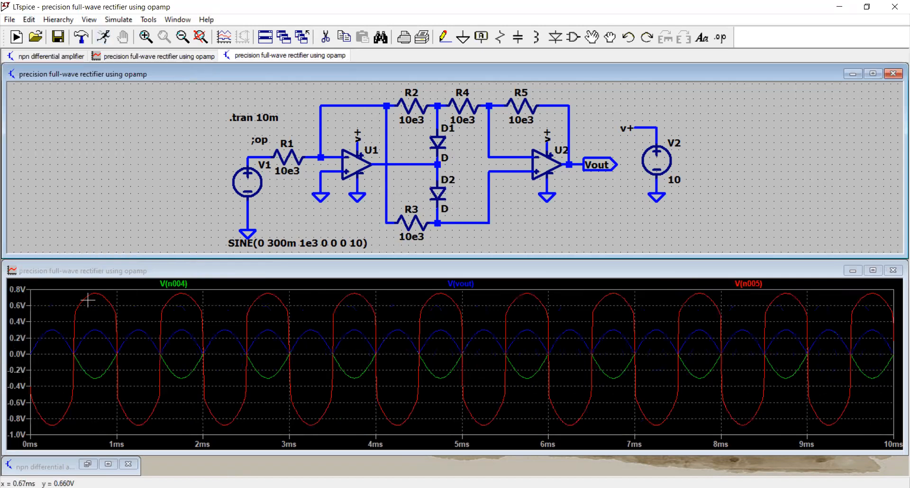
pyautogui.moveTo(102, 306)
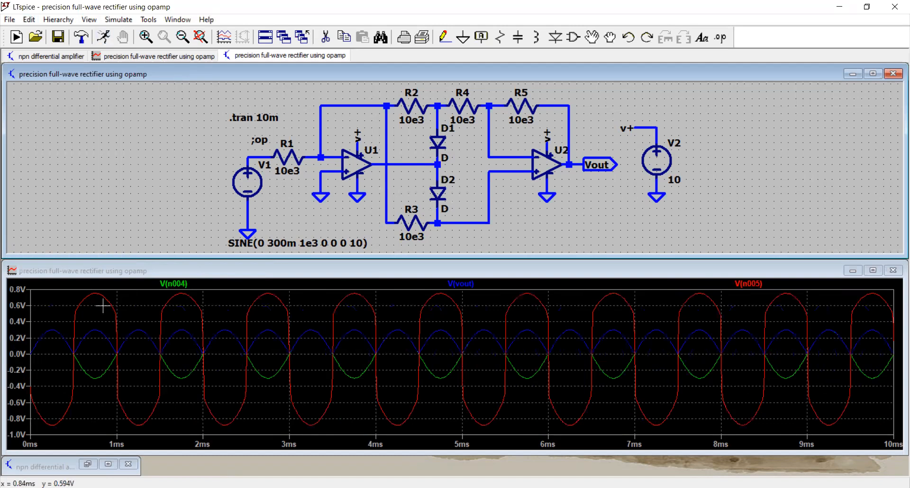
pyautogui.moveTo(50, 342)
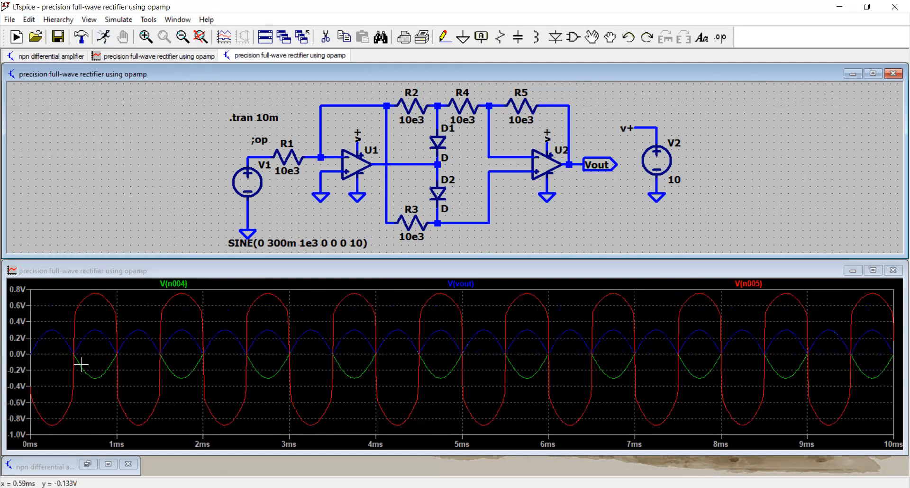
pyautogui.moveTo(77, 301)
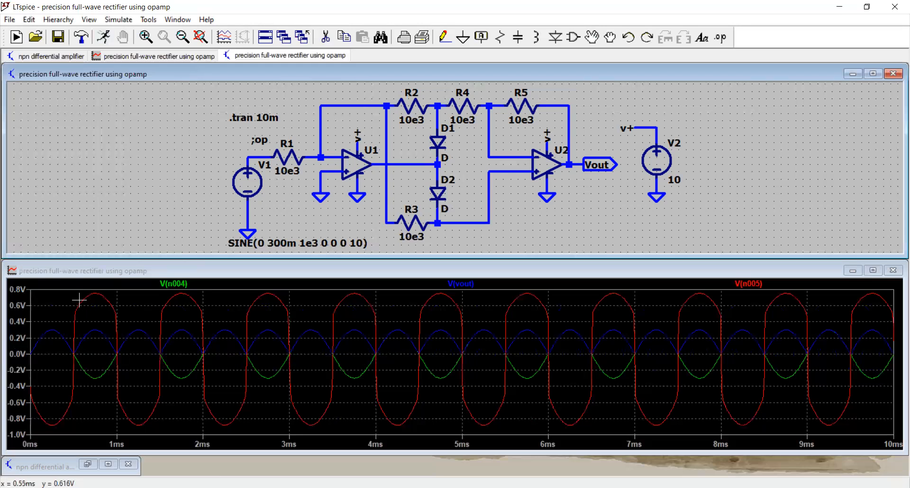
pyautogui.moveTo(360, 167)
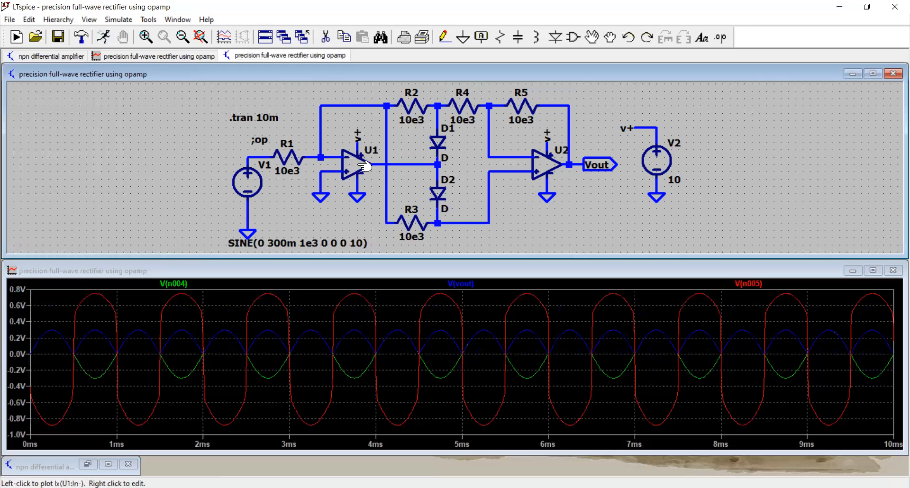
pyautogui.moveTo(360, 168)
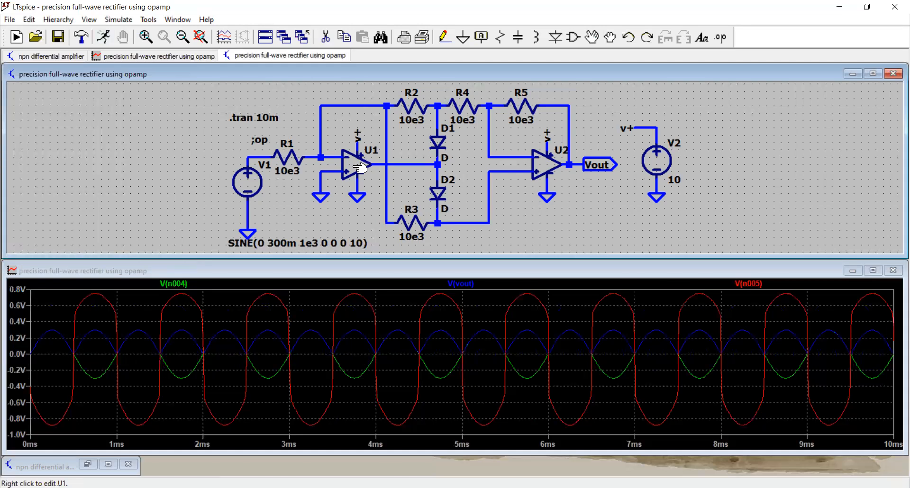
pyautogui.moveTo(462, 233)
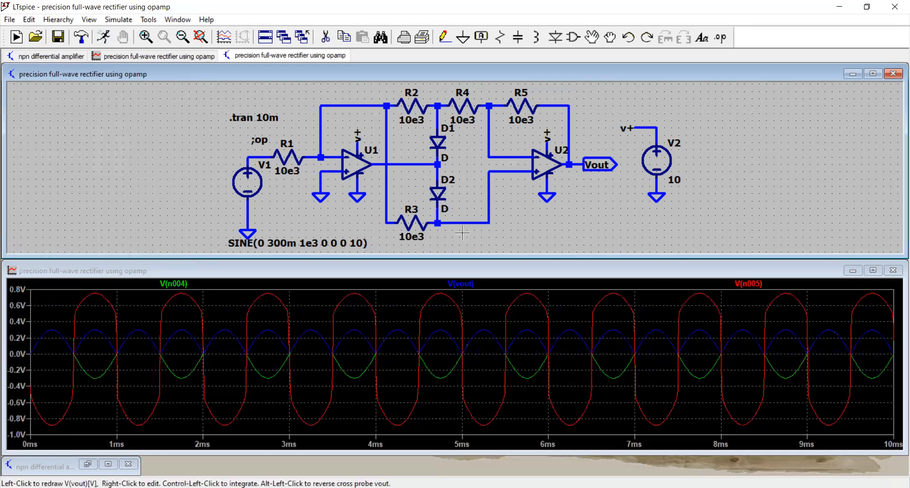
pyautogui.moveTo(554, 285)
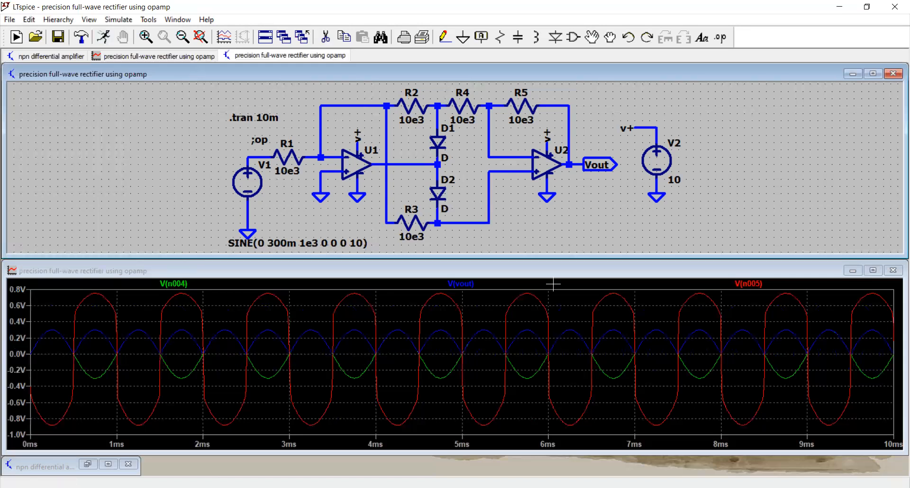
pyautogui.moveTo(474, 126)
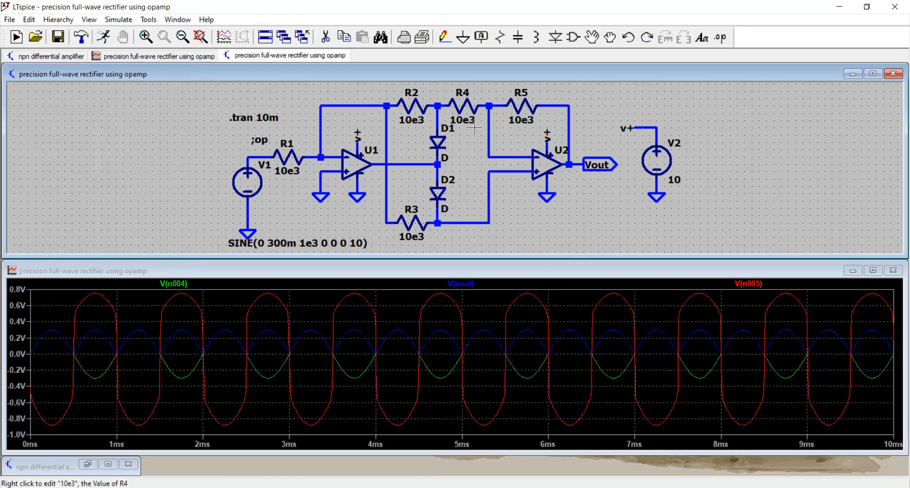
pyautogui.moveTo(444, 123)
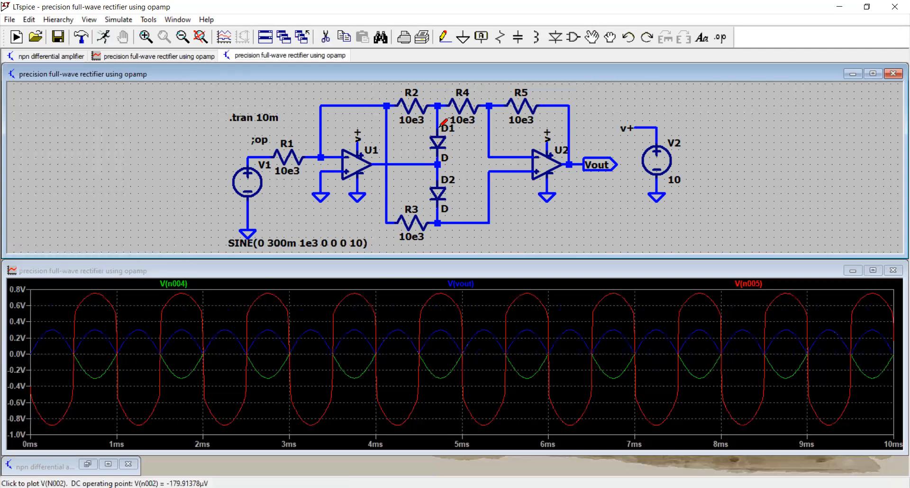
pyautogui.moveTo(442, 139)
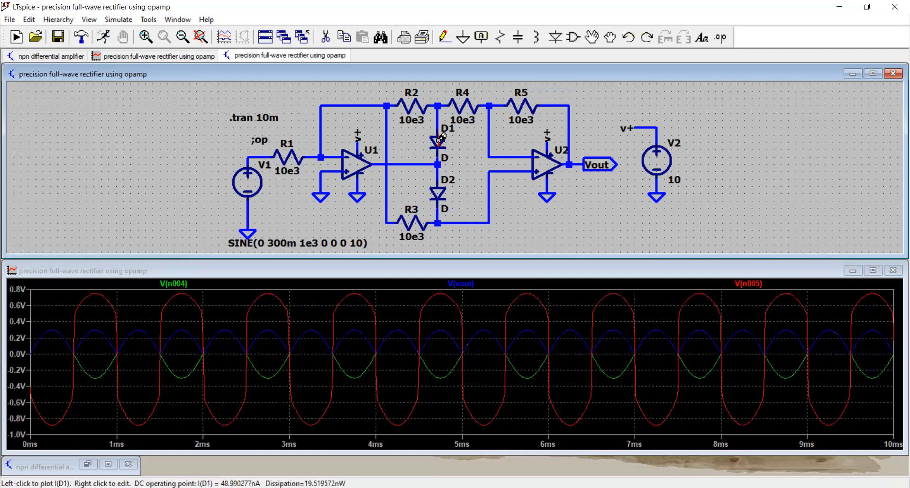
# Plot diode D1's current I(D1), pulses peaking near 60 µA on a second axis.
pyautogui.click(442, 139)
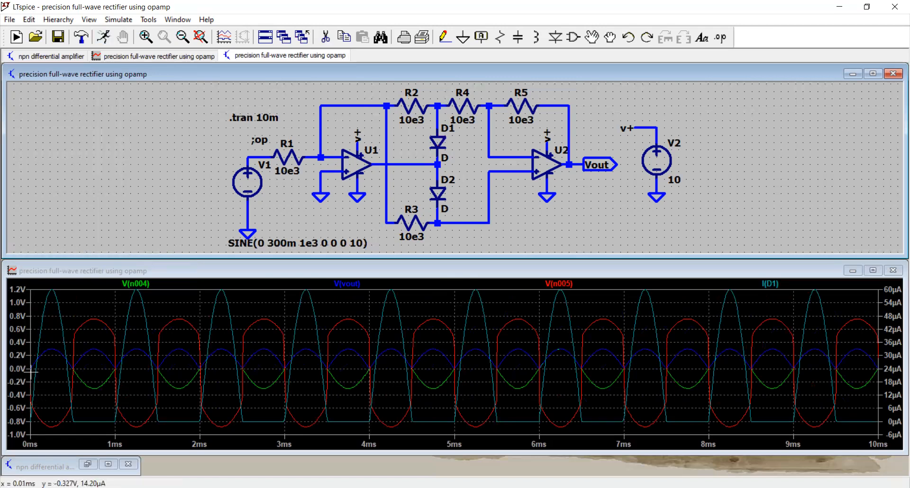
pyautogui.moveTo(77, 407)
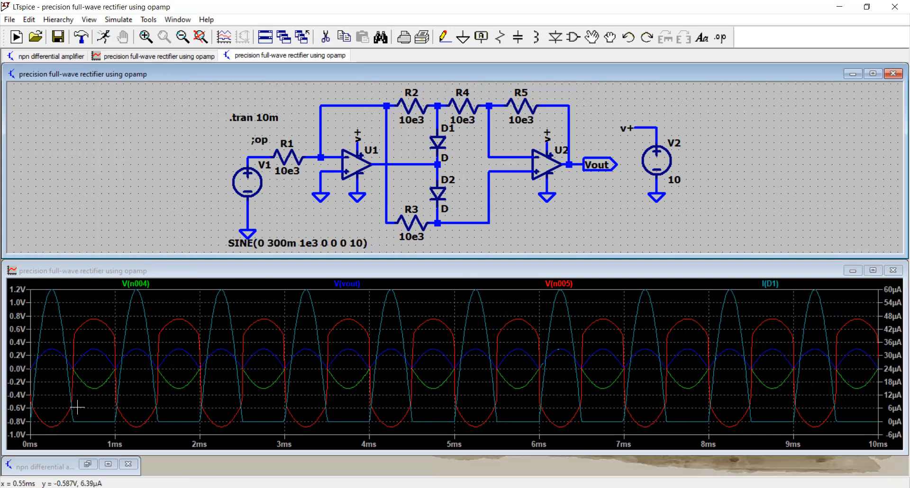
pyautogui.moveTo(112, 405)
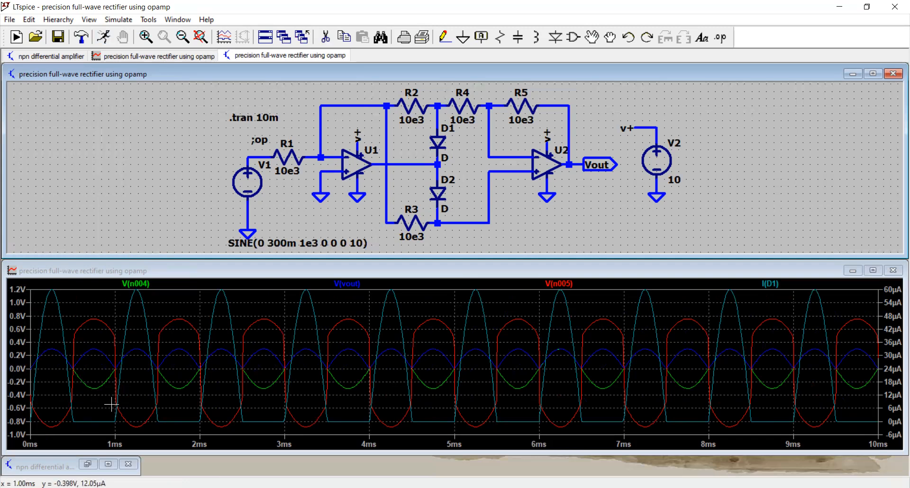
pyautogui.moveTo(112, 428)
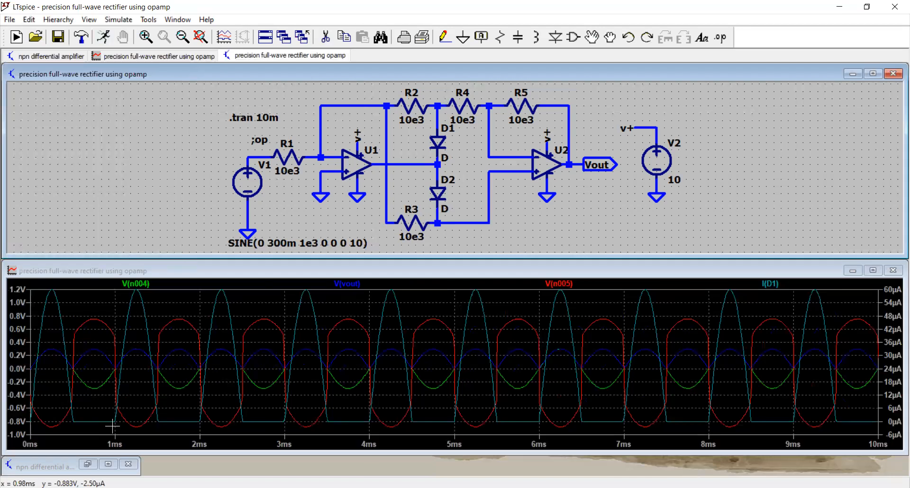
pyautogui.moveTo(118, 428)
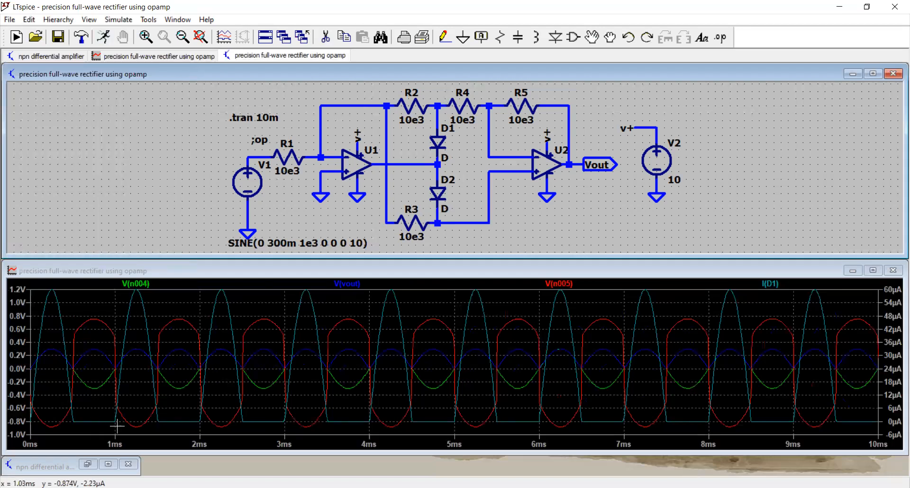
pyautogui.moveTo(526, 325)
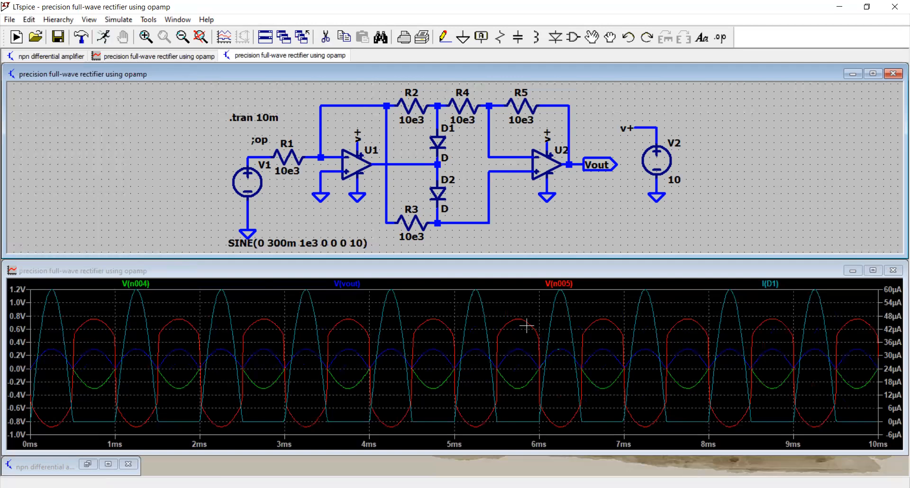
pyautogui.moveTo(669, 55)
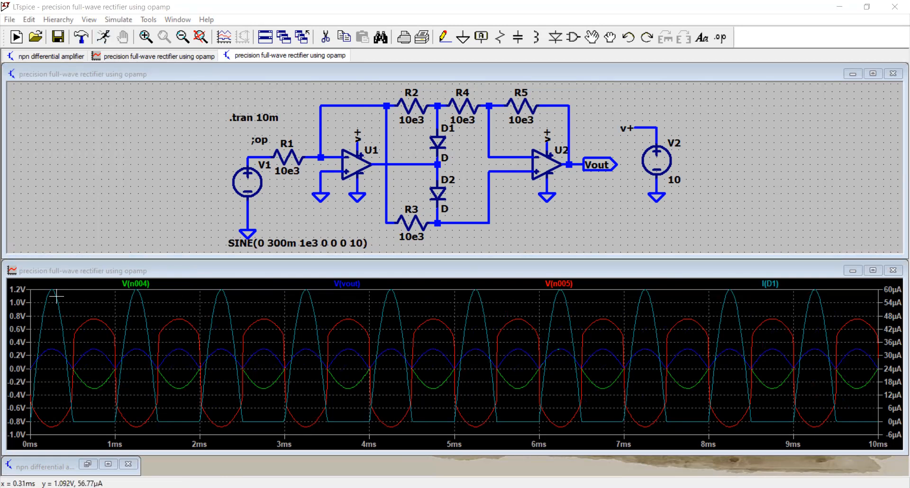
pyautogui.moveTo(447, 192)
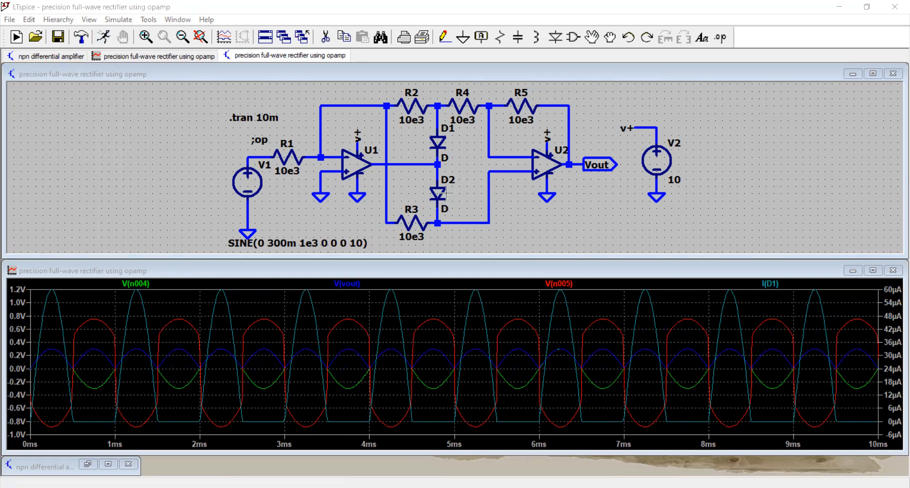
pyautogui.moveTo(441, 190)
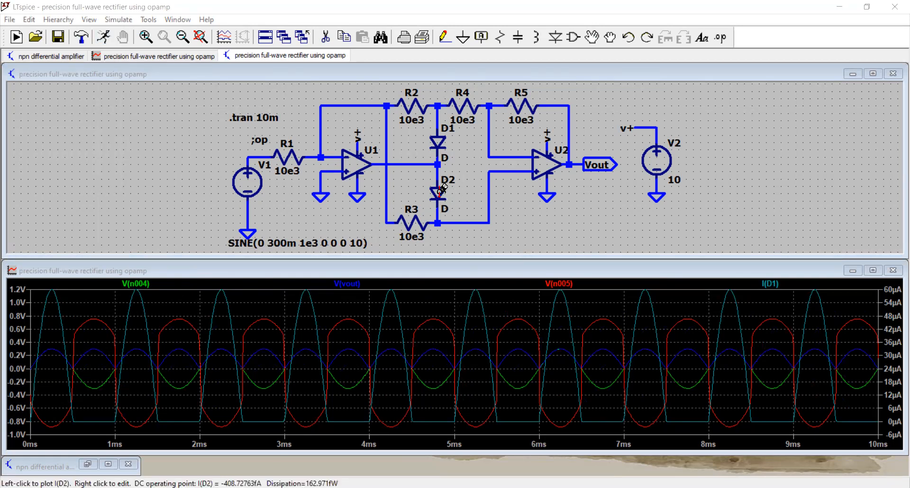
# Plot diode D2's current I(D2), pulses alternating with the I(D1) pulses.
pyautogui.click(440, 191)
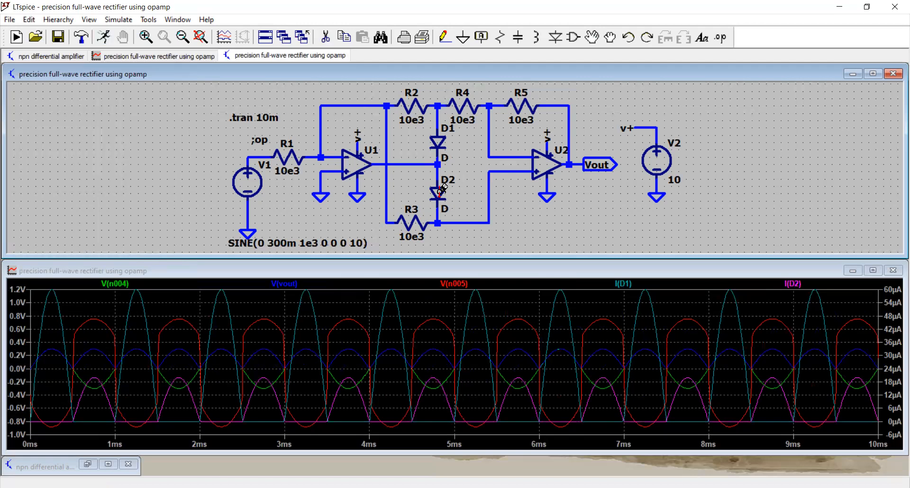
pyautogui.moveTo(97, 406)
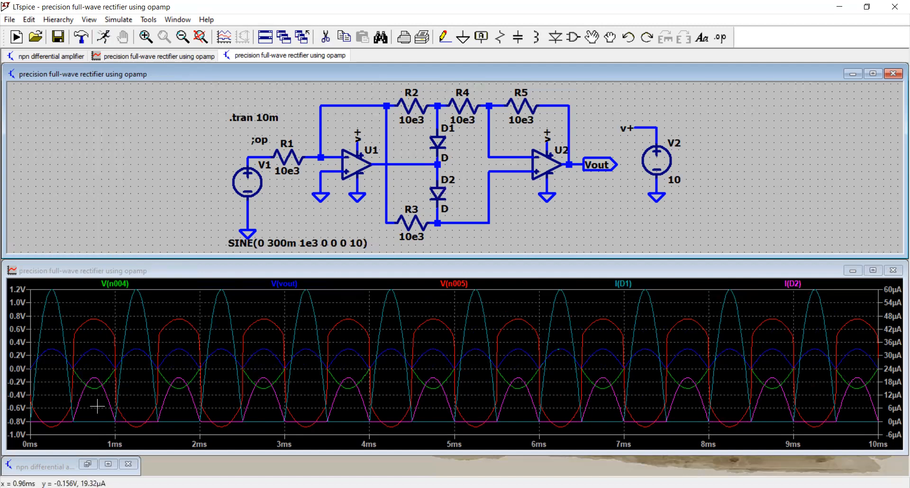
pyautogui.moveTo(87, 392)
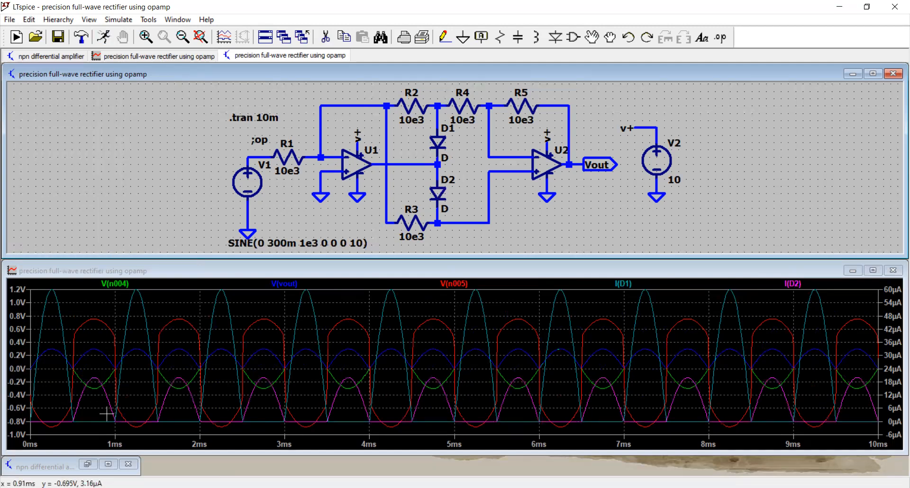
pyautogui.moveTo(100, 383)
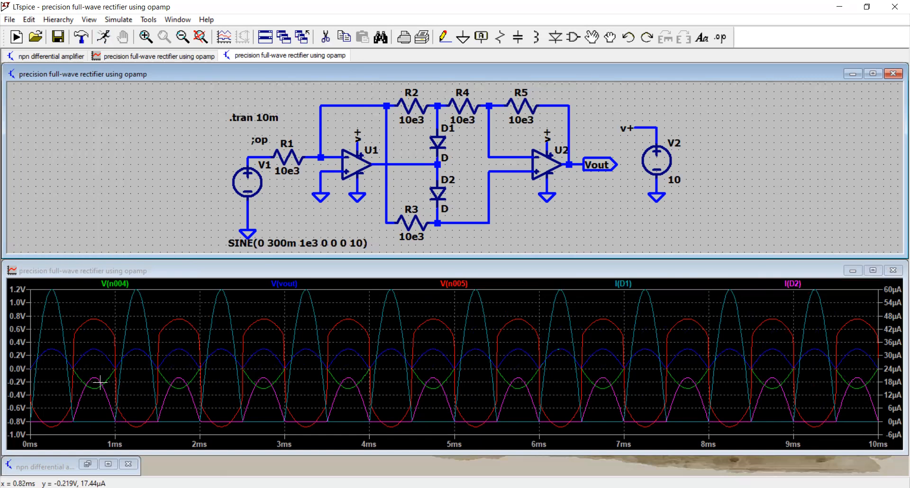
pyautogui.moveTo(81, 426)
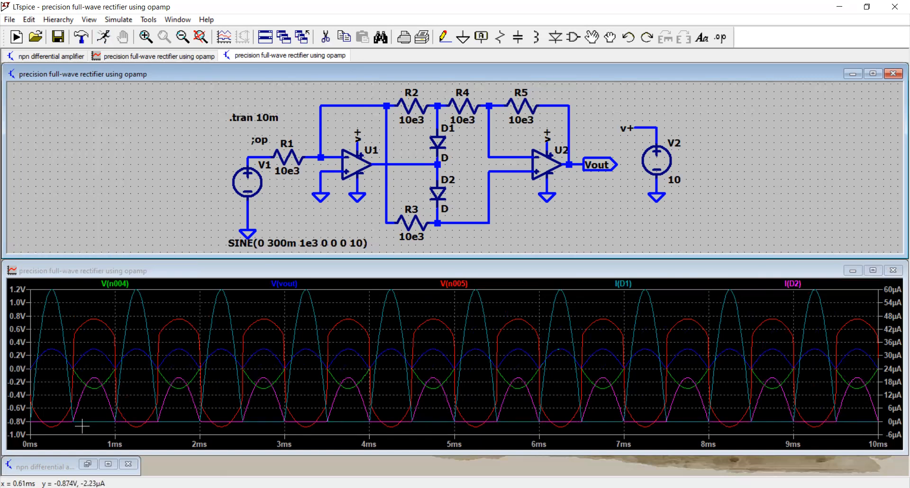
pyautogui.moveTo(126, 425)
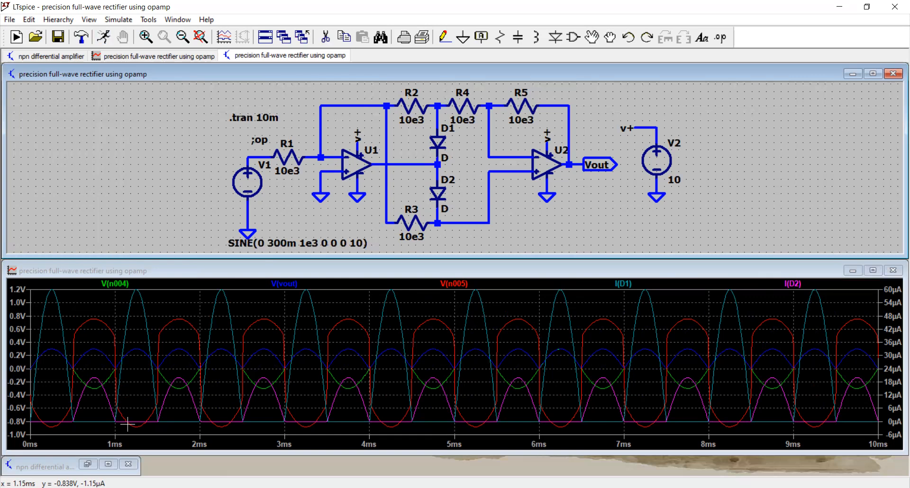
pyautogui.moveTo(181, 378)
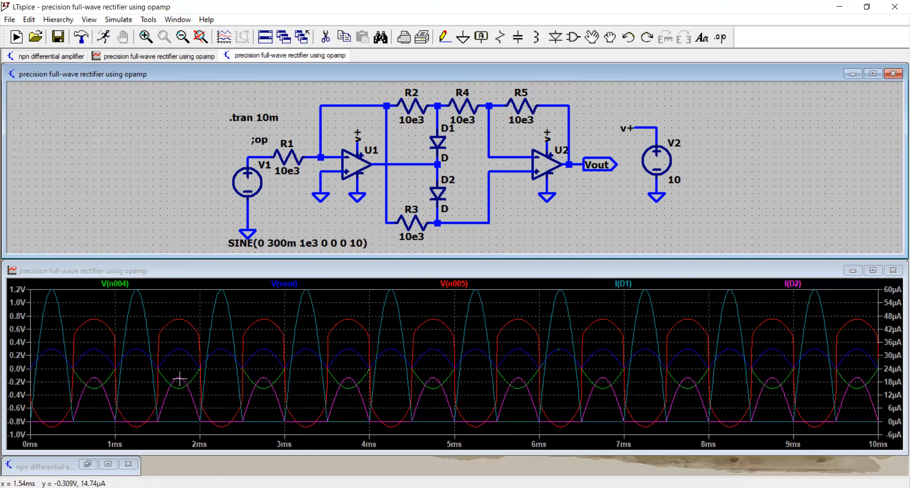